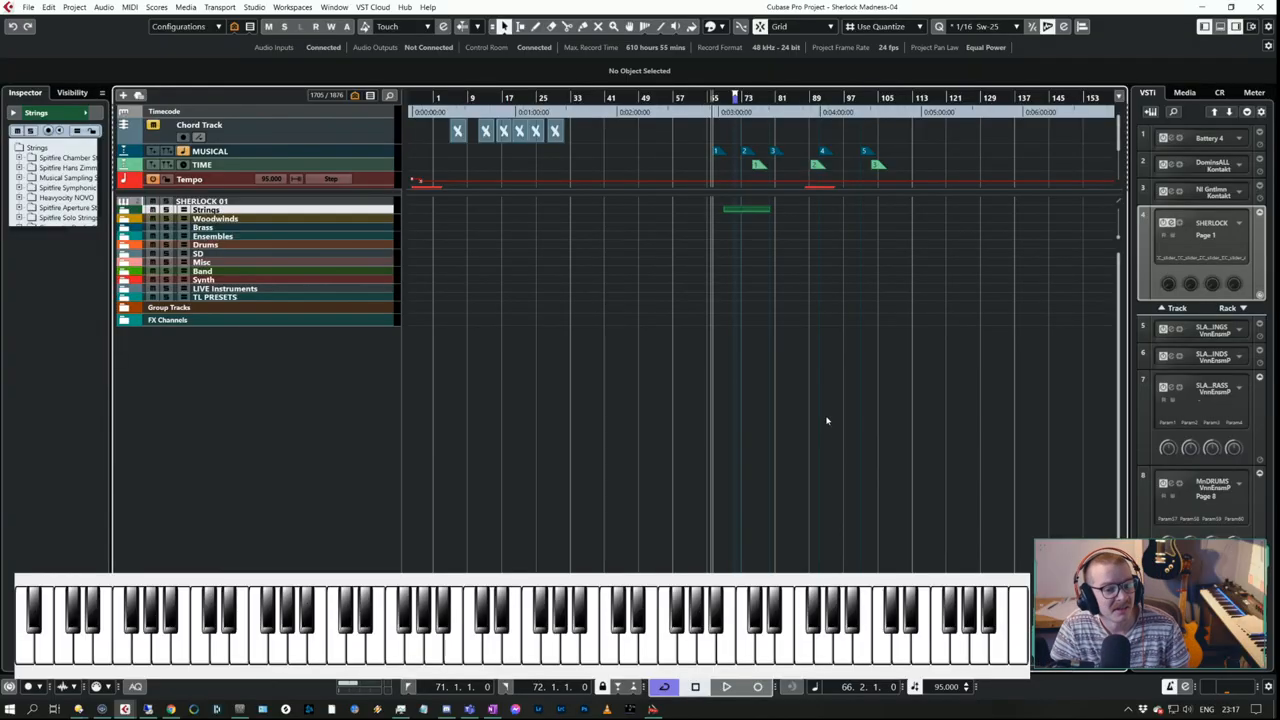
mouse_move(924, 205)
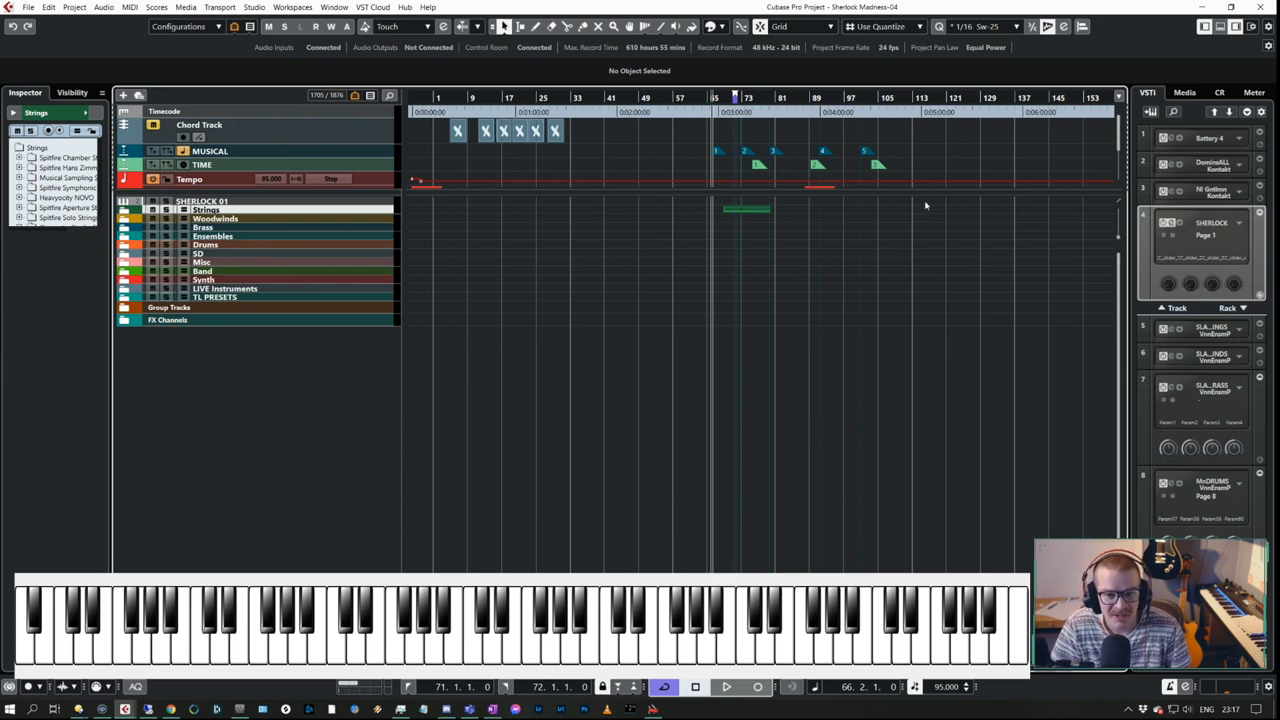
mouse_move(733, 391)
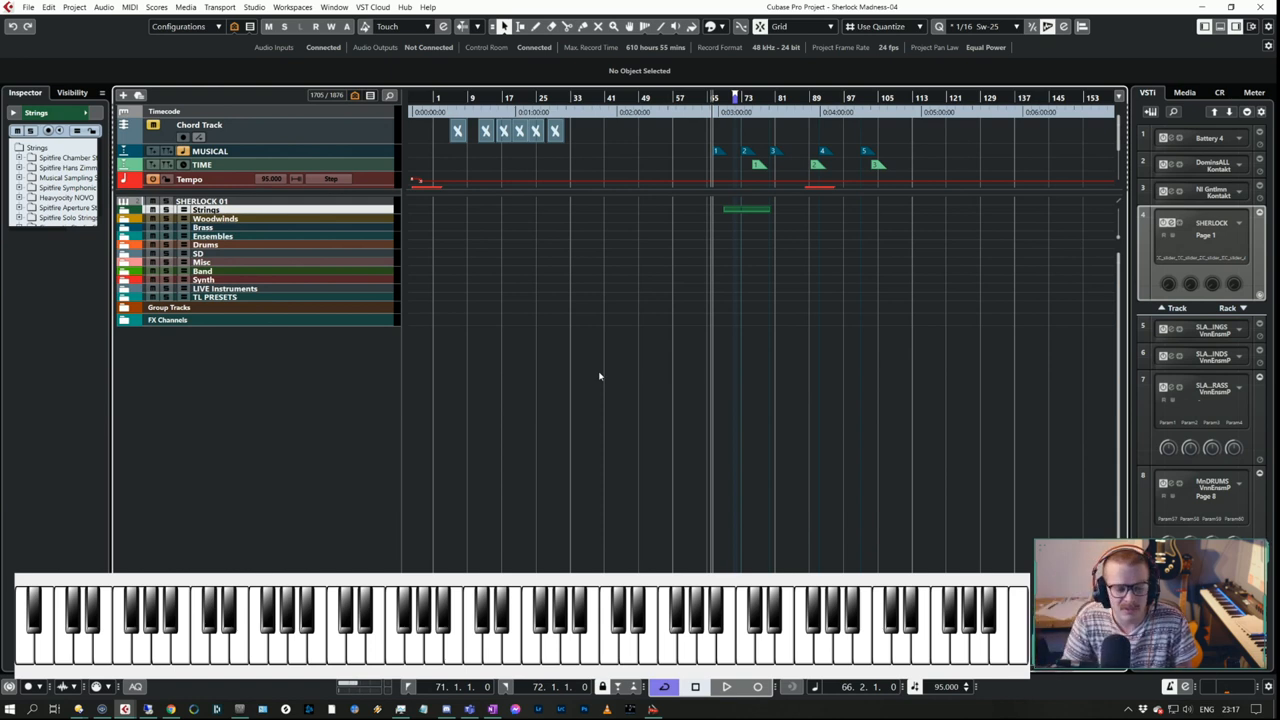
mouse_move(610, 490)
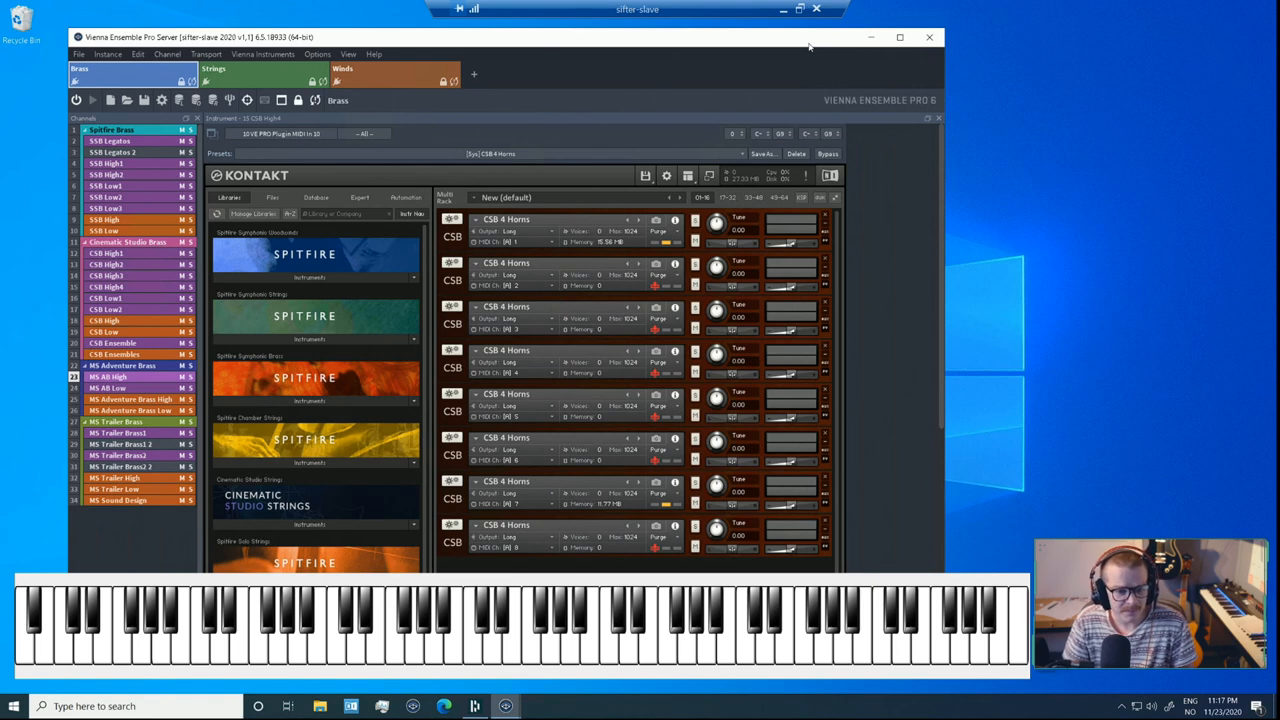
mouse_move(587, 126)
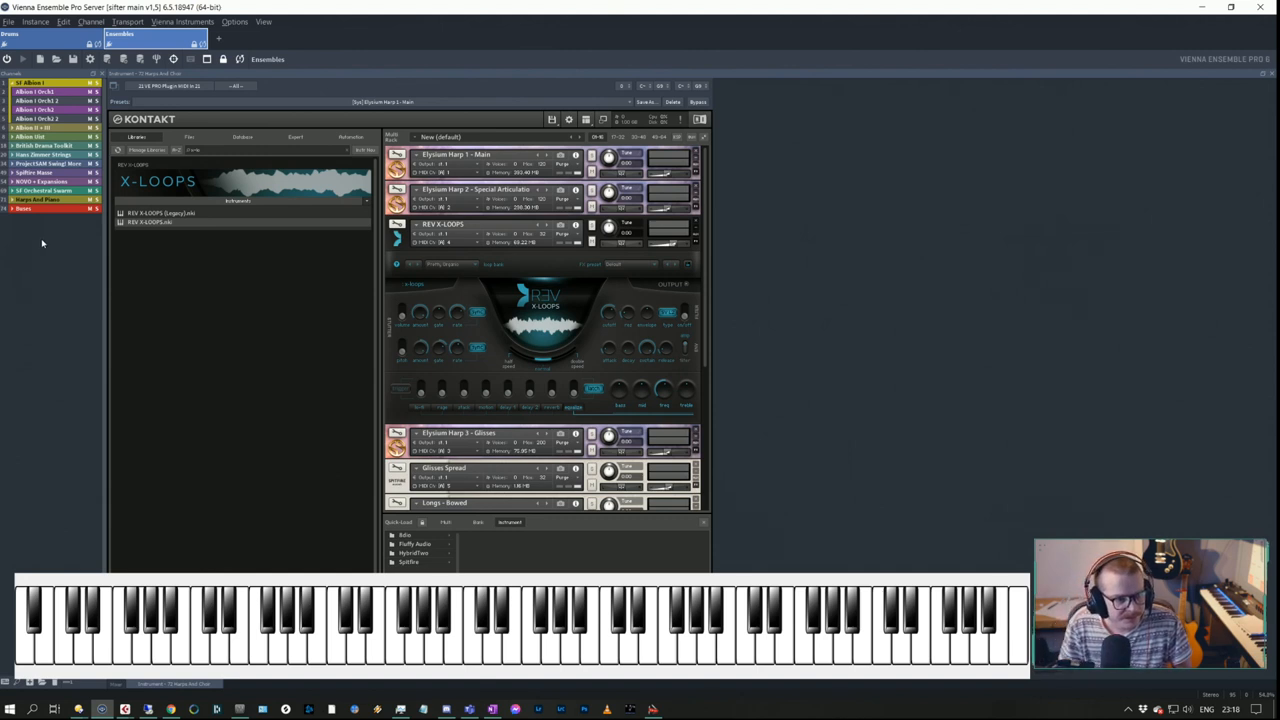
Insert an Albion V folder in the channel list and add a Kontakt instrument channel inside it.
right_click(43, 243)
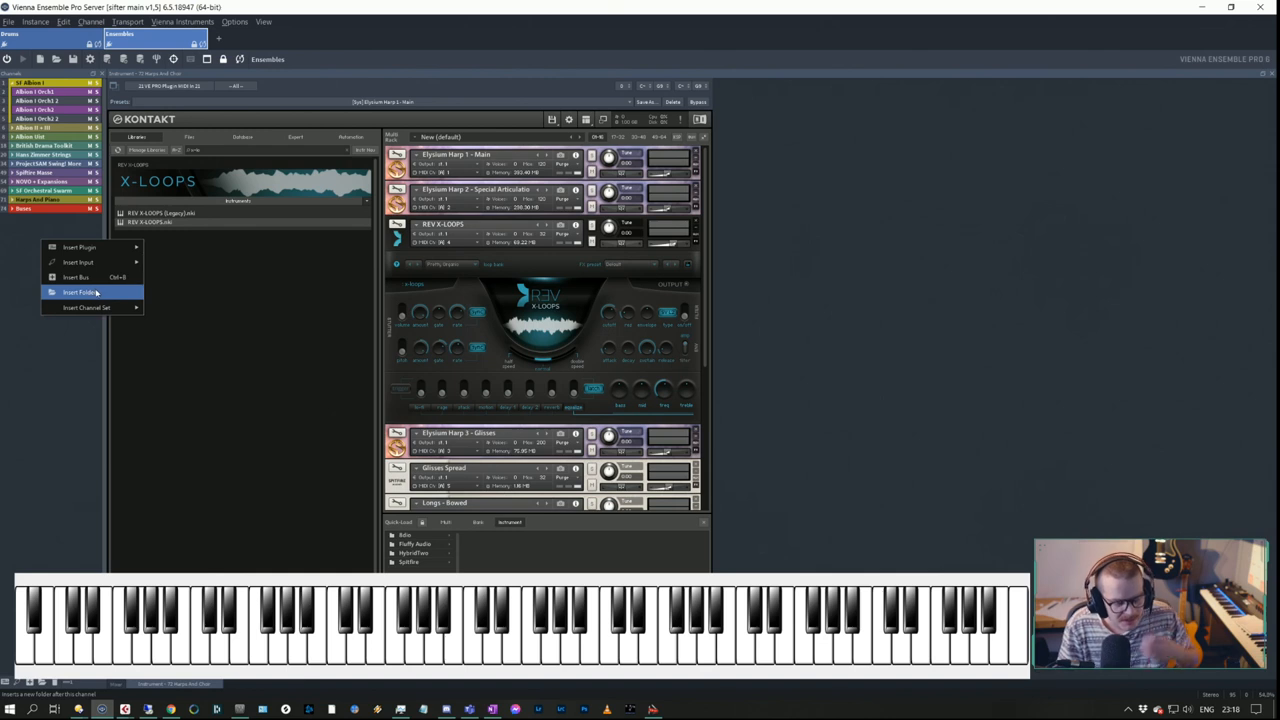
mouse_move(50, 346)
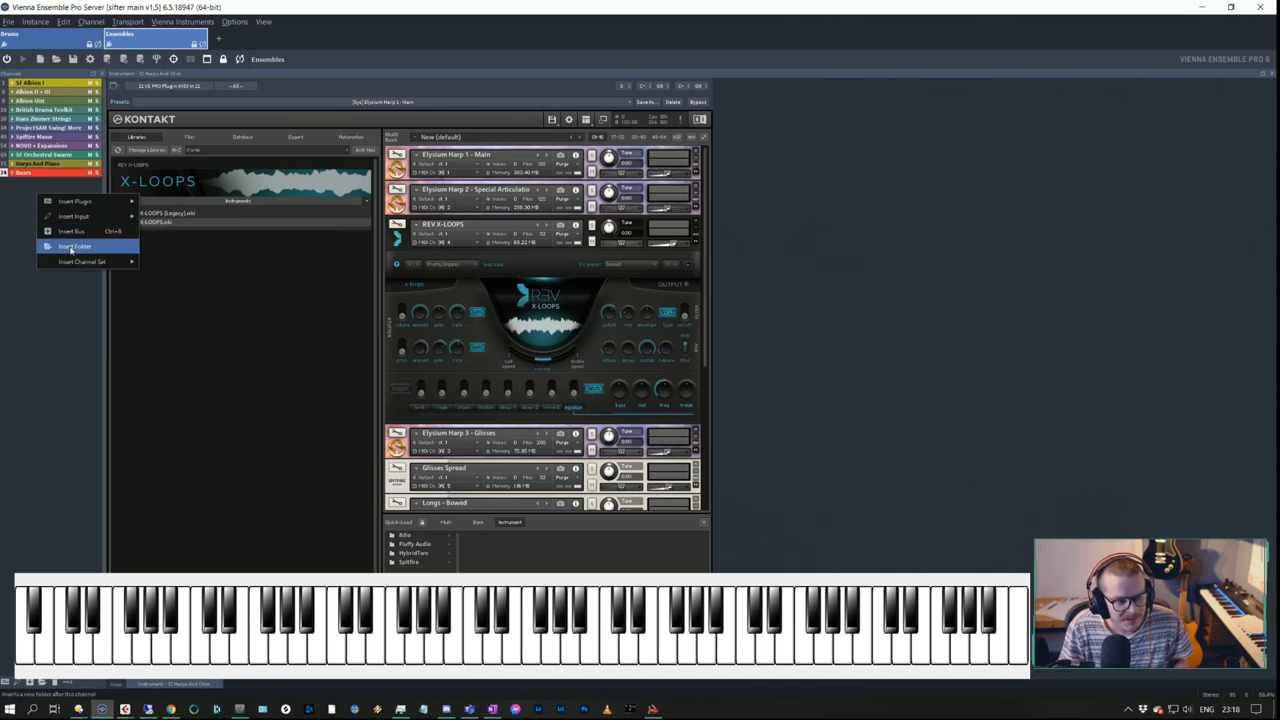
left_click(75, 246)
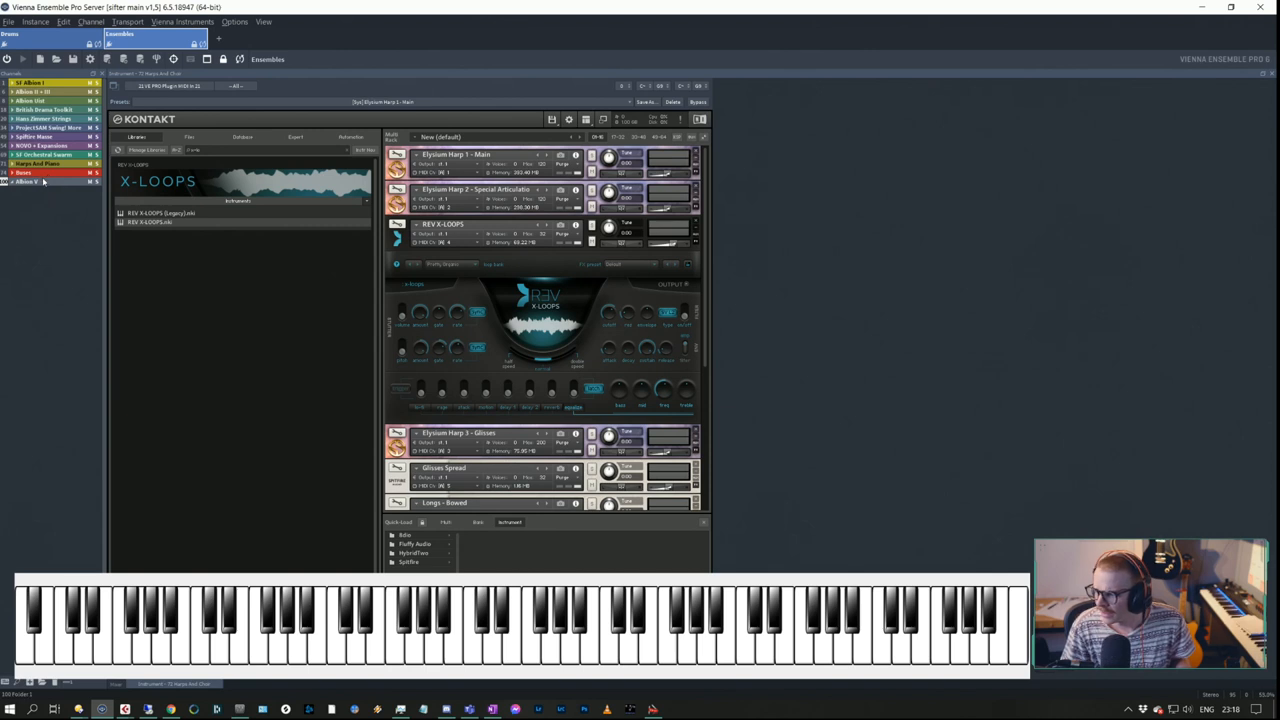
right_click(30, 182)
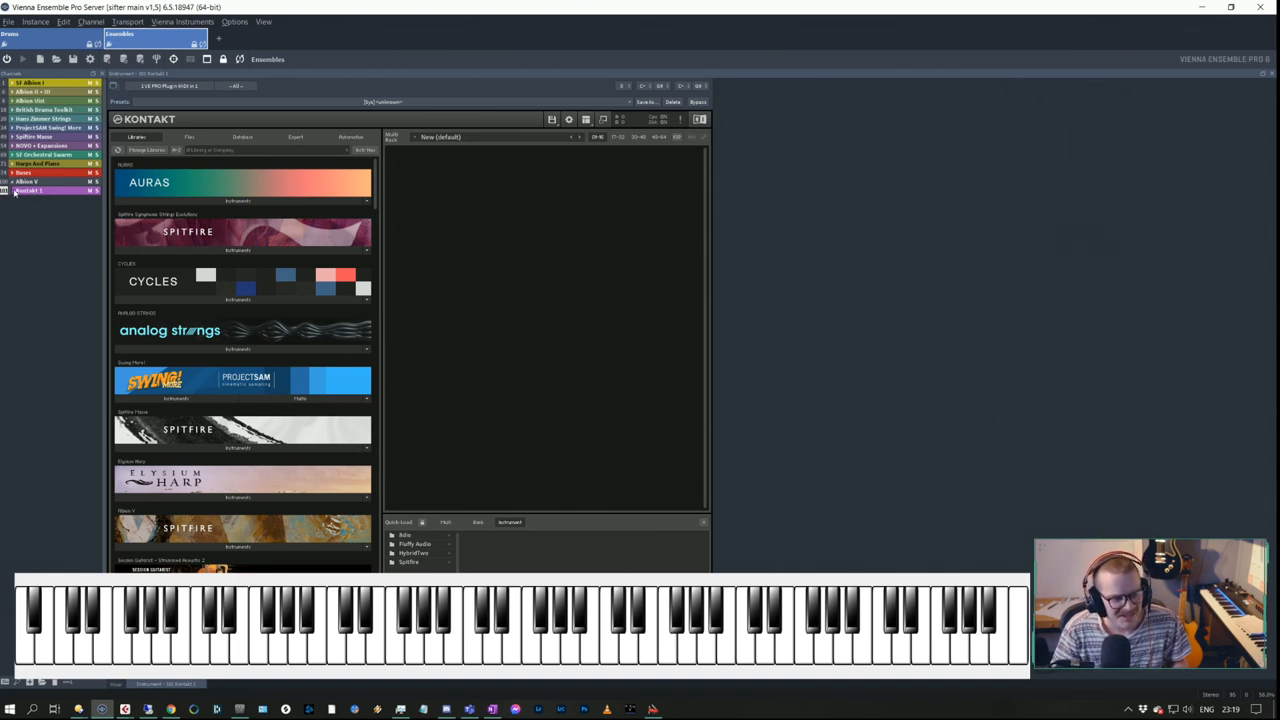
Select the new Kontakt channel and open Albion V's orchestral patches folder in the library browser.
left_click(30, 190)
type("albion")
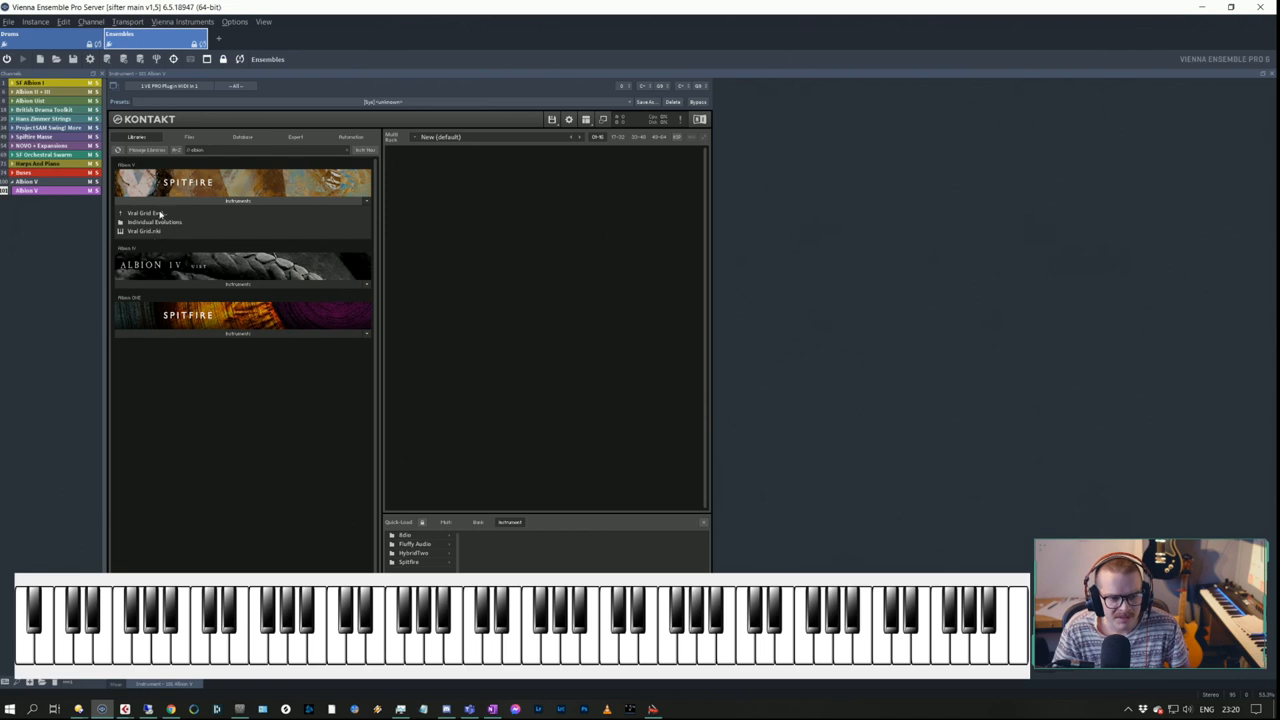
left_click(120, 212)
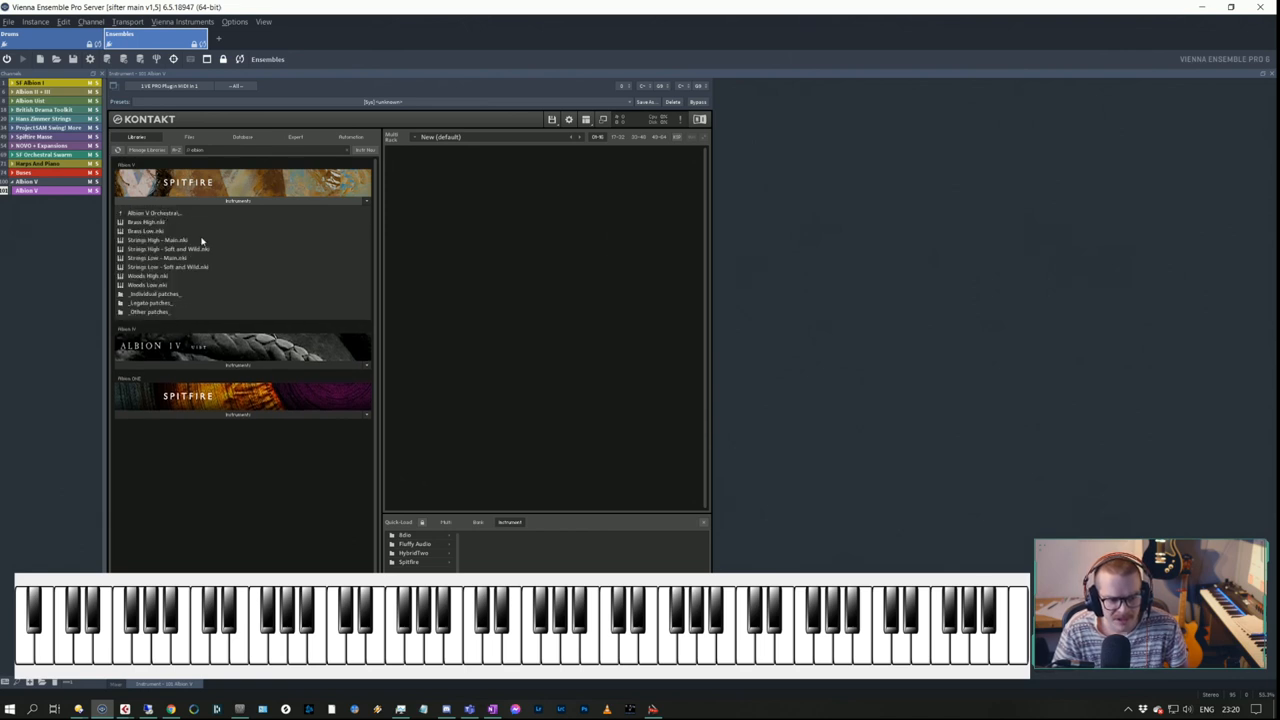
mouse_move(186, 274)
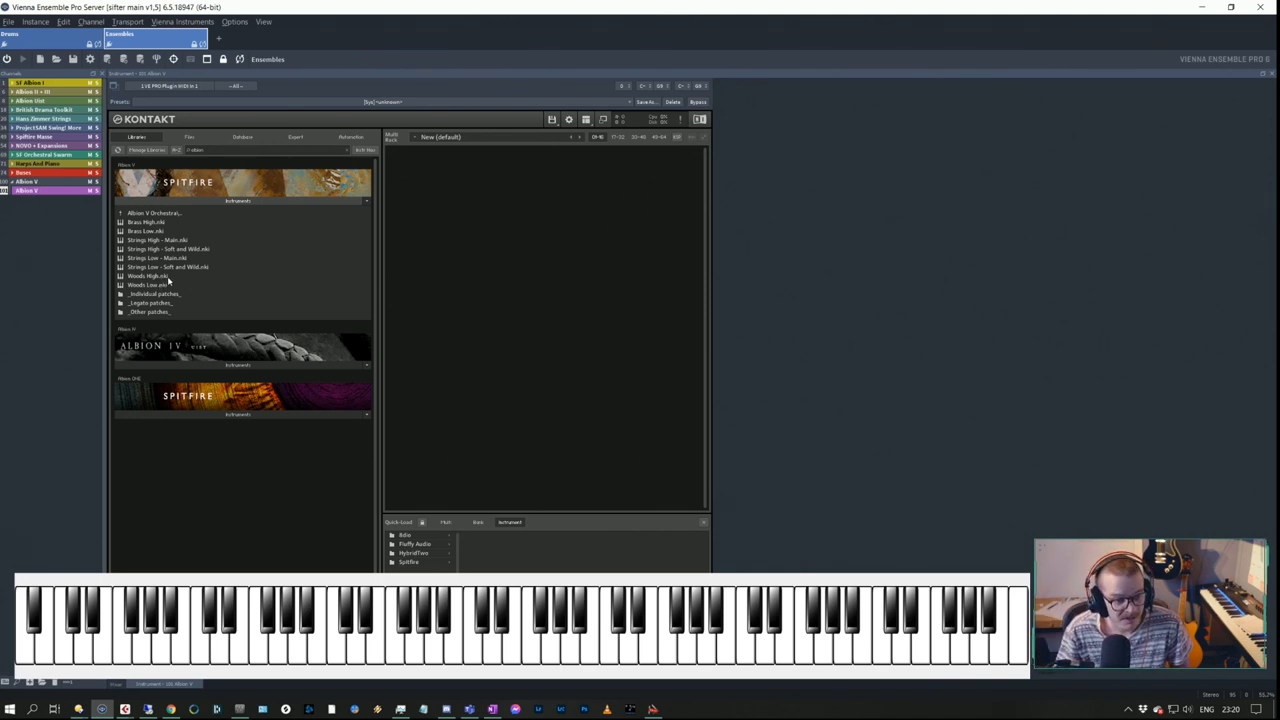
Load the Woods, Brass and Strings High/Low patches, collapsing each instrument panel.
double_click(148, 276)
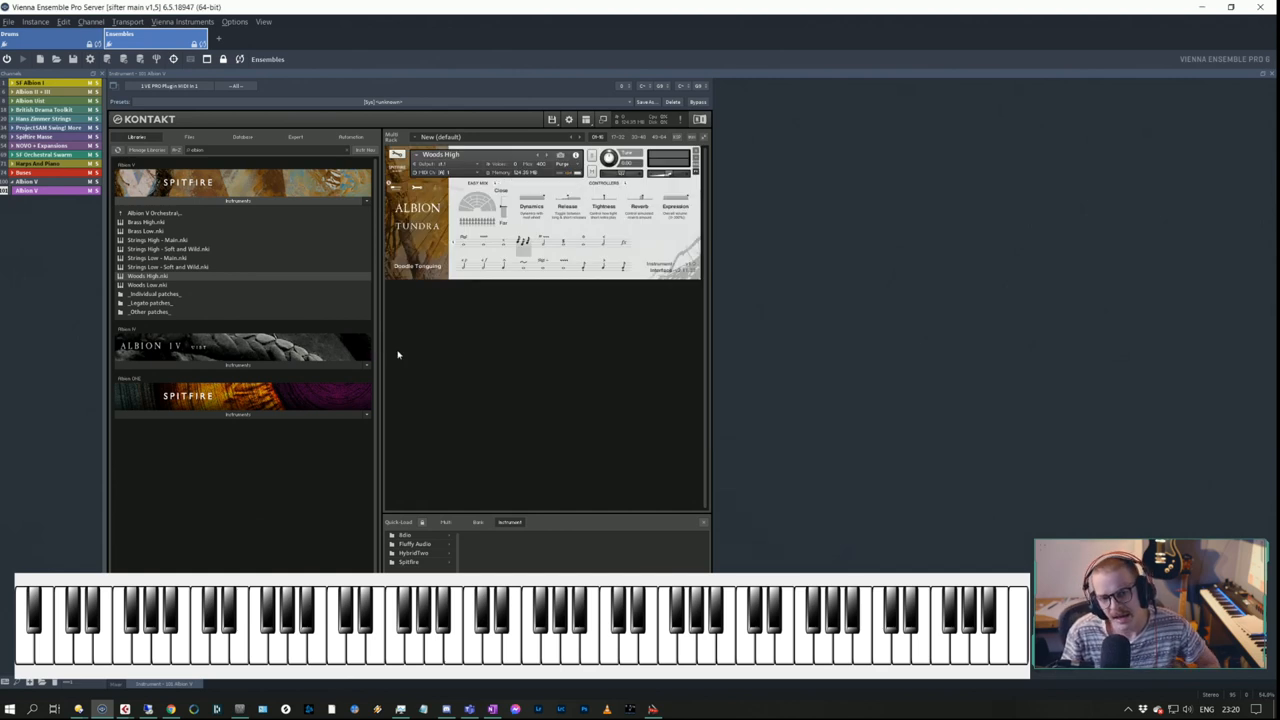
mouse_move(466, 248)
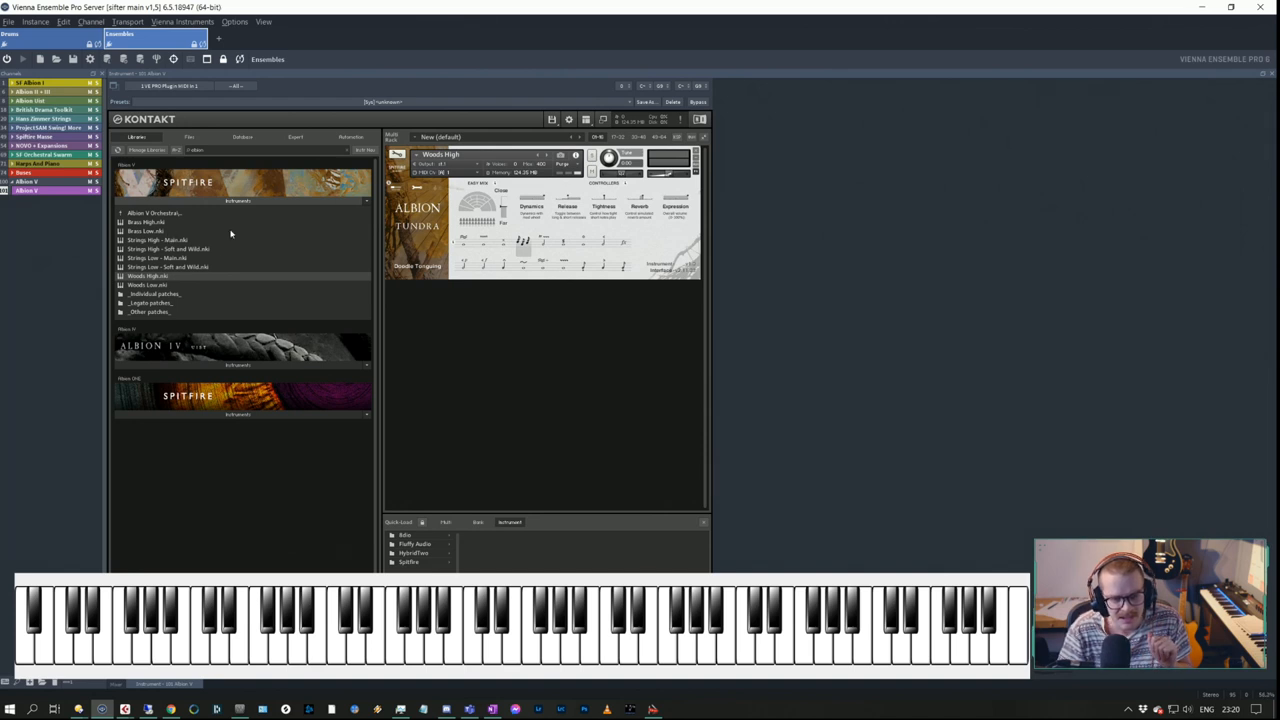
mouse_move(535, 327)
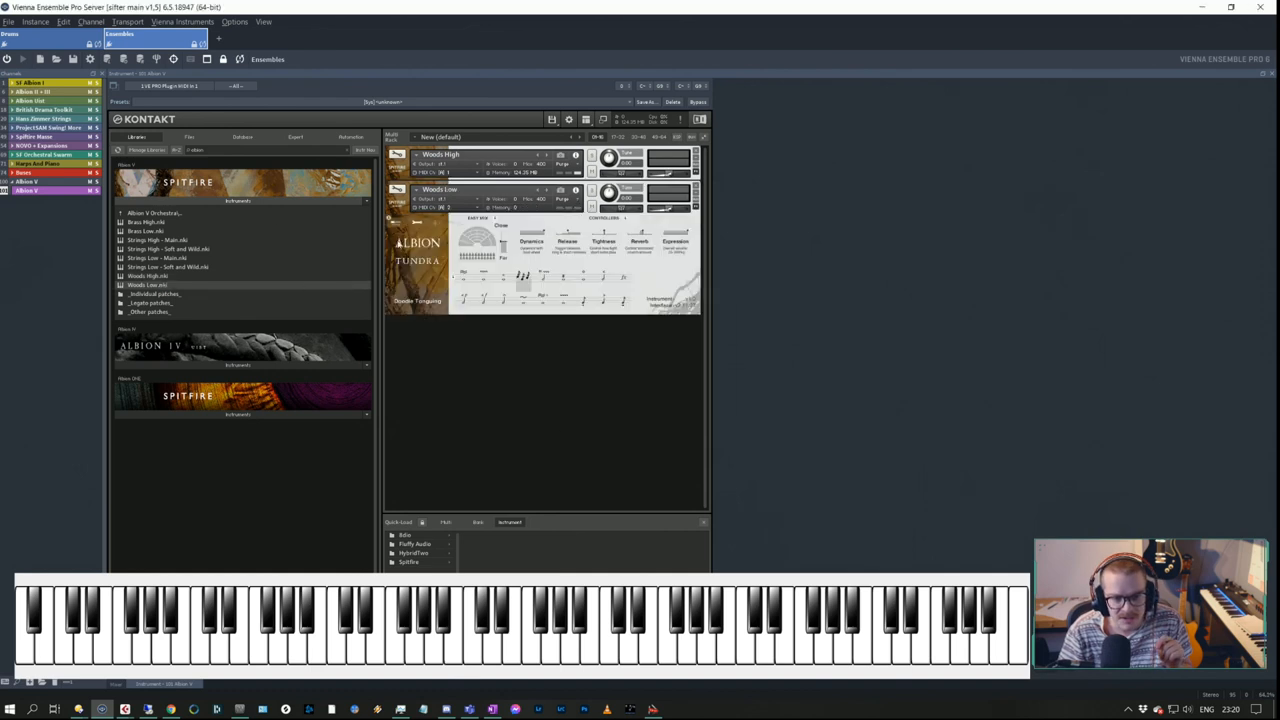
left_click(500, 225)
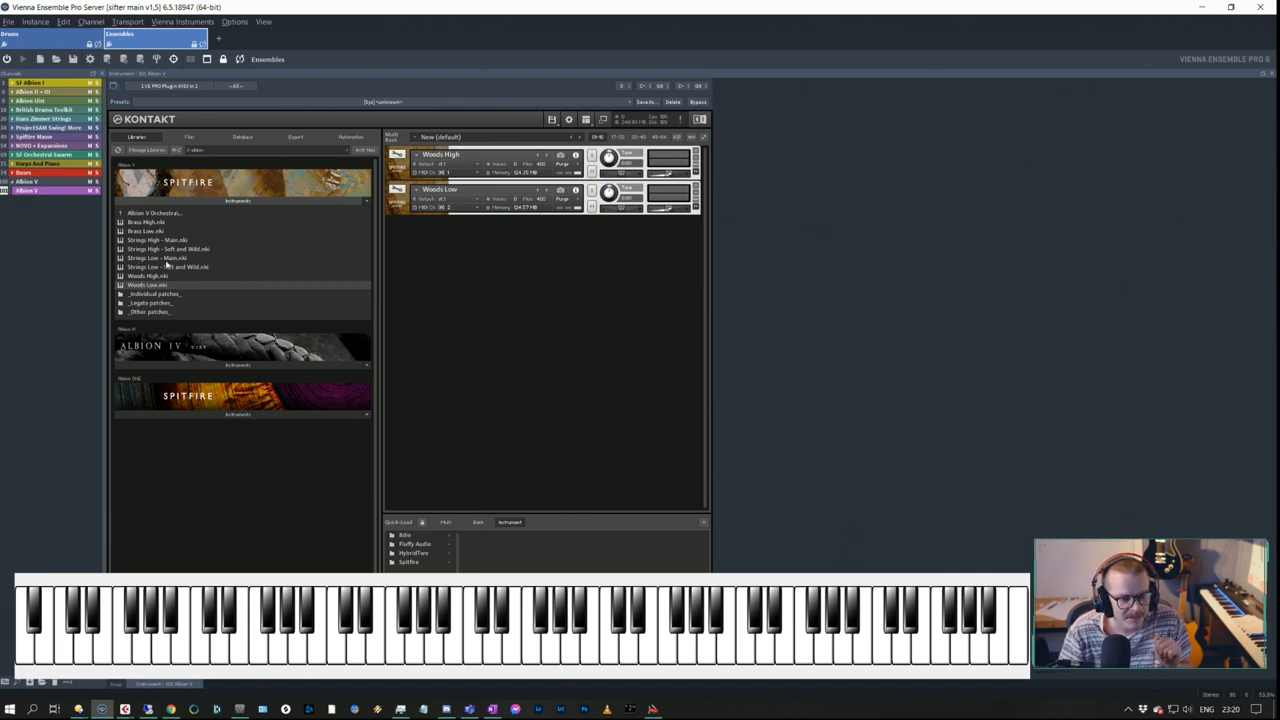
mouse_move(396, 258)
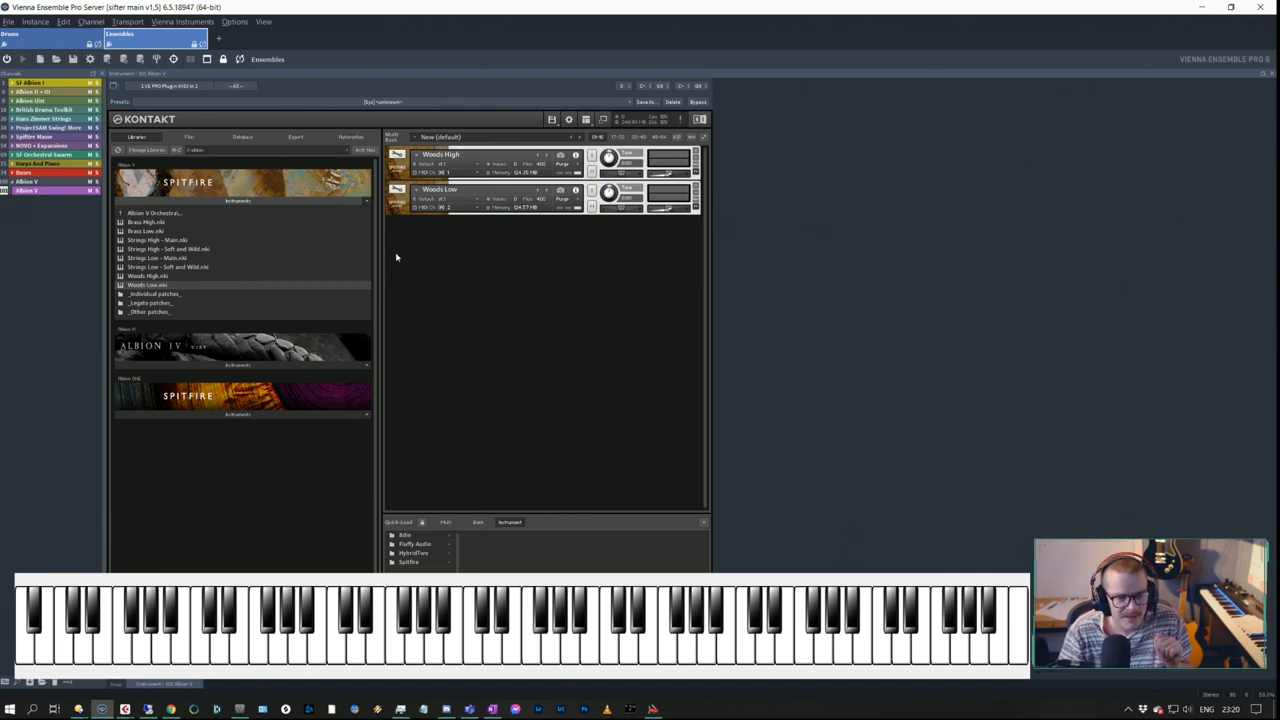
left_click(445, 198)
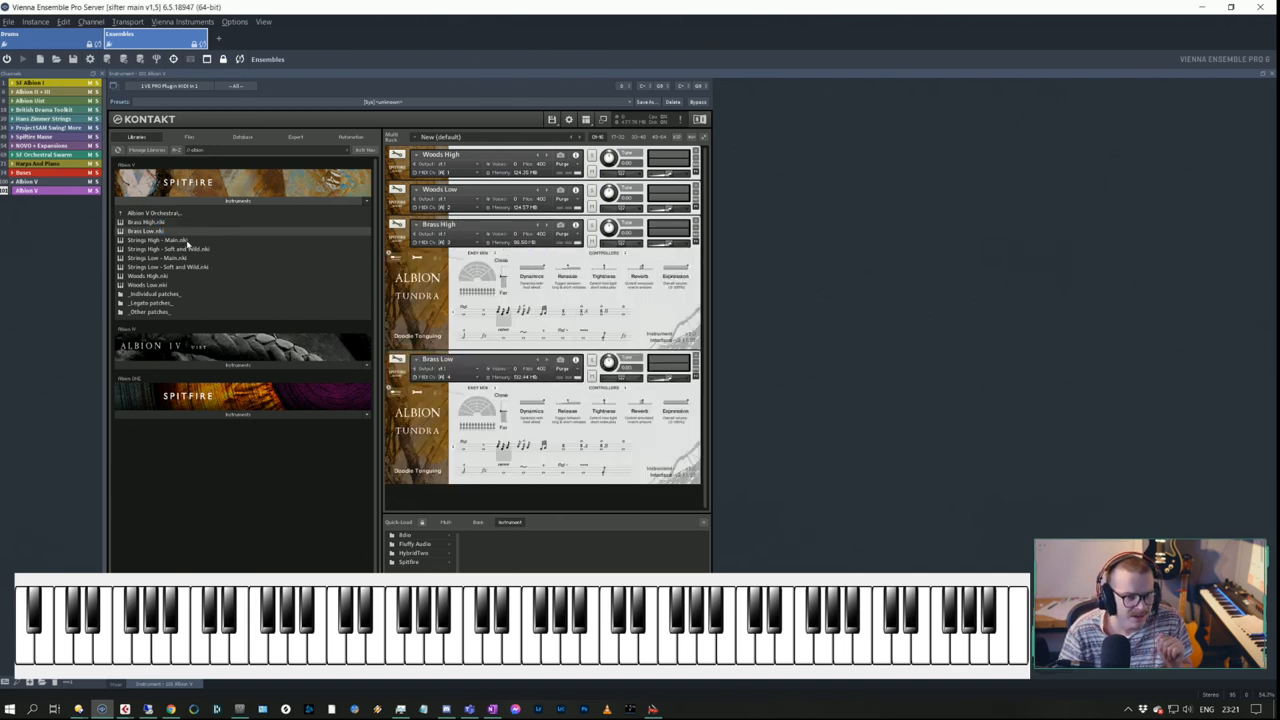
double_click(160, 240)
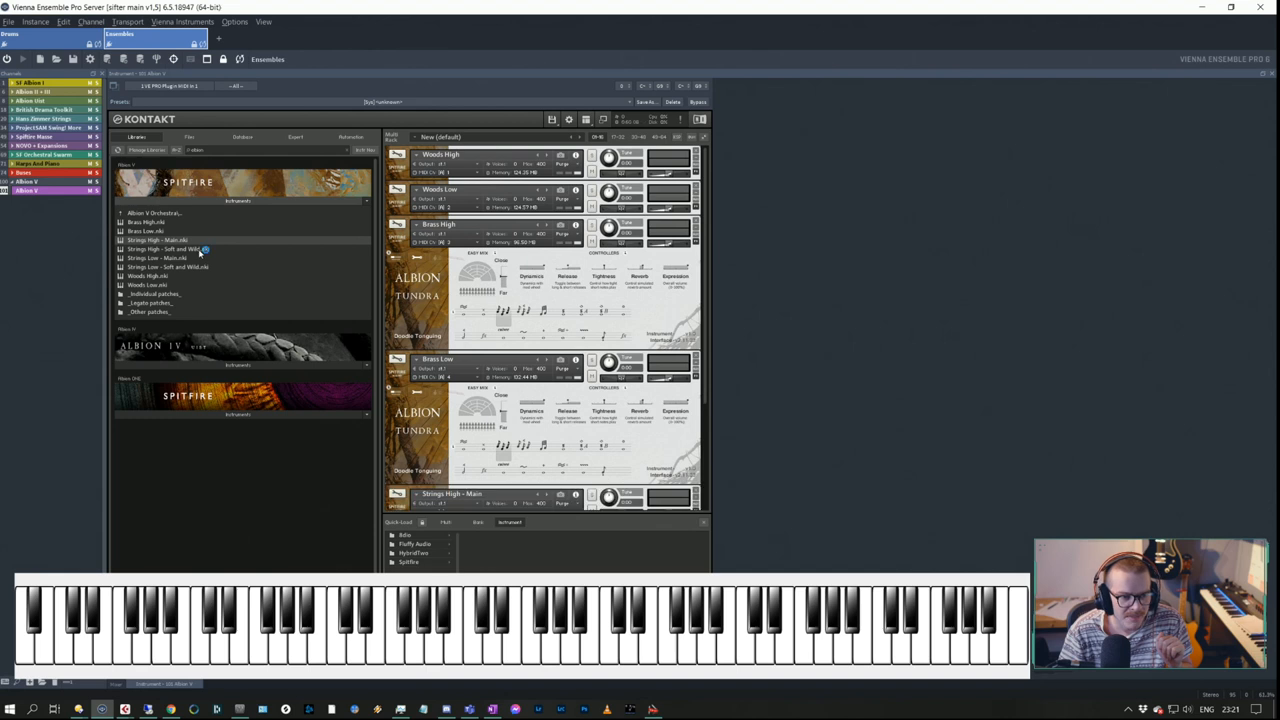
mouse_move(185, 258)
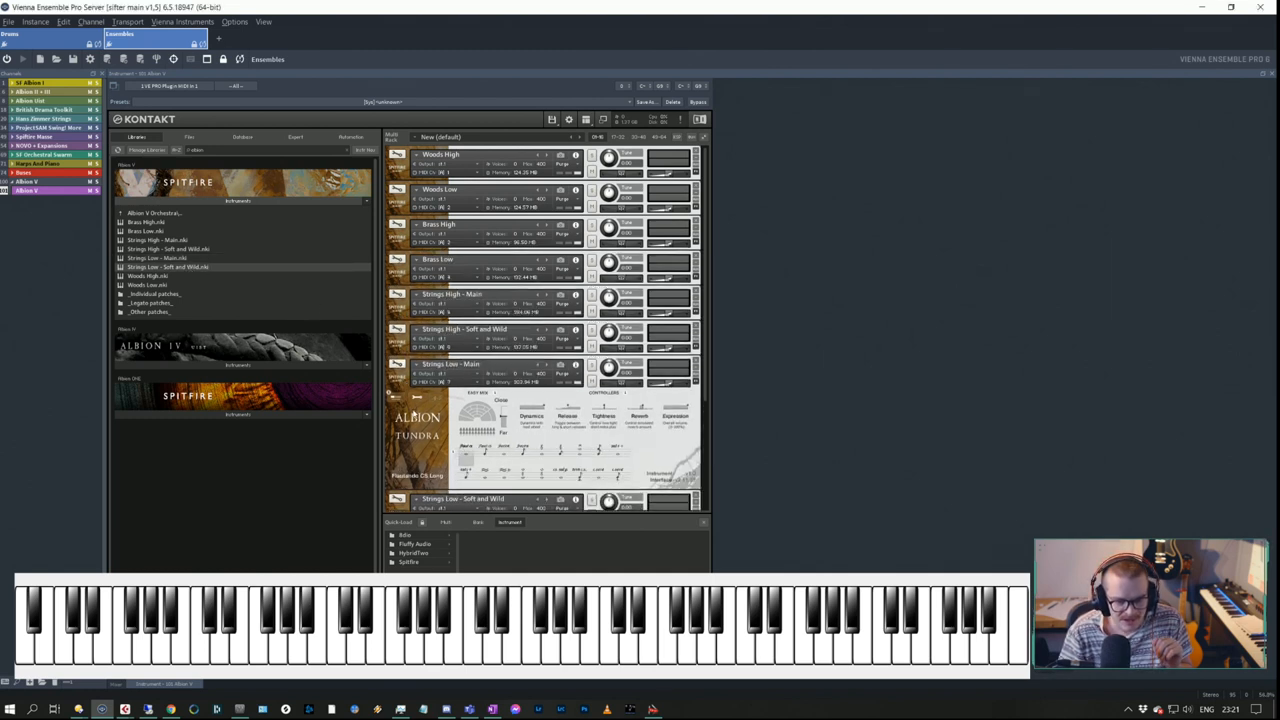
left_click(500, 399)
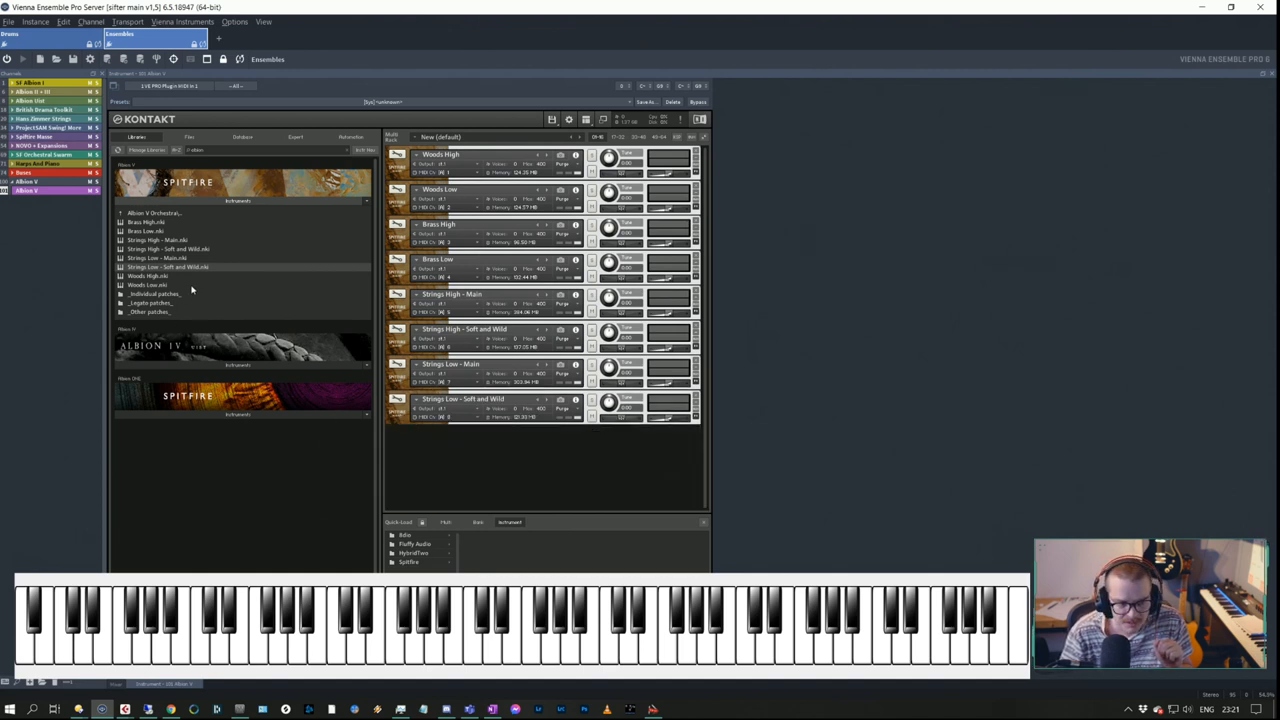
left_click(122, 212)
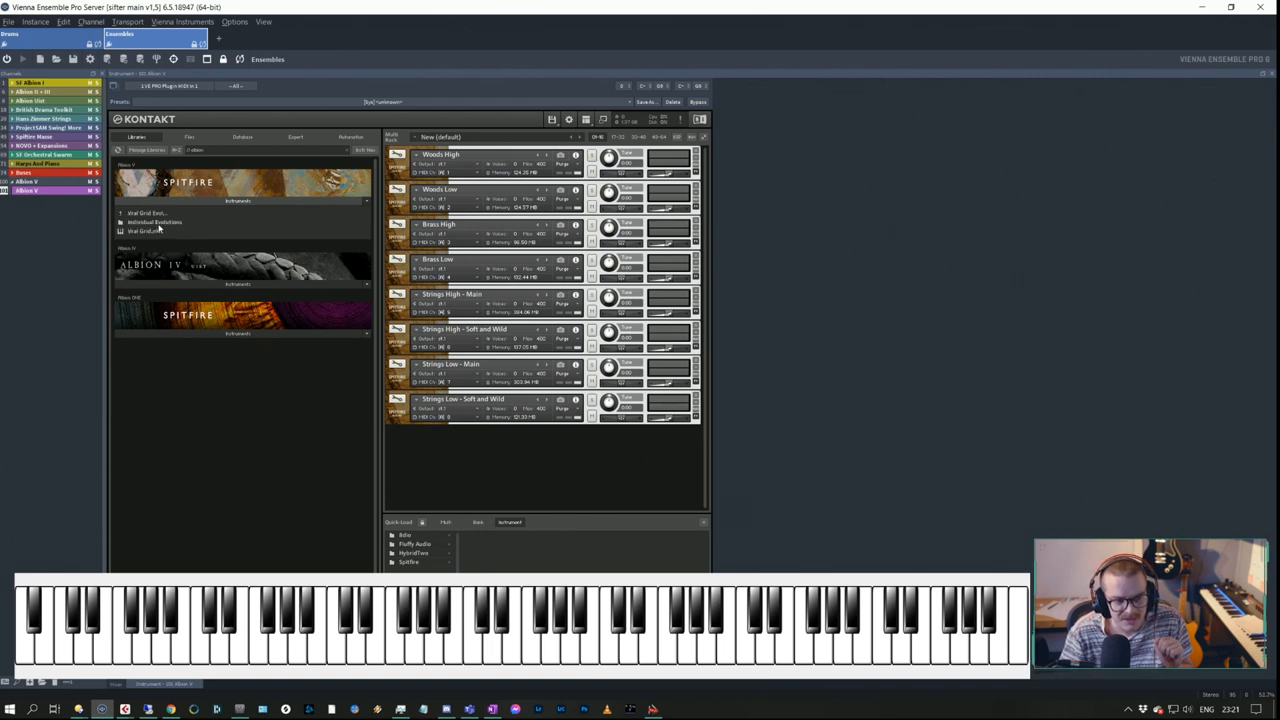
left_click(154, 222)
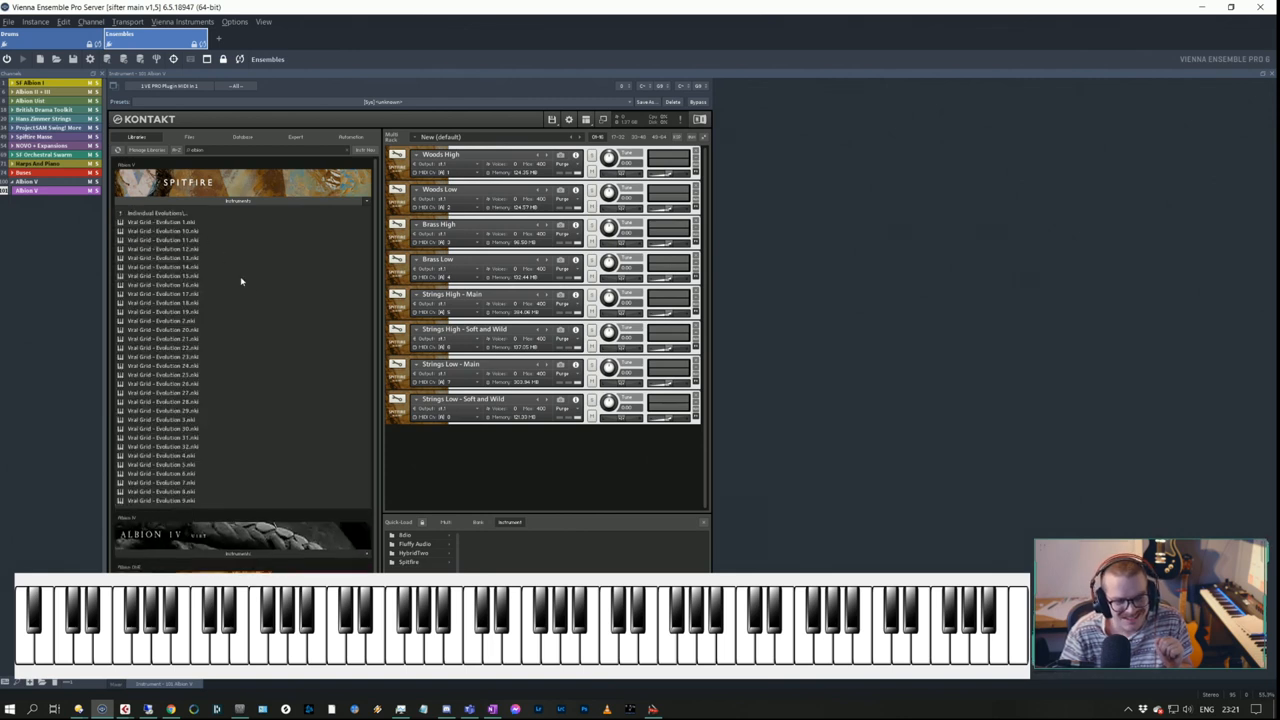
left_click(120, 213)
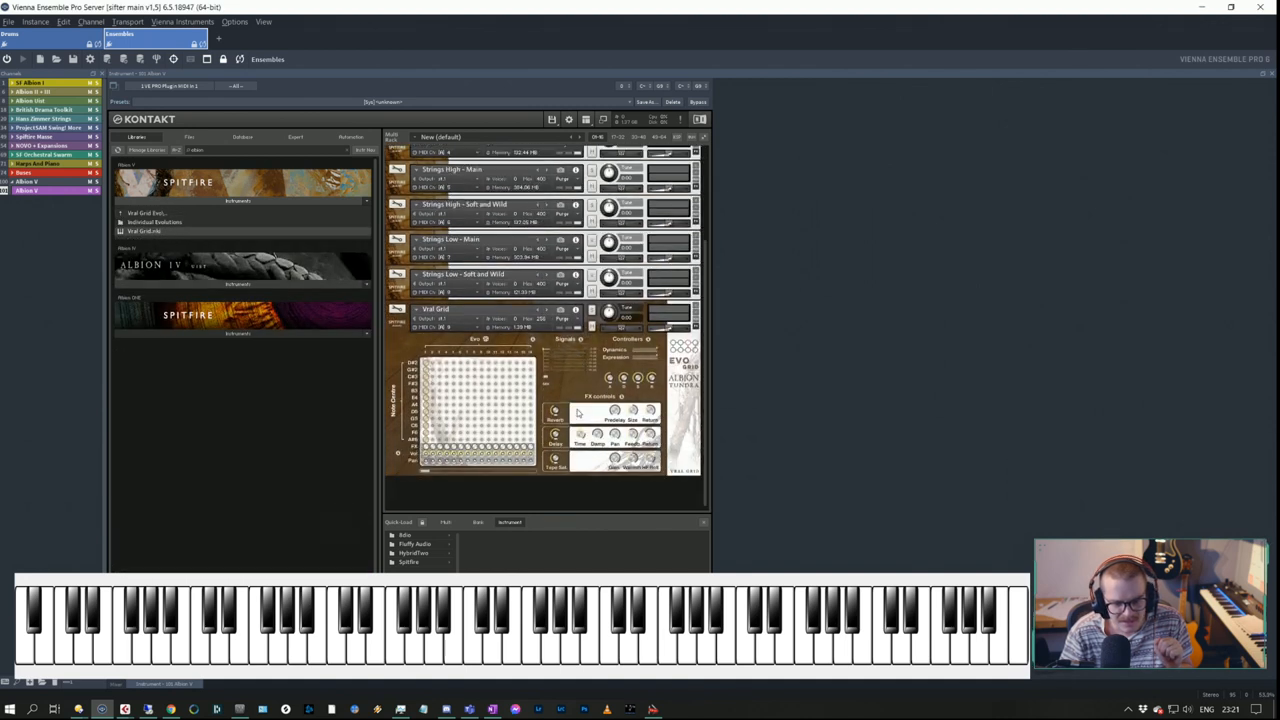
mouse_move(406, 335)
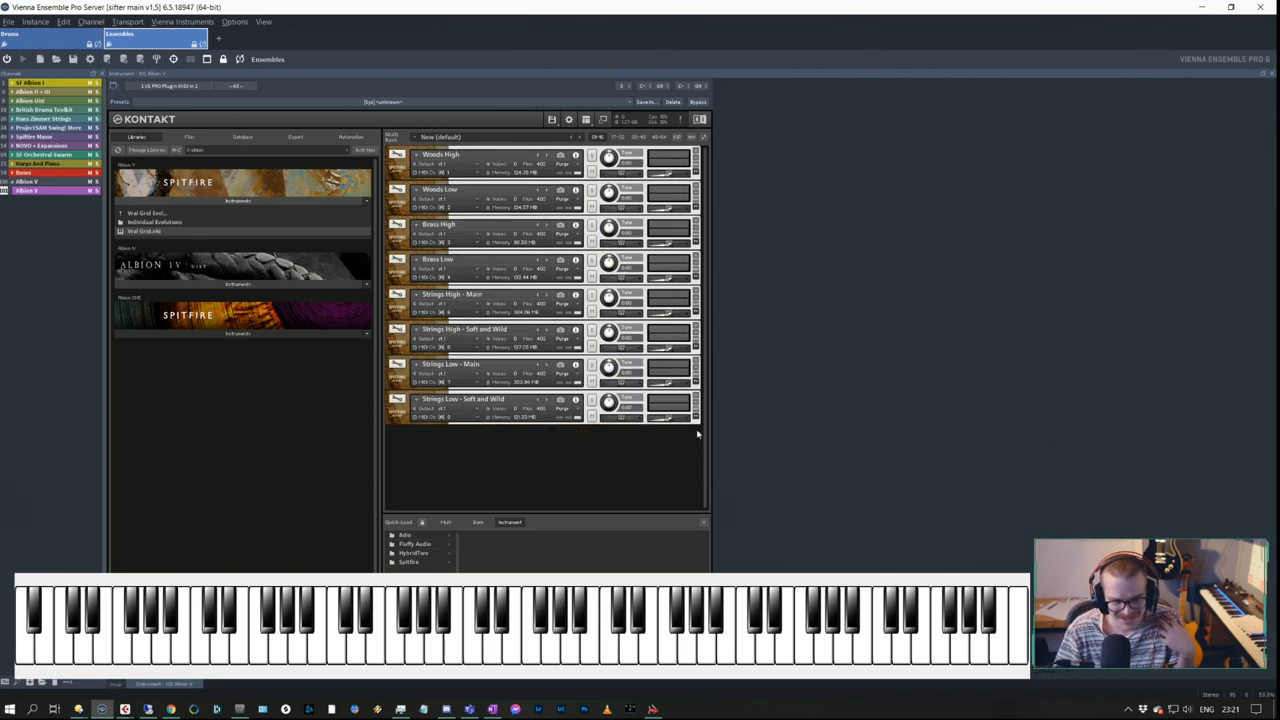
mouse_move(689, 433)
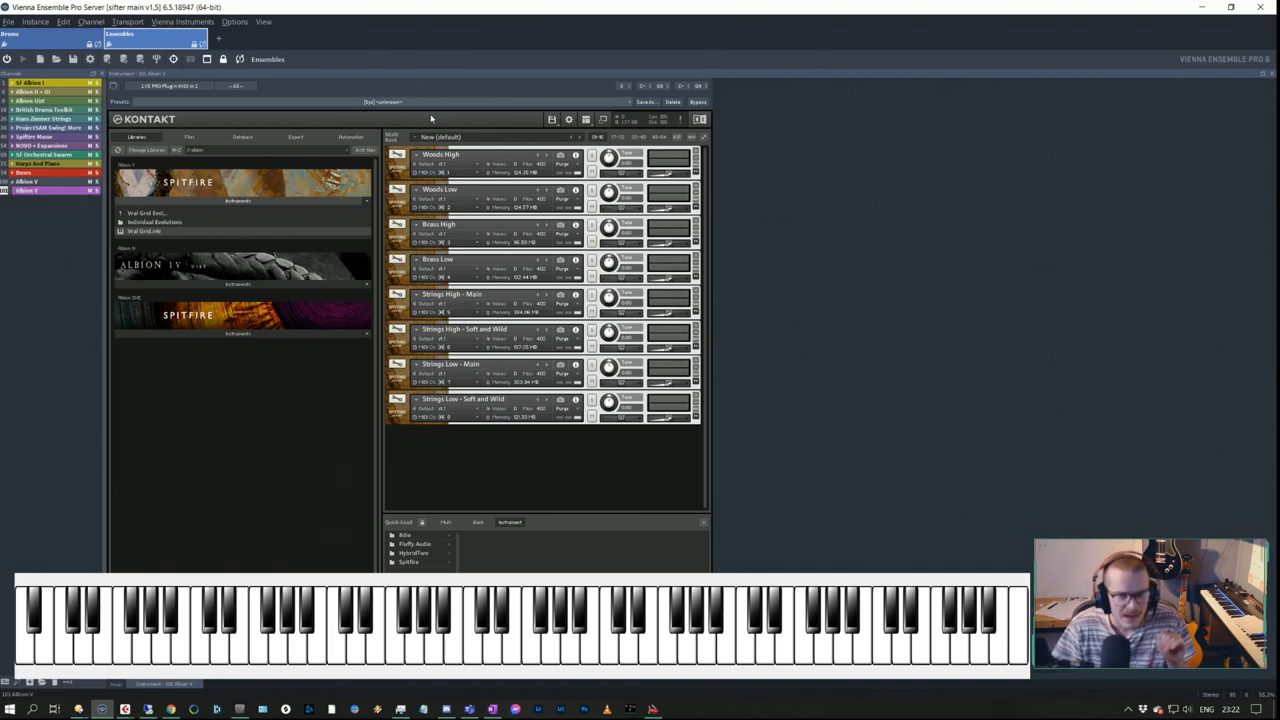
mouse_move(209, 108)
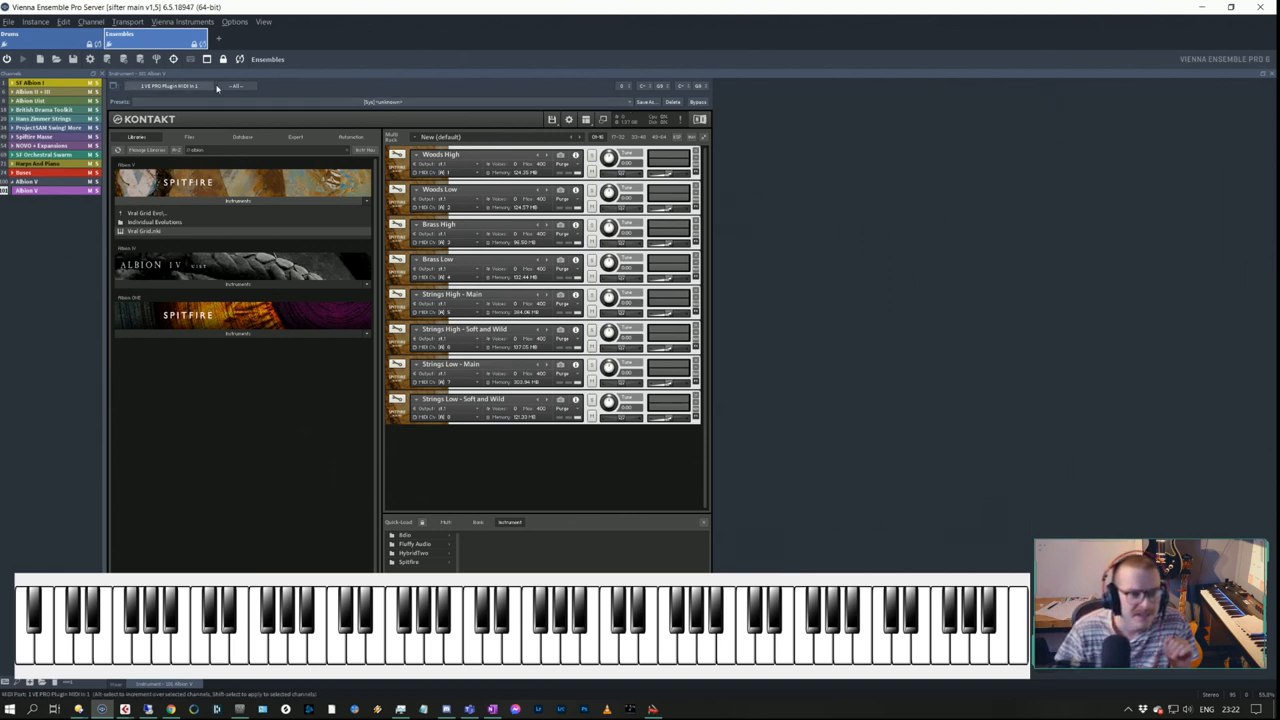
Switch to the VEP Mixer to see the Harp, Choir and Albion V channels.
left_click(170, 85)
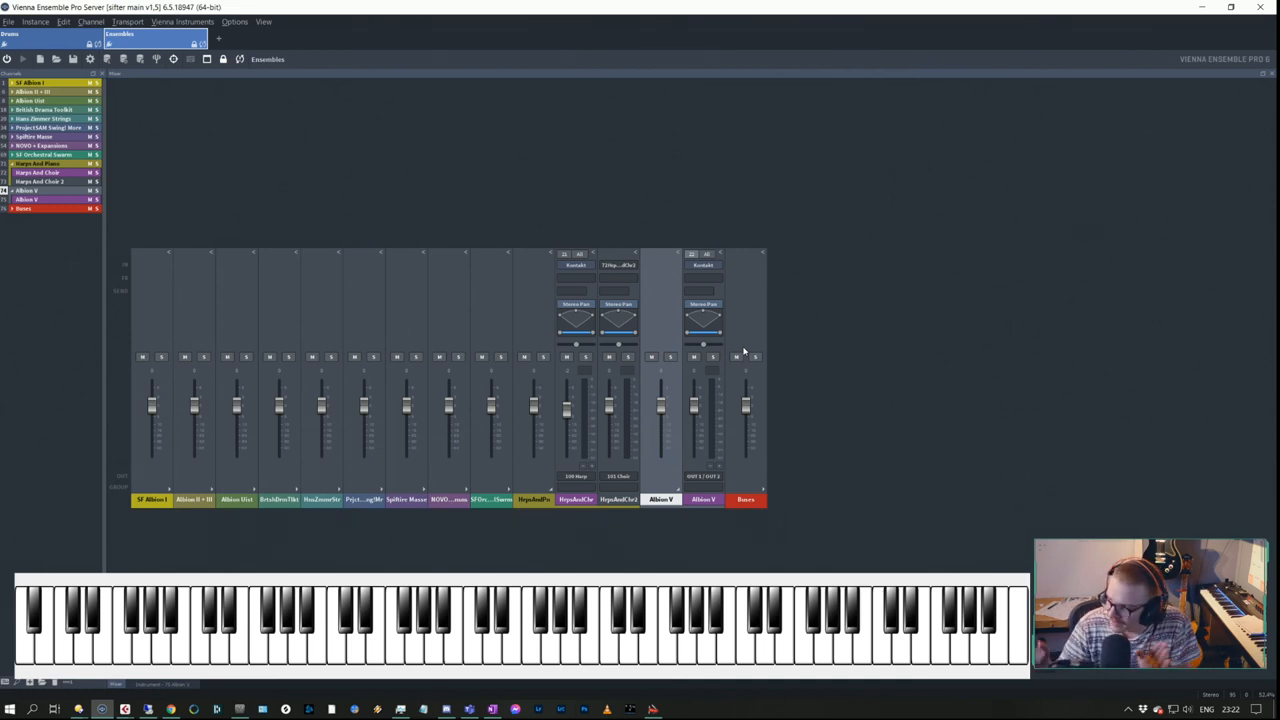
mouse_move(707, 462)
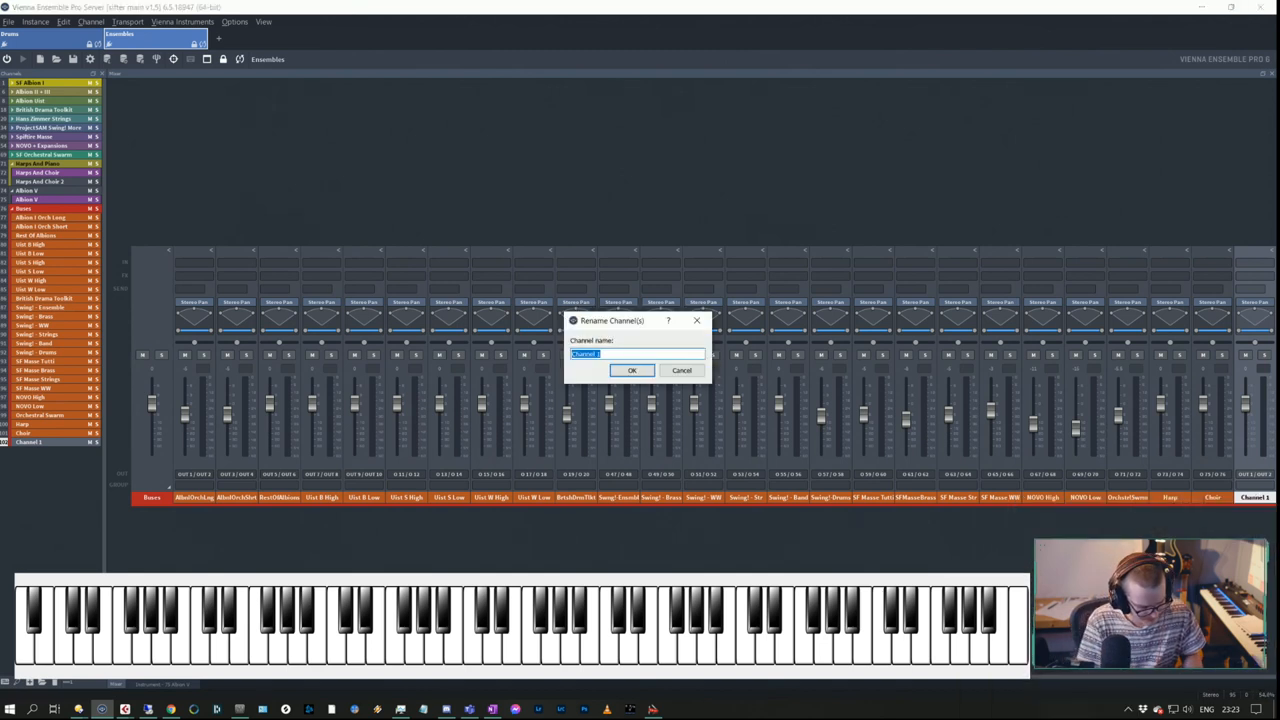
Rename Channel 1 at the end of the mixer to 'Albion V'.
type("Albion V")
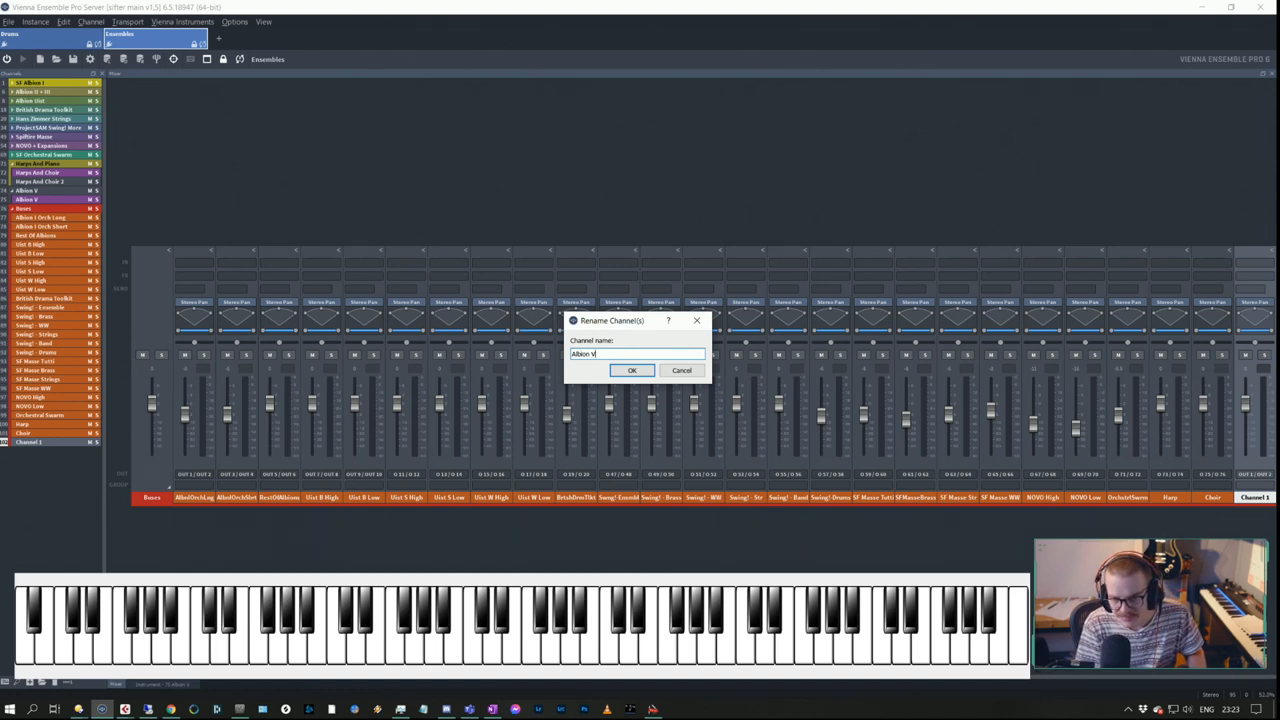
left_click(631, 370)
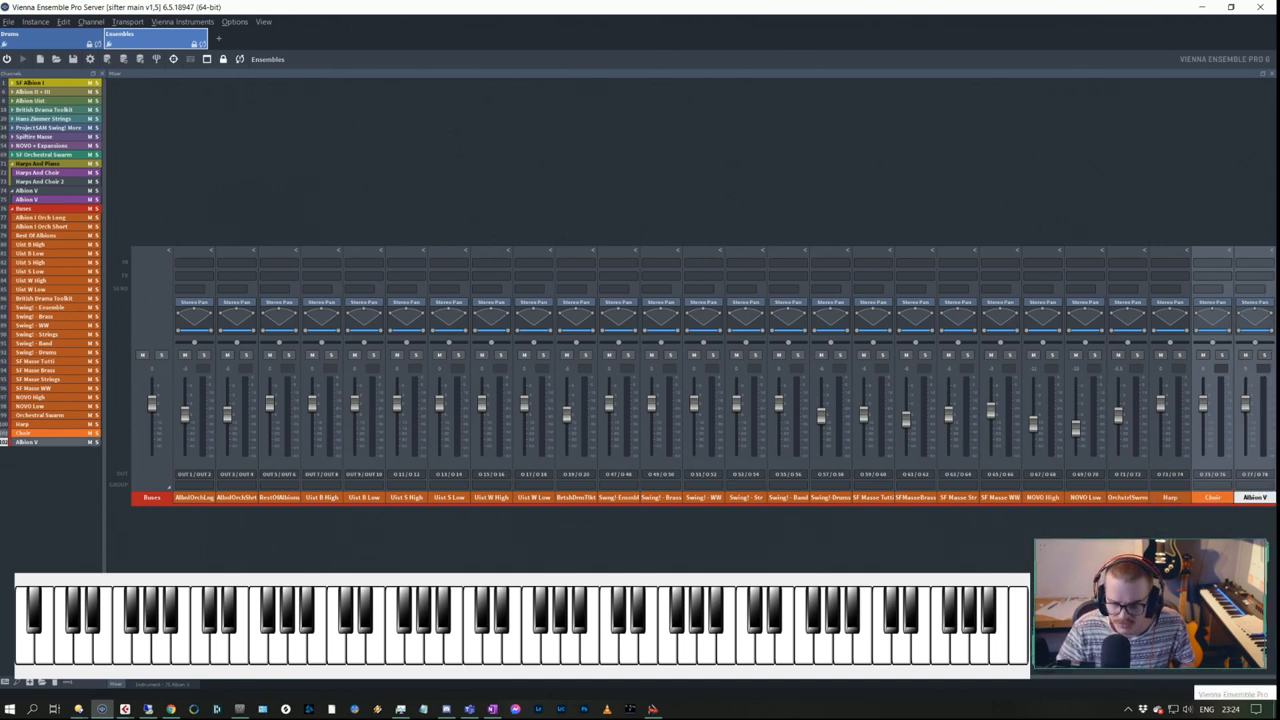
Select the Choir channel, recolour the Albion V folder green, and close the colour palette.
left_click(1213, 497)
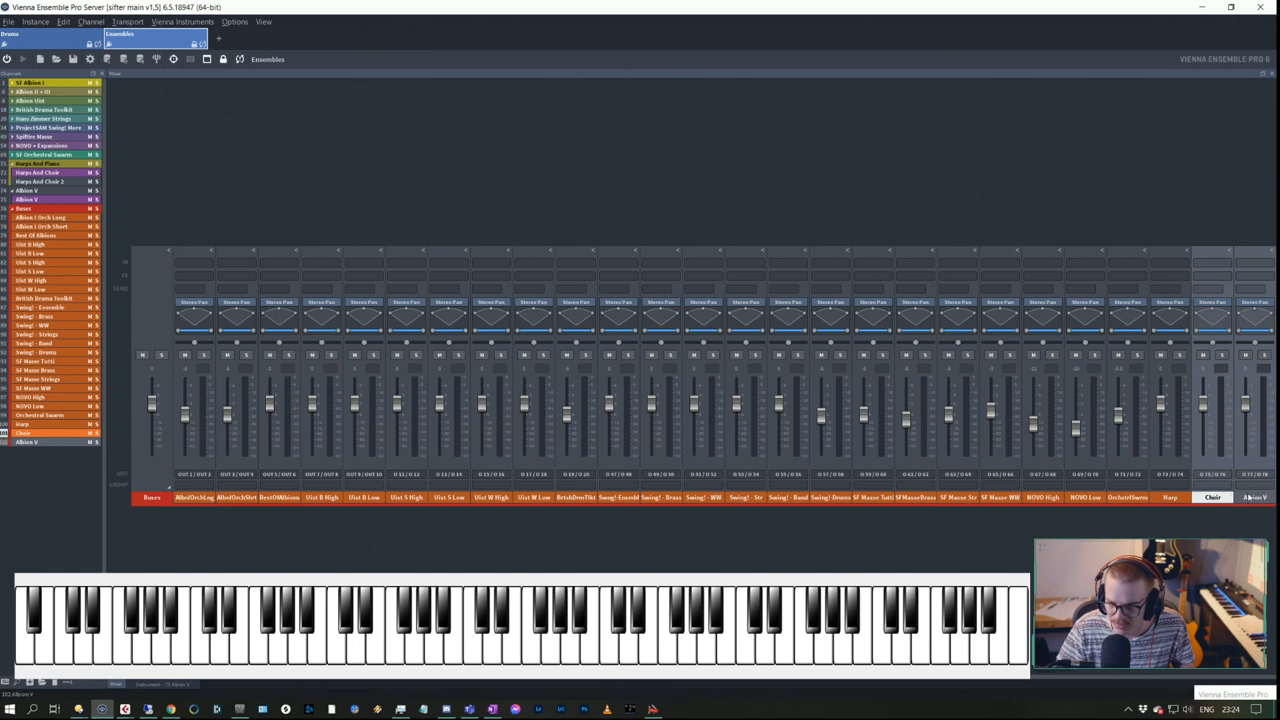
left_click(1255, 497)
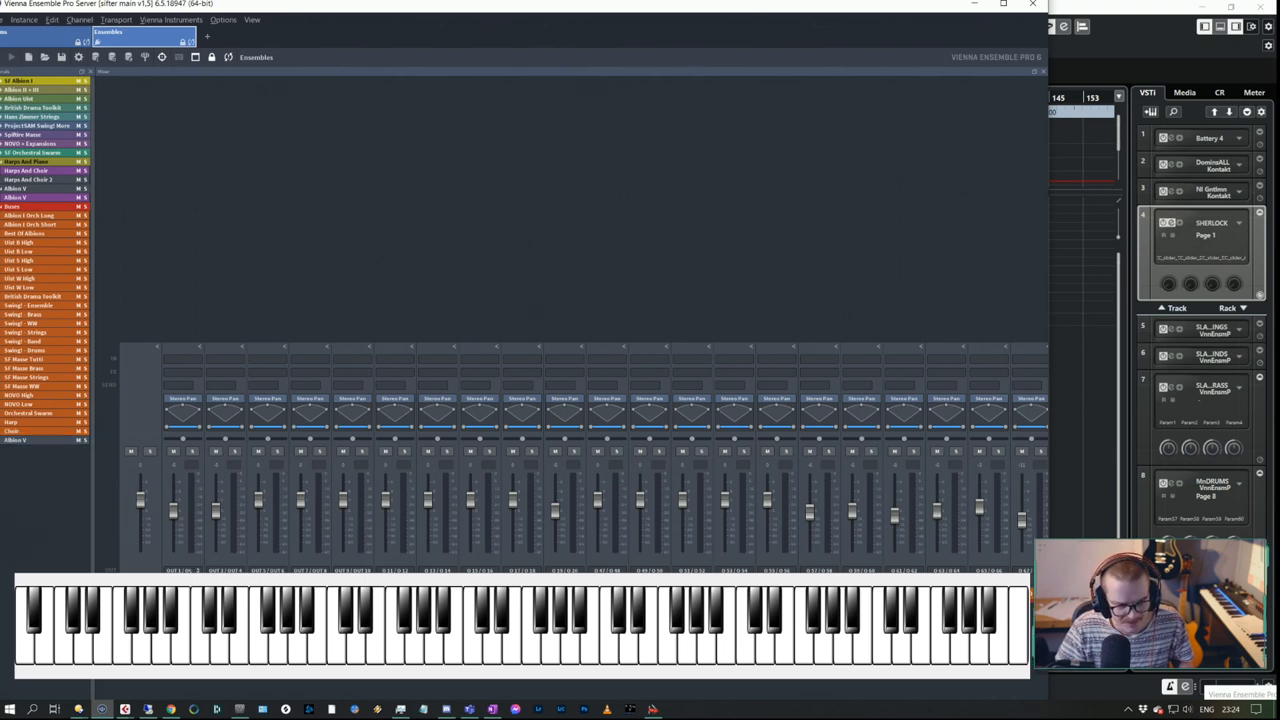
right_click(185, 400)
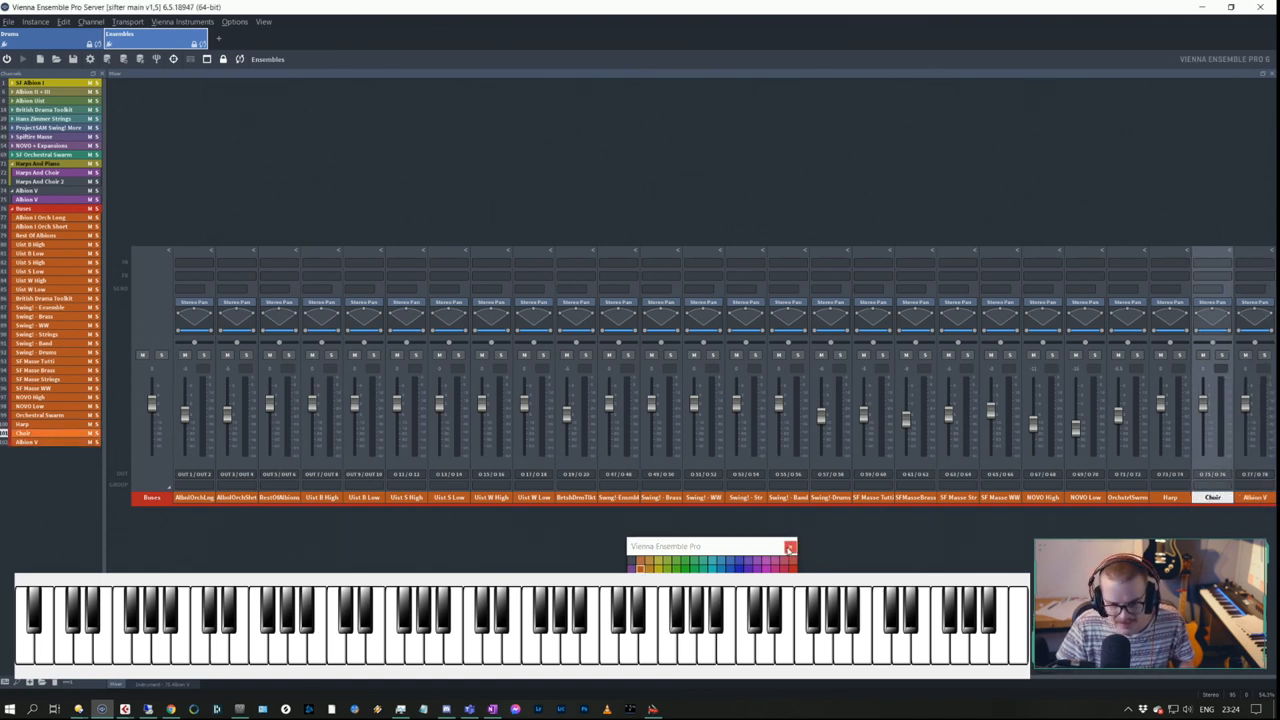
left_click(789, 546)
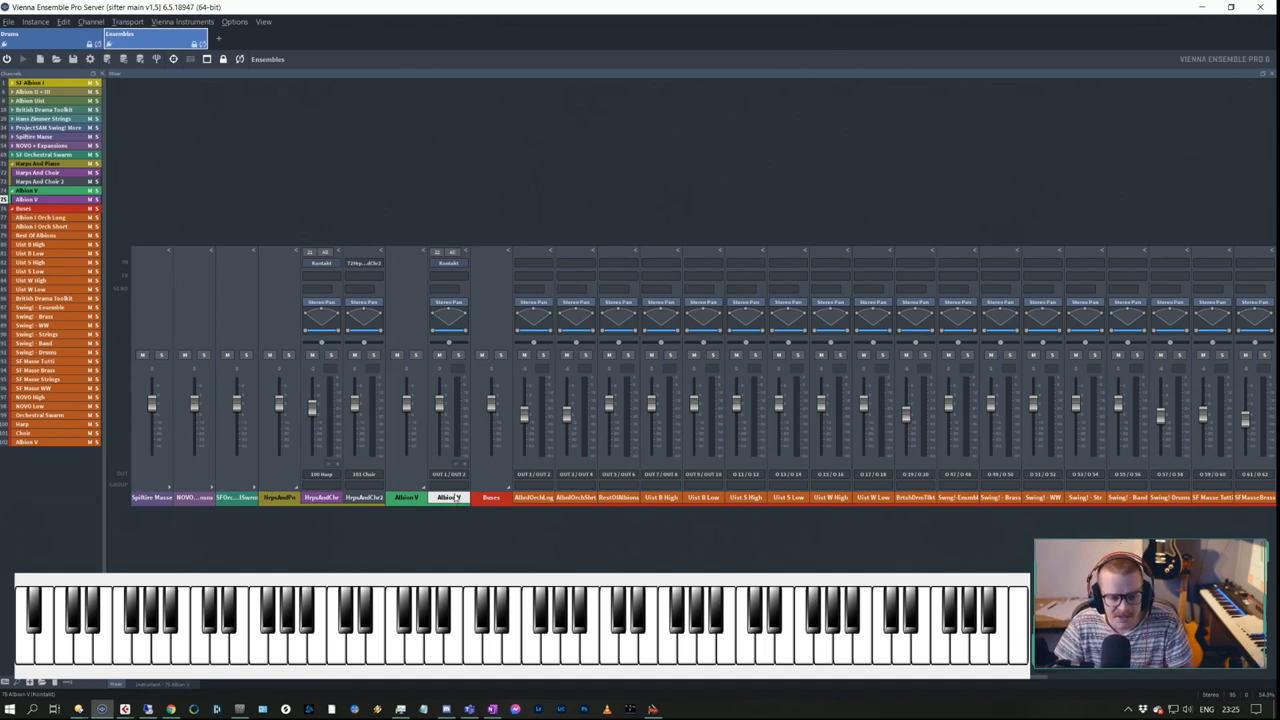
Route the Albion V Kontakt channel's output to the Albion V channel.
right_click(450, 497)
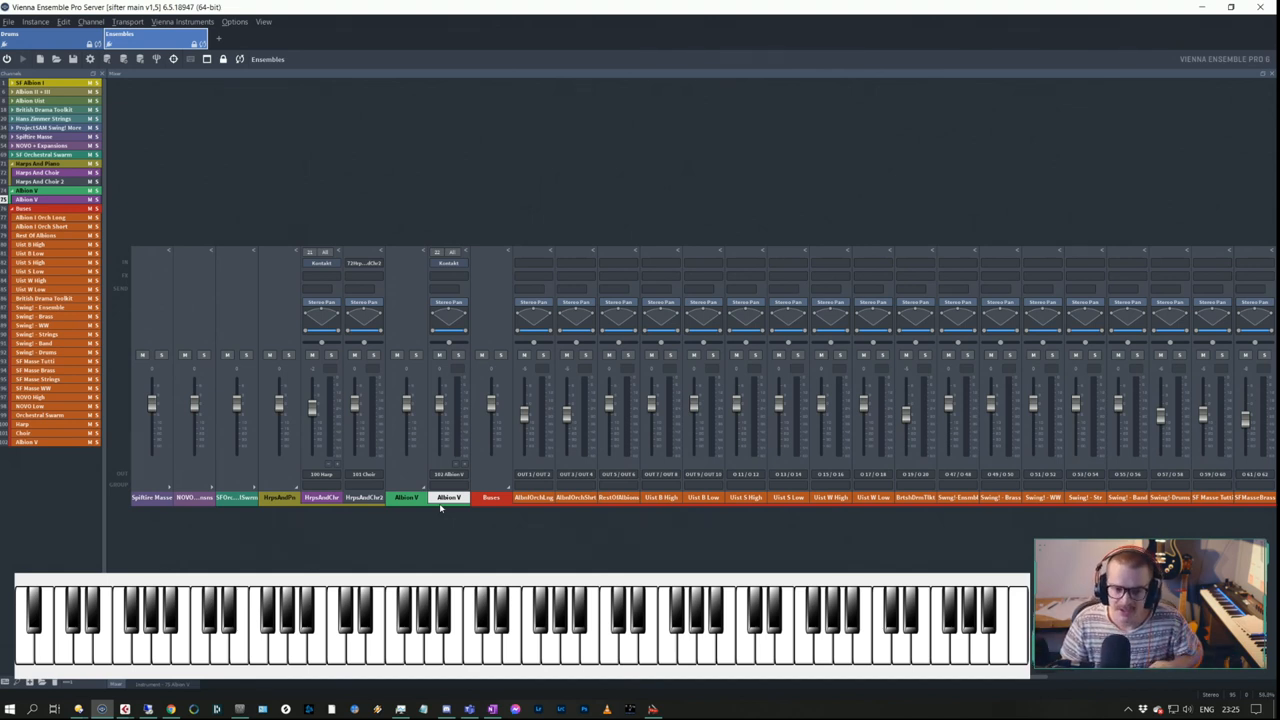
mouse_move(466, 411)
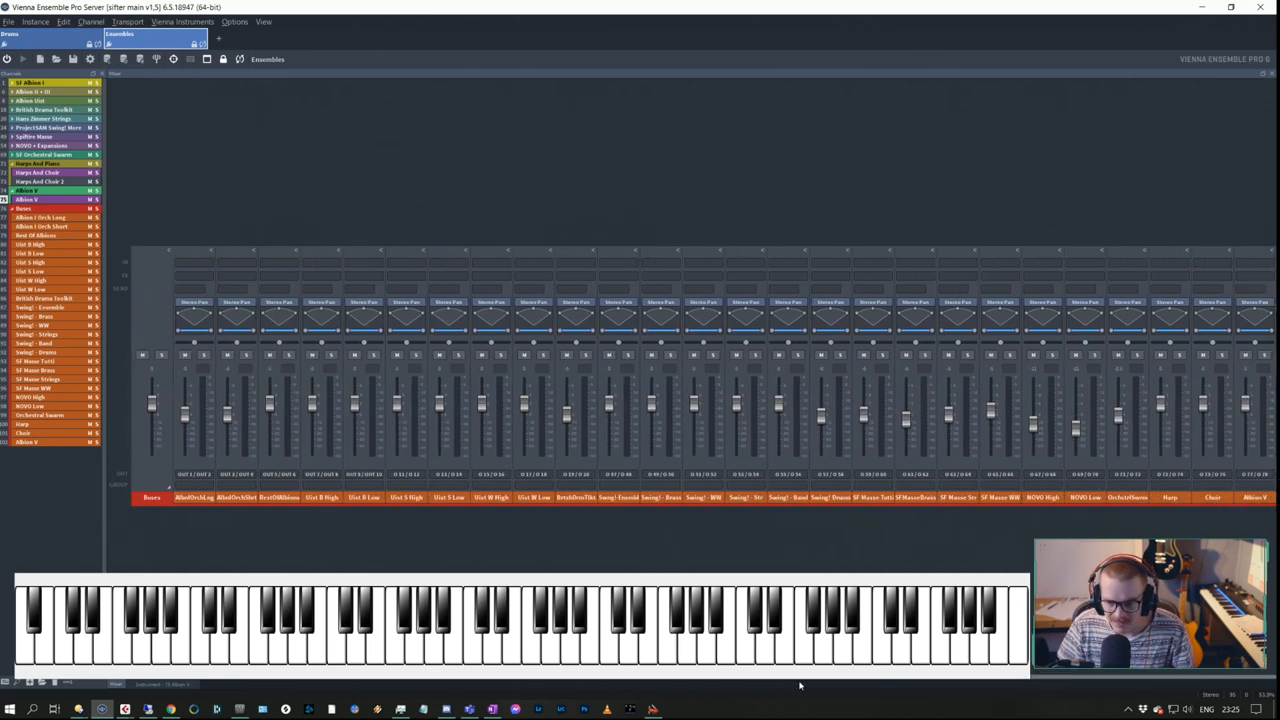
left_click(1255, 413)
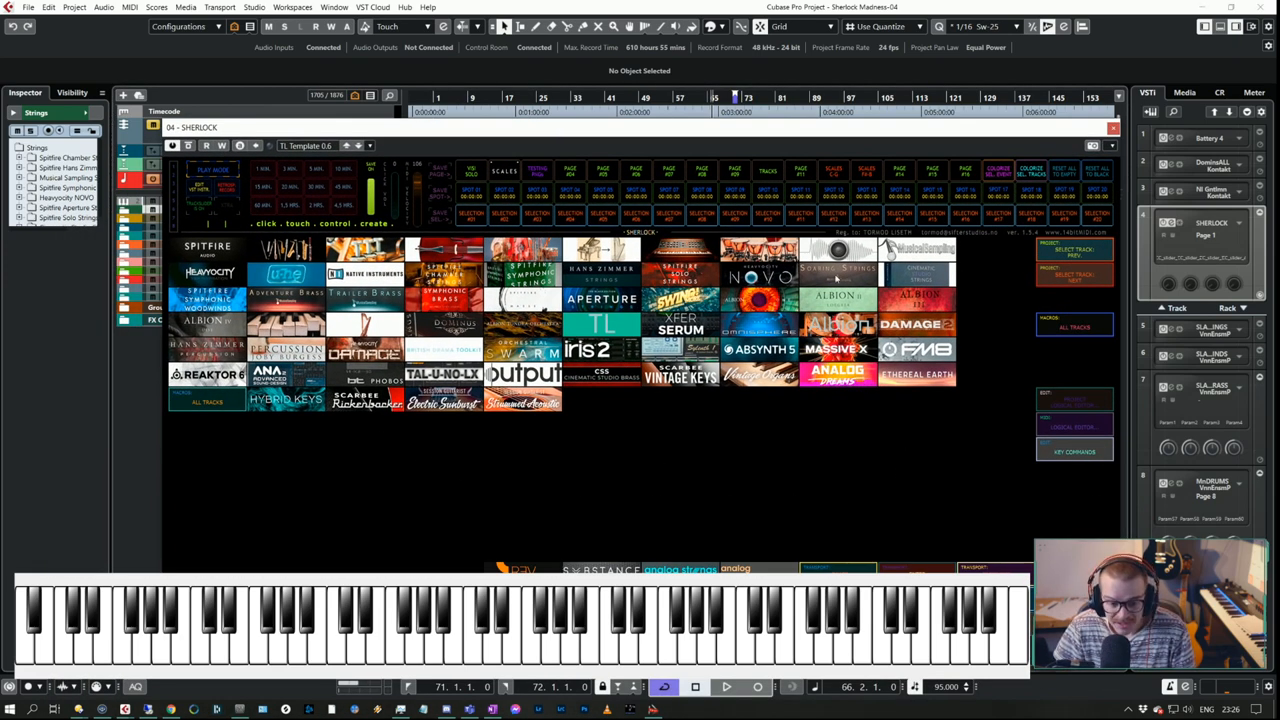
mouse_move(535, 131)
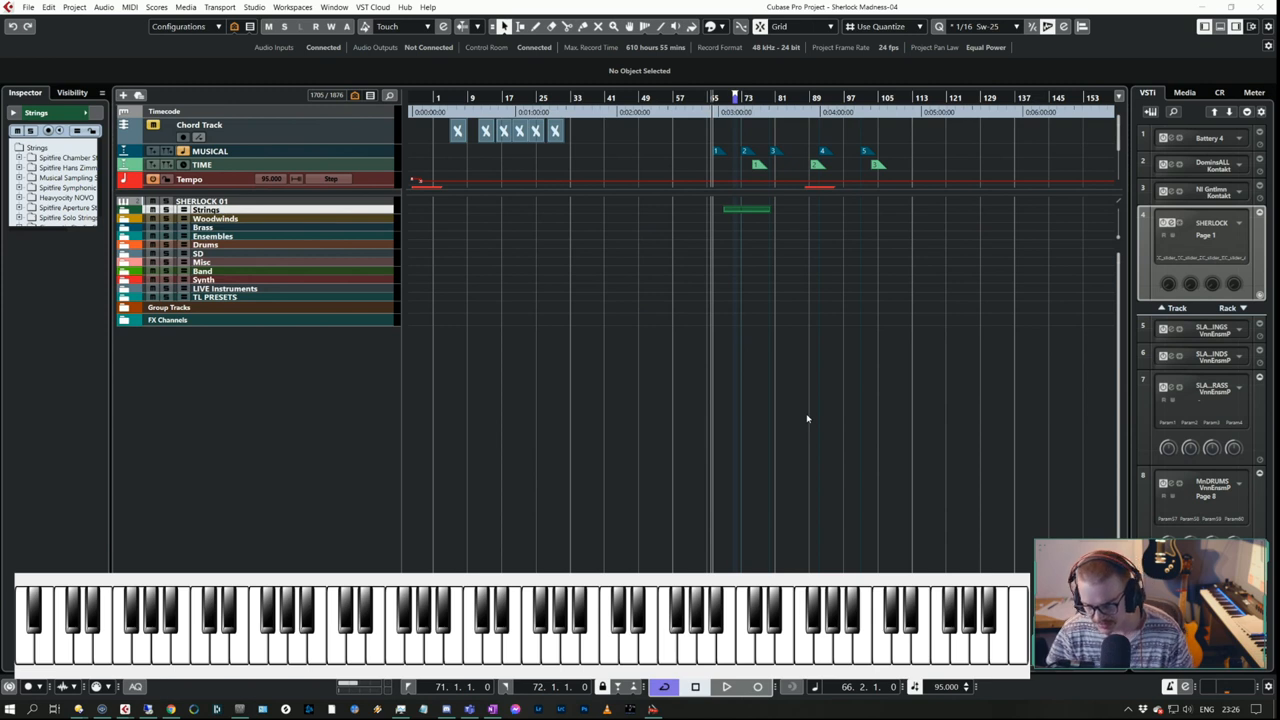
mouse_move(275, 357)
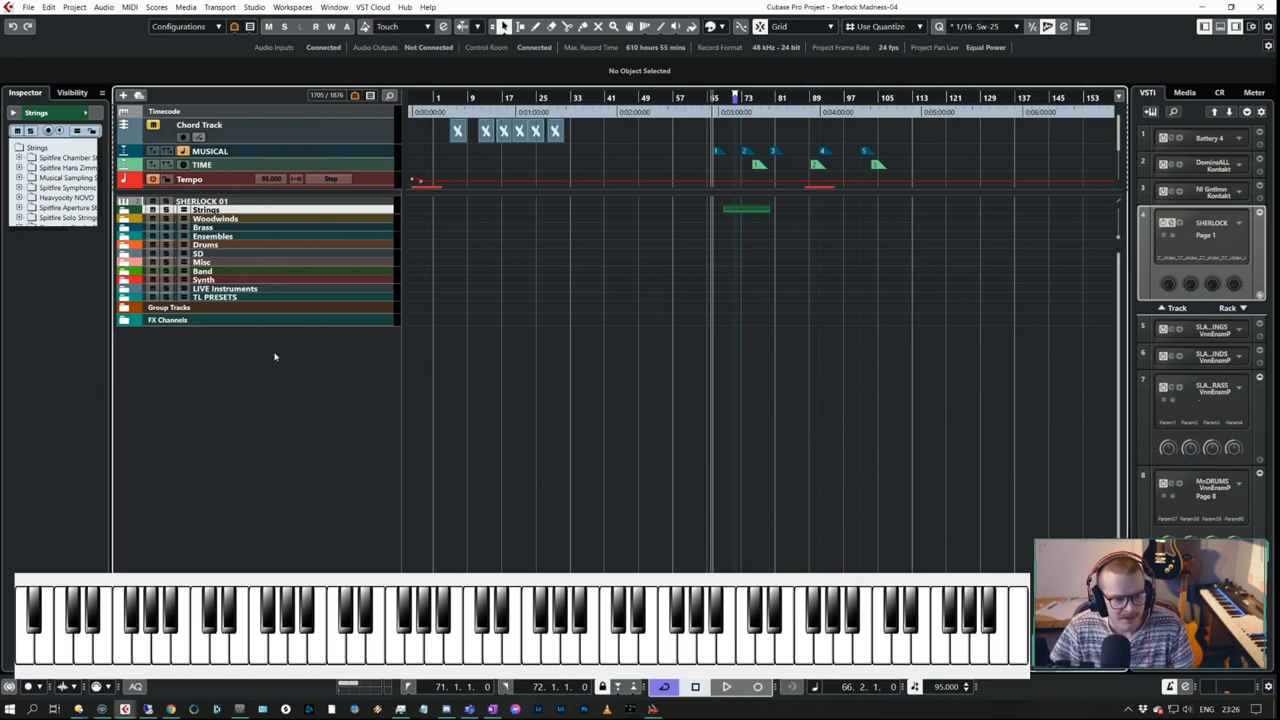
mouse_move(213, 297)
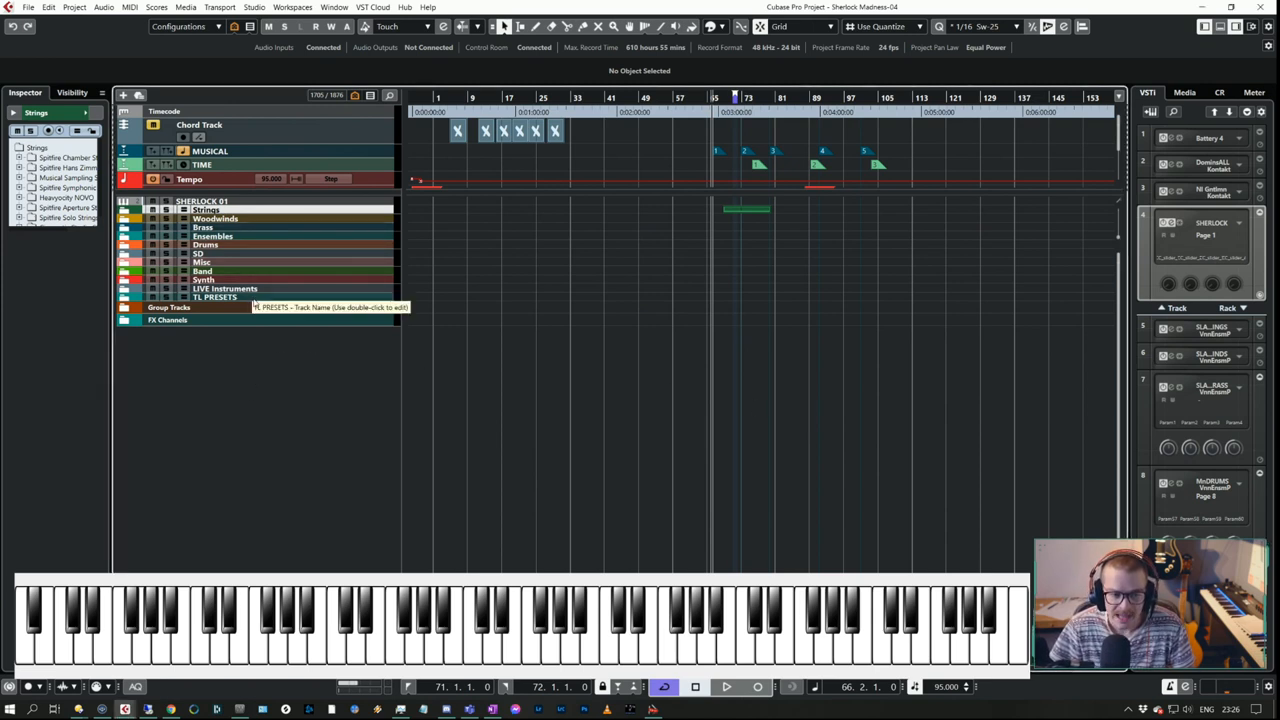
Select the TL PRESETS folder track and scroll the VSTi rack down to slot 9.
left_click(213, 297)
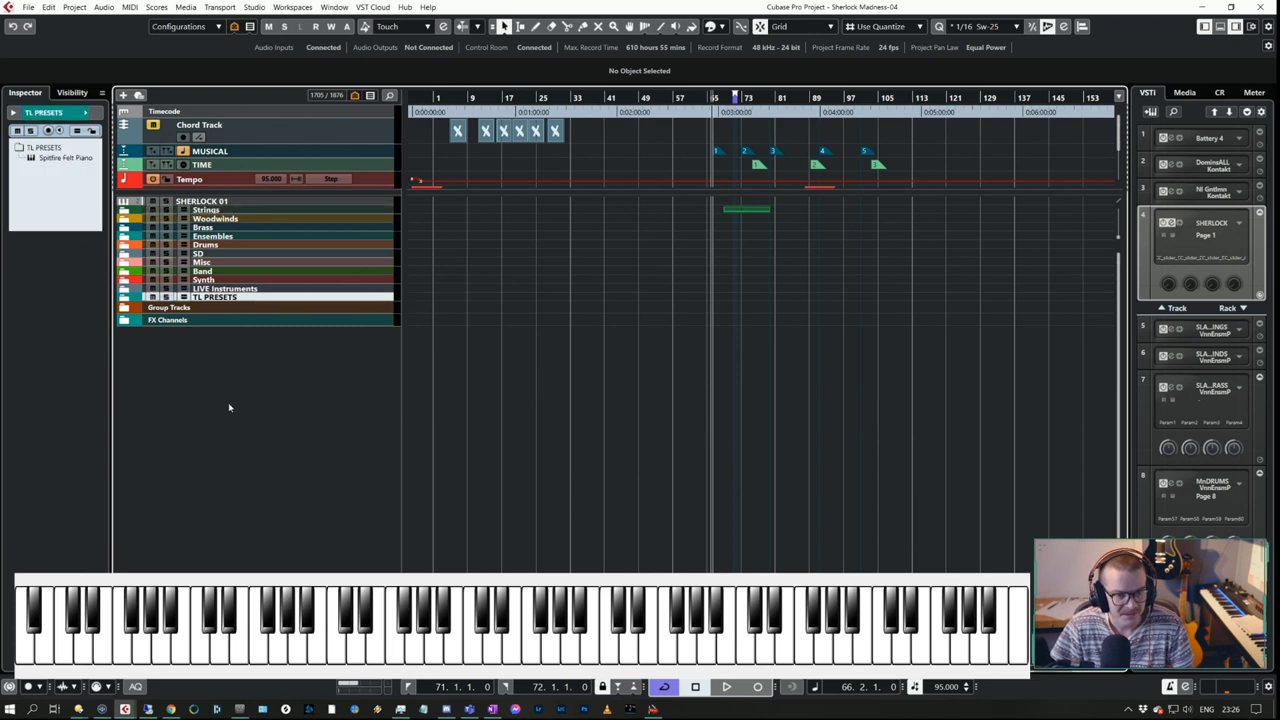
mouse_move(335, 373)
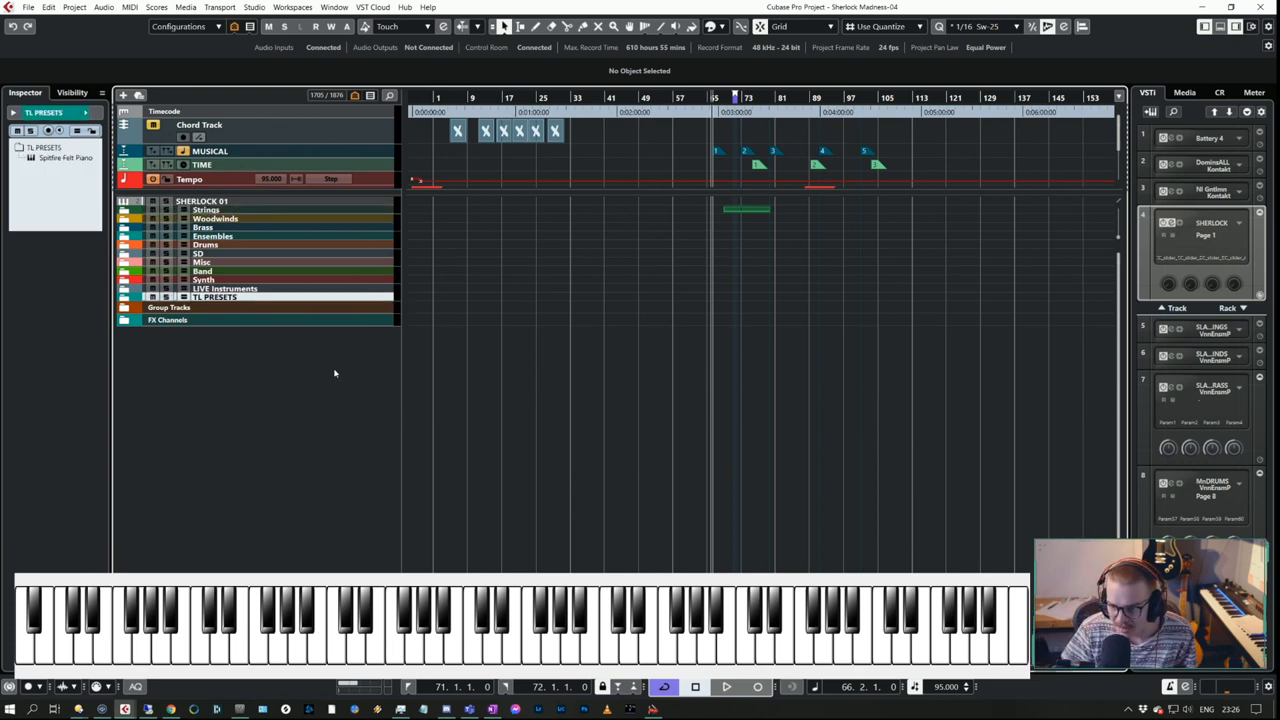
mouse_move(339, 380)
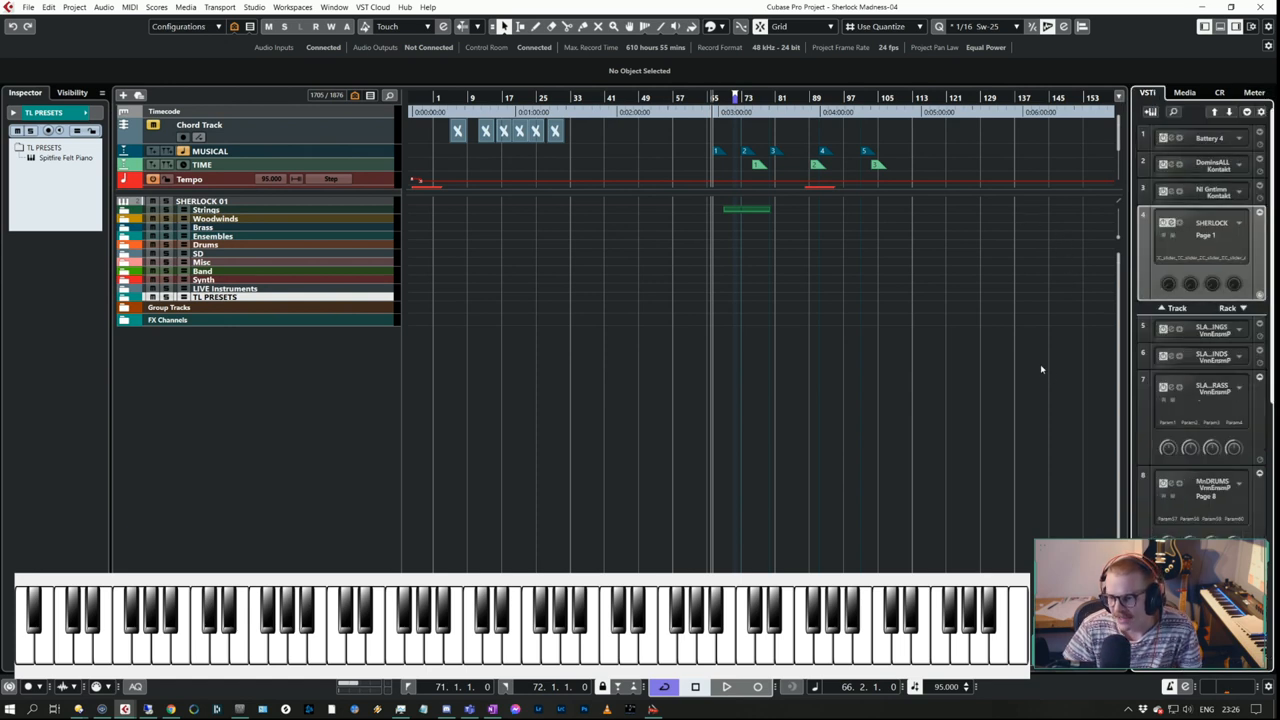
mouse_move(1147, 406)
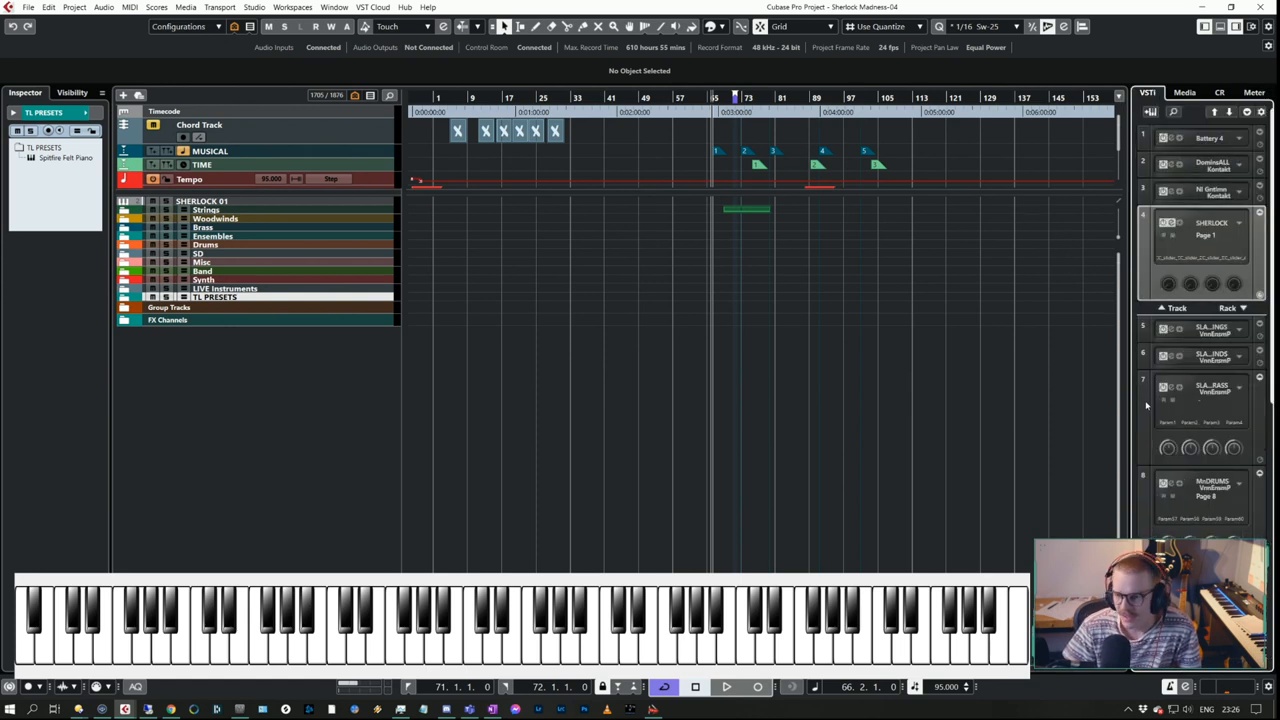
scroll("down", 3)
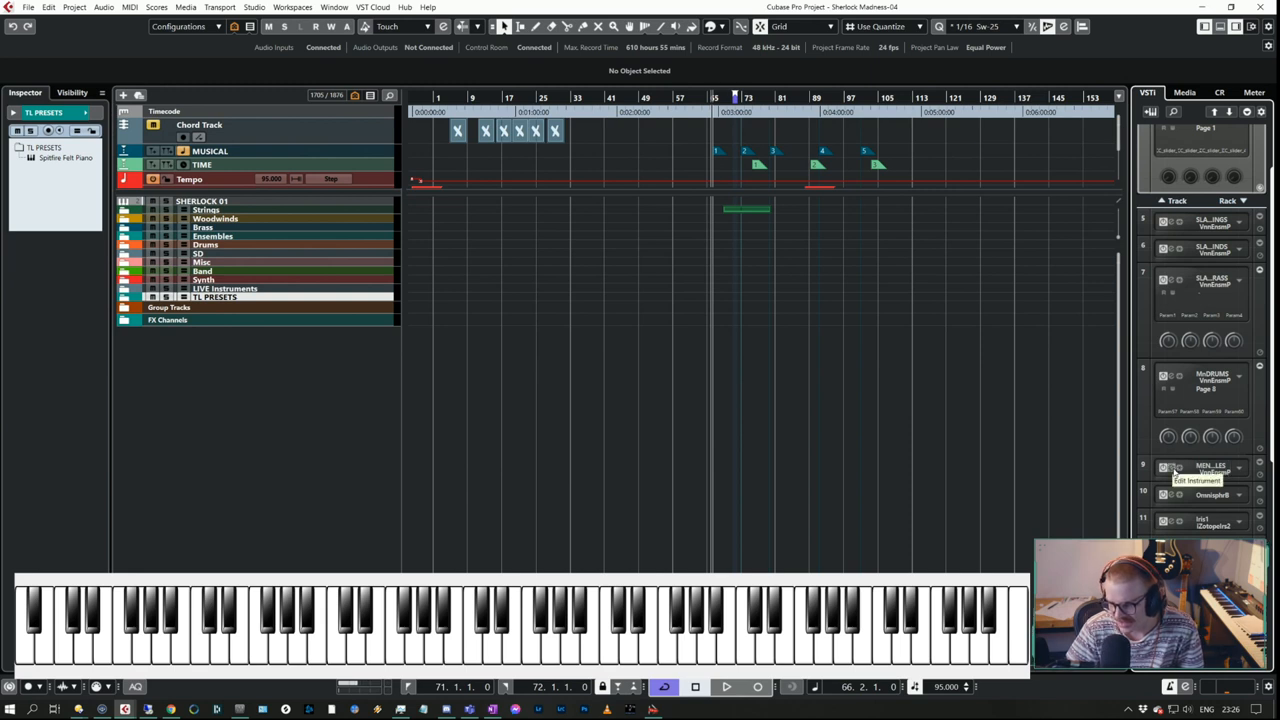
left_click(1165, 468)
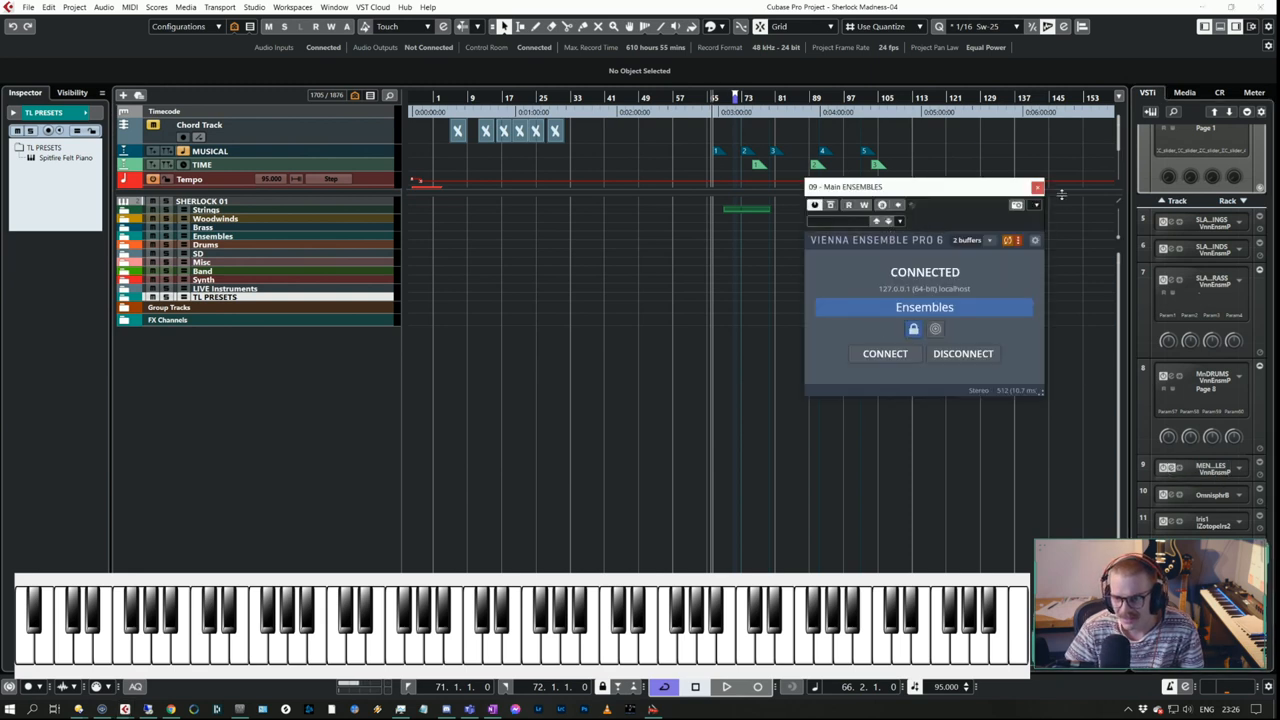
left_click(1037, 187)
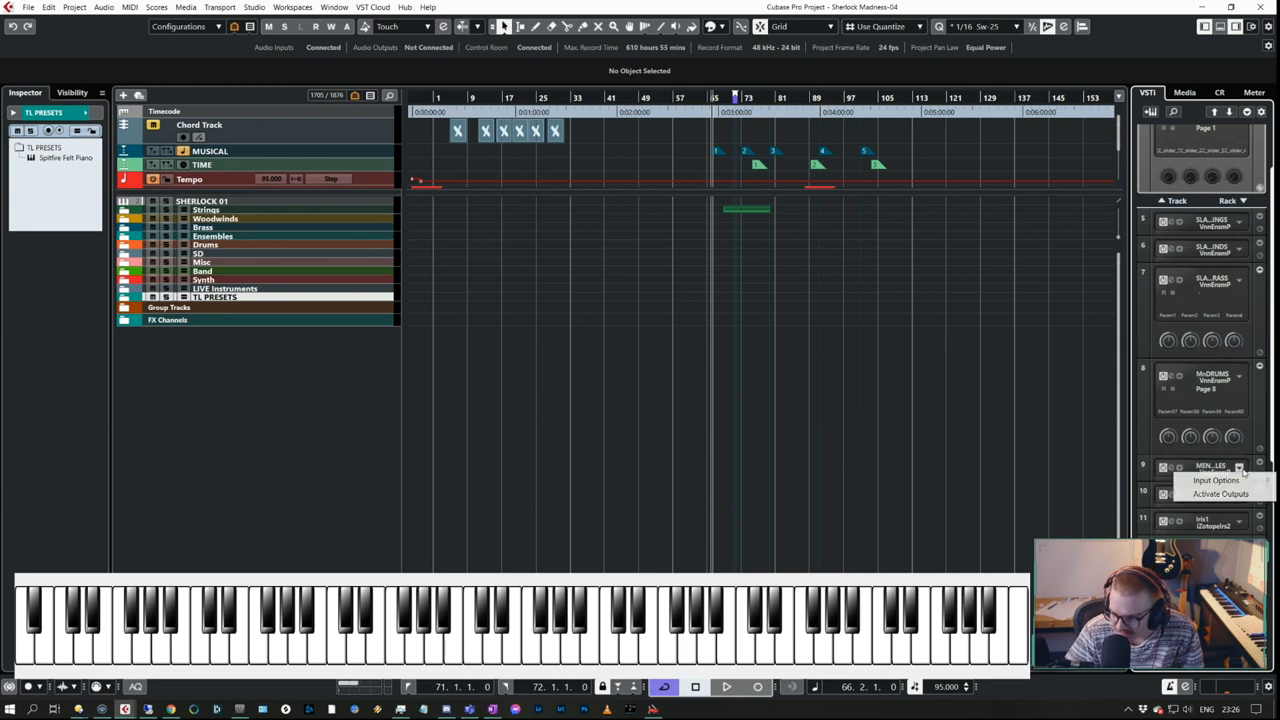
mouse_move(1220, 493)
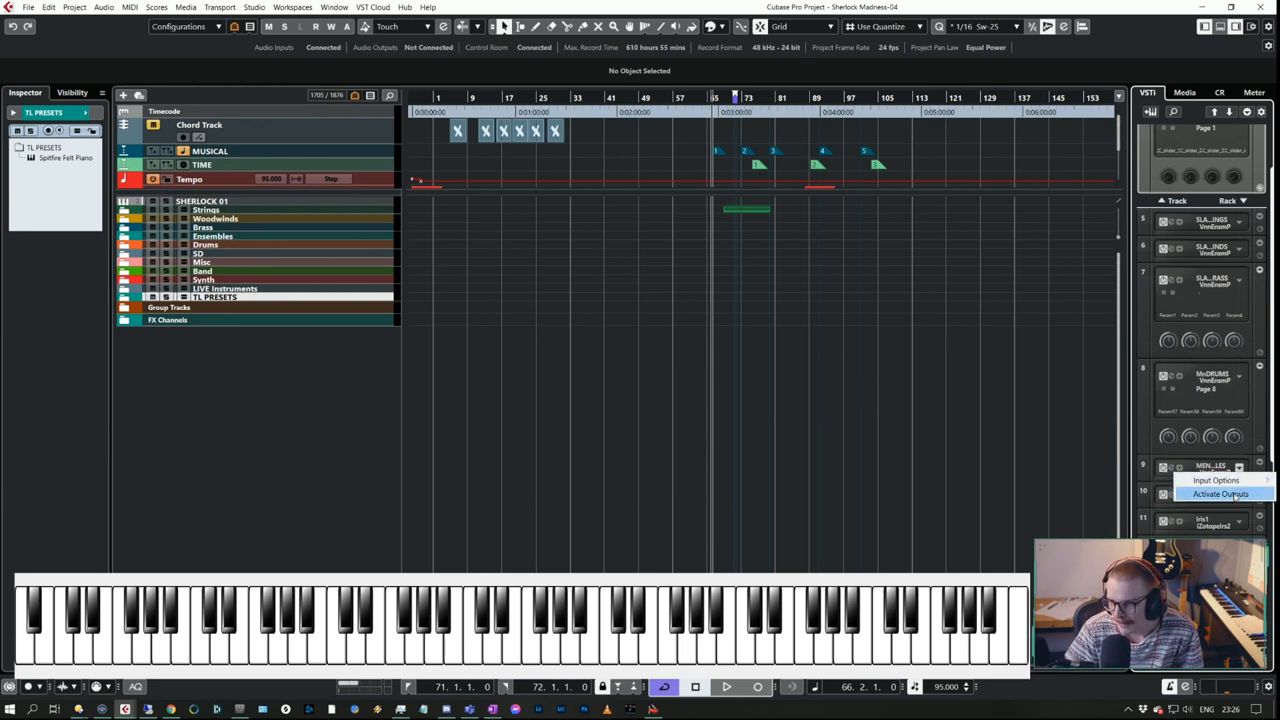
left_click(1220, 494)
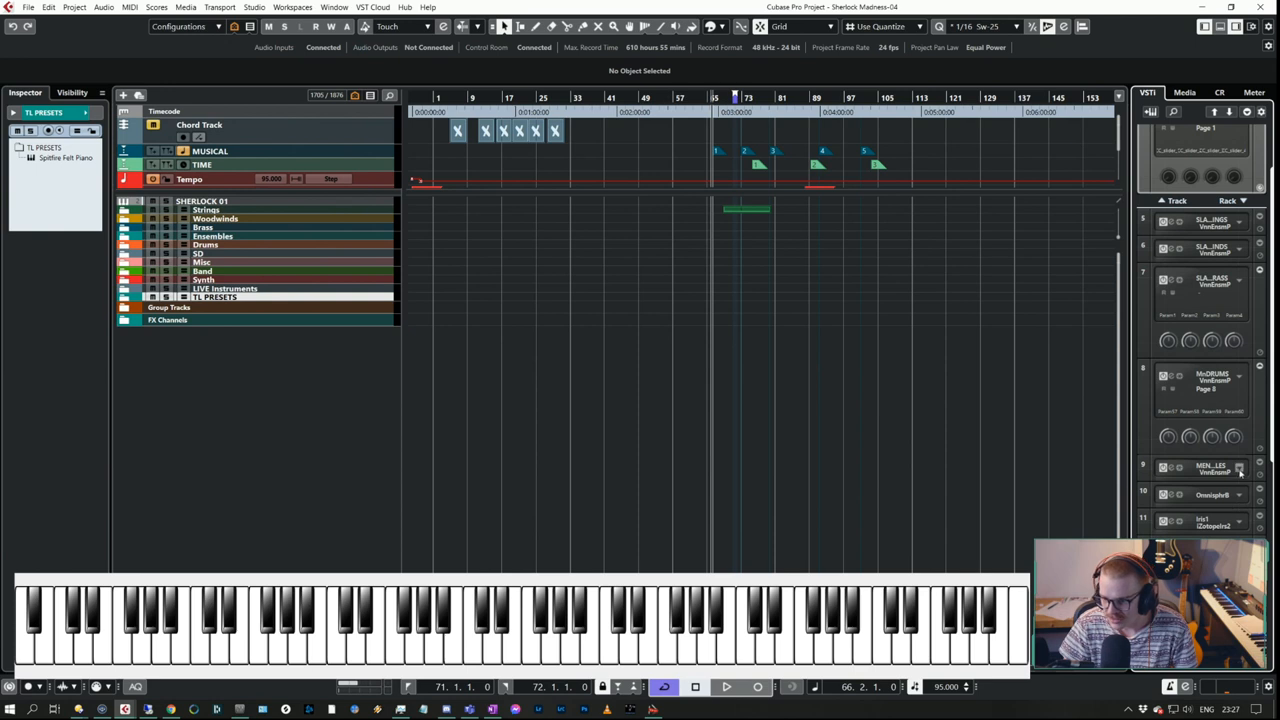
Activate output pair 77/78 on the Main ENSEMBLES instance in VSTi slot 9.
left_click(1239, 468)
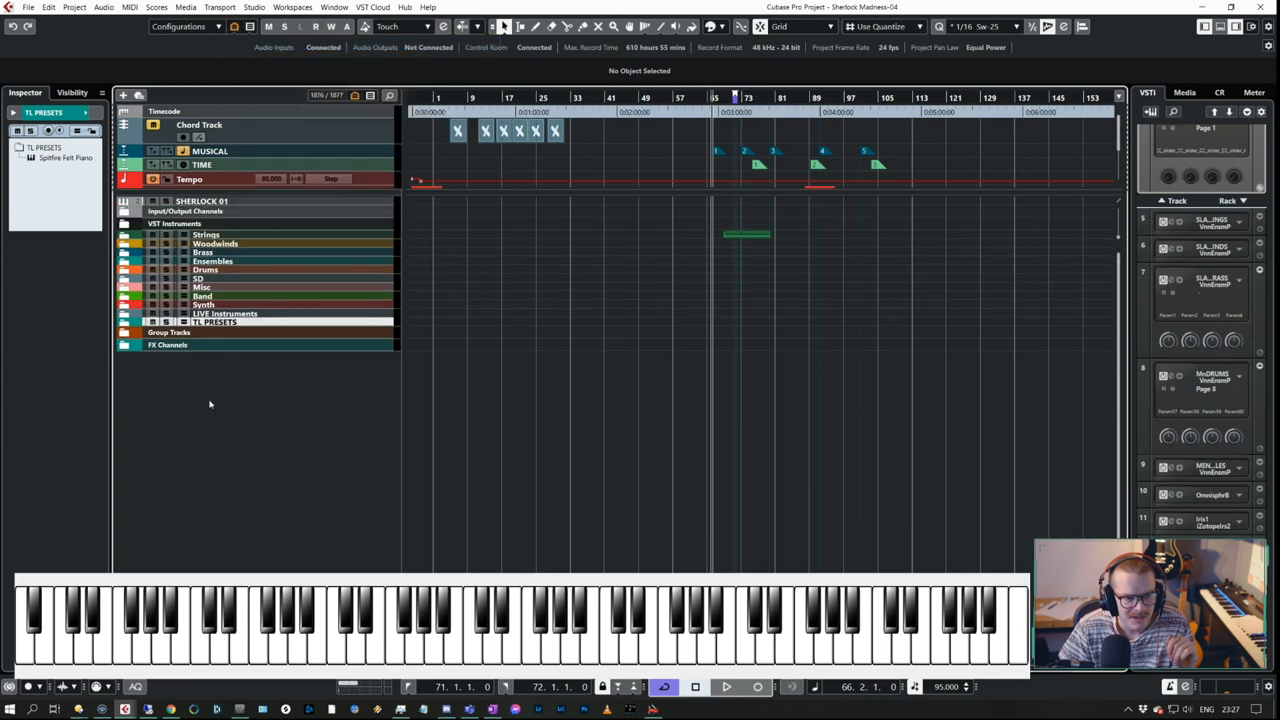
mouse_move(125, 235)
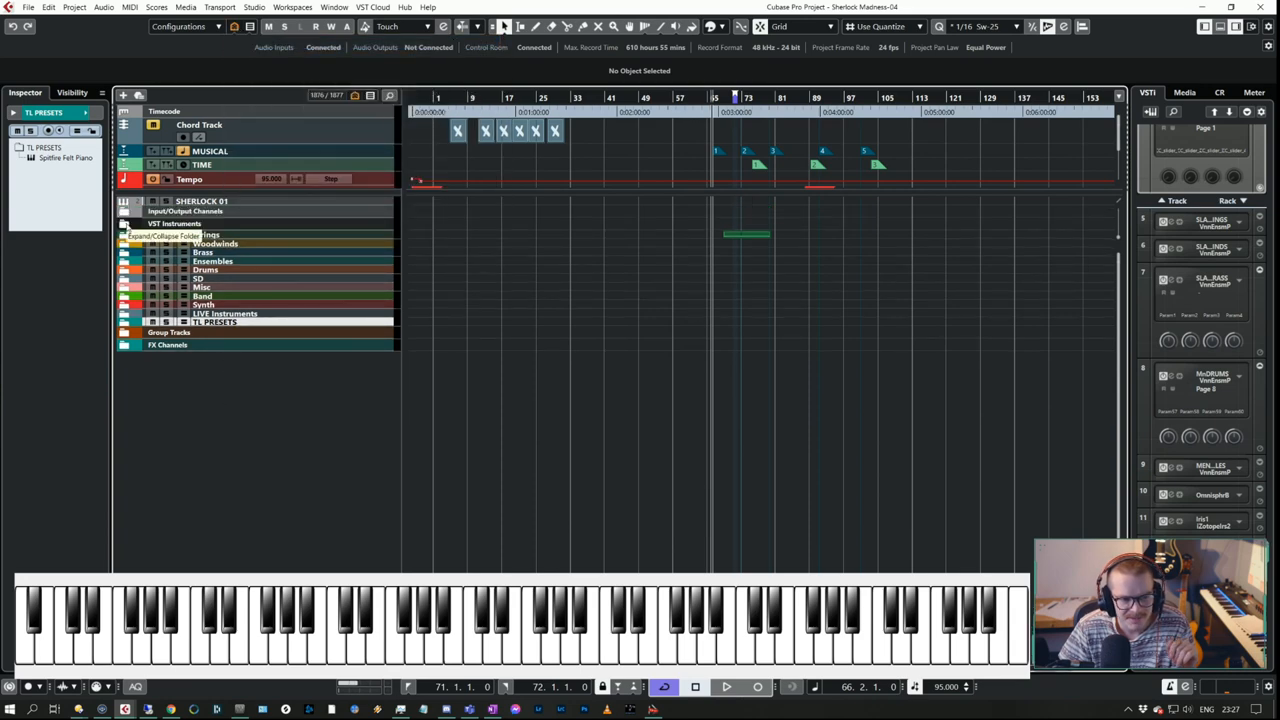
Expand VST Instruments and Main ENSEMBLES, name the new output channel 'Albion V', then select Albion IV Brass High.
left_click(124, 223)
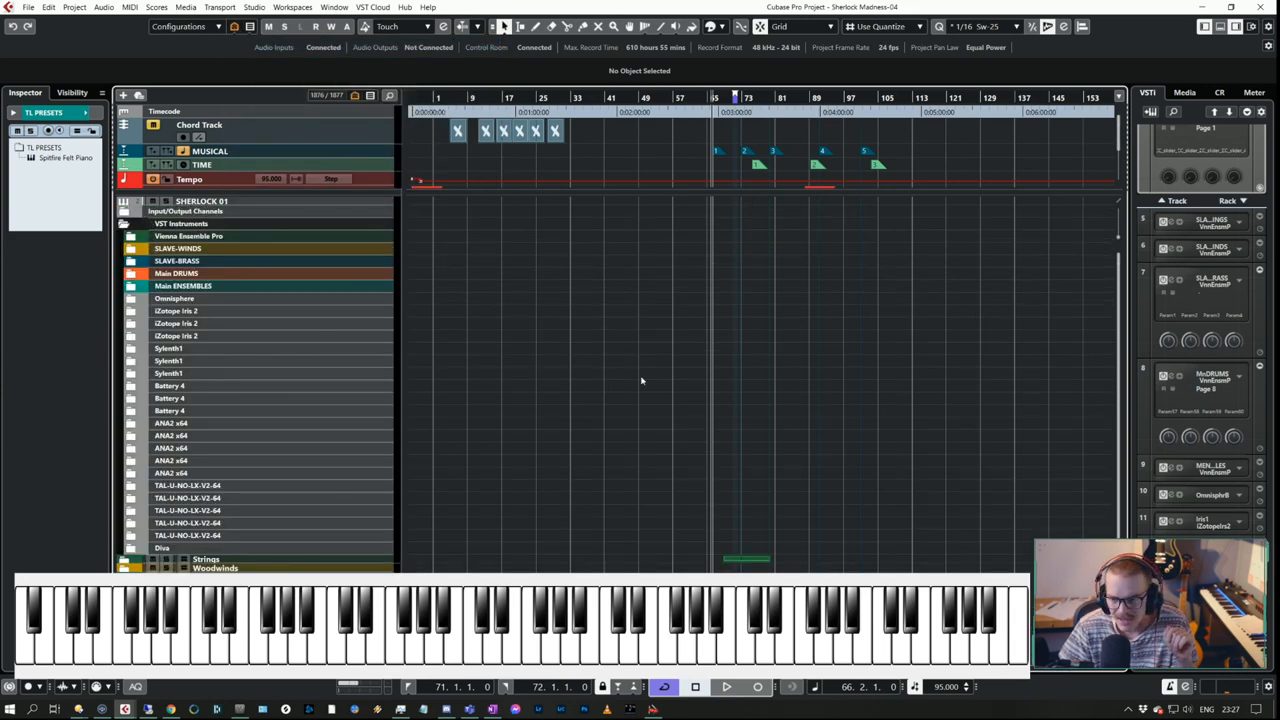
mouse_move(175, 296)
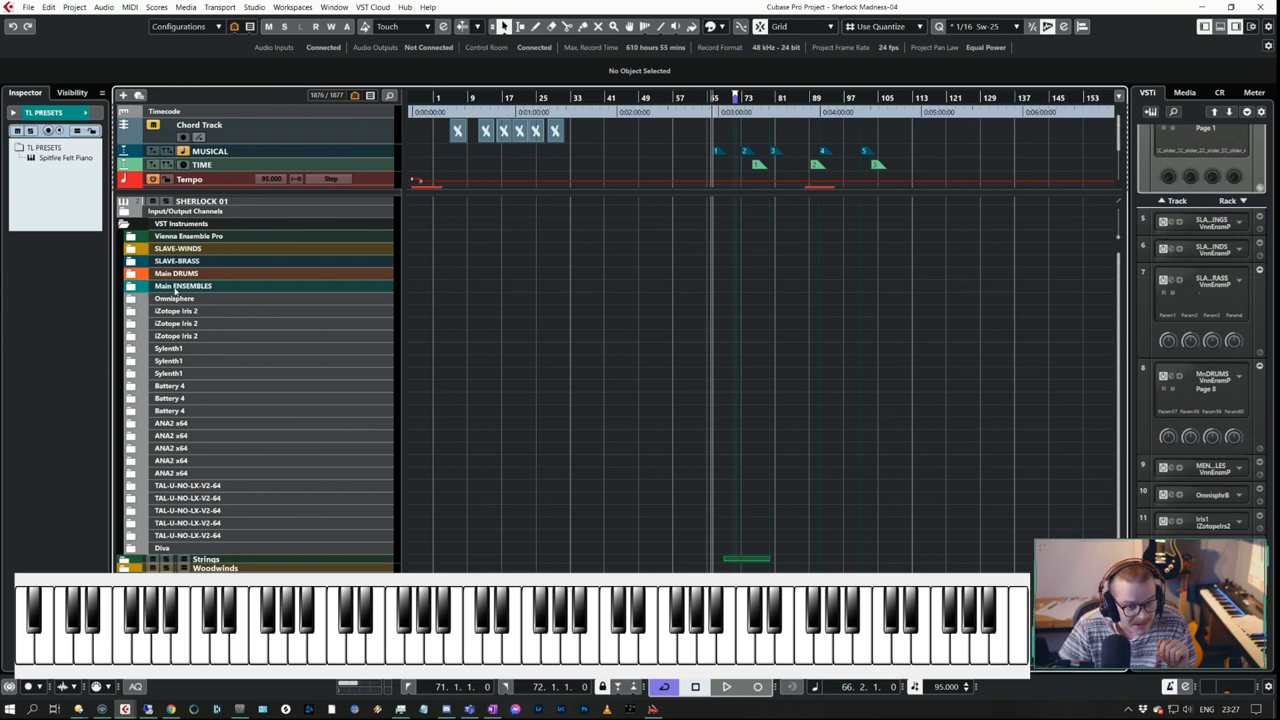
left_click(183, 285)
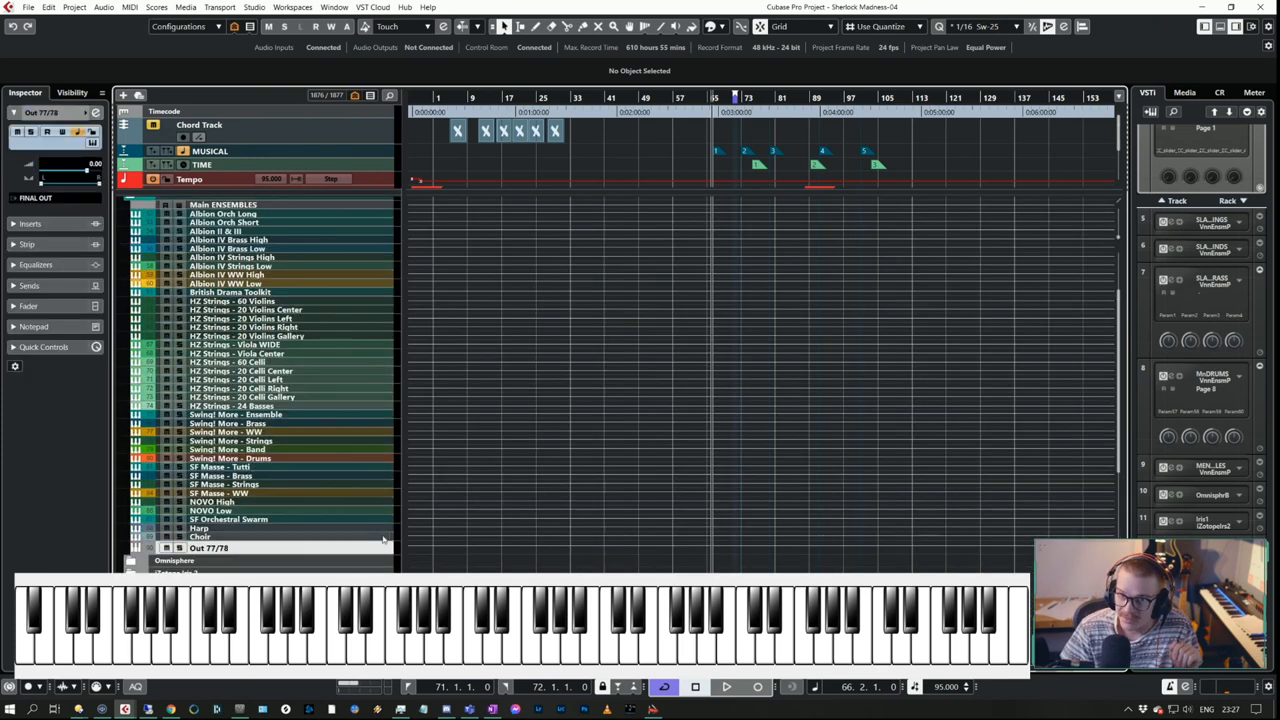
mouse_move(383, 540)
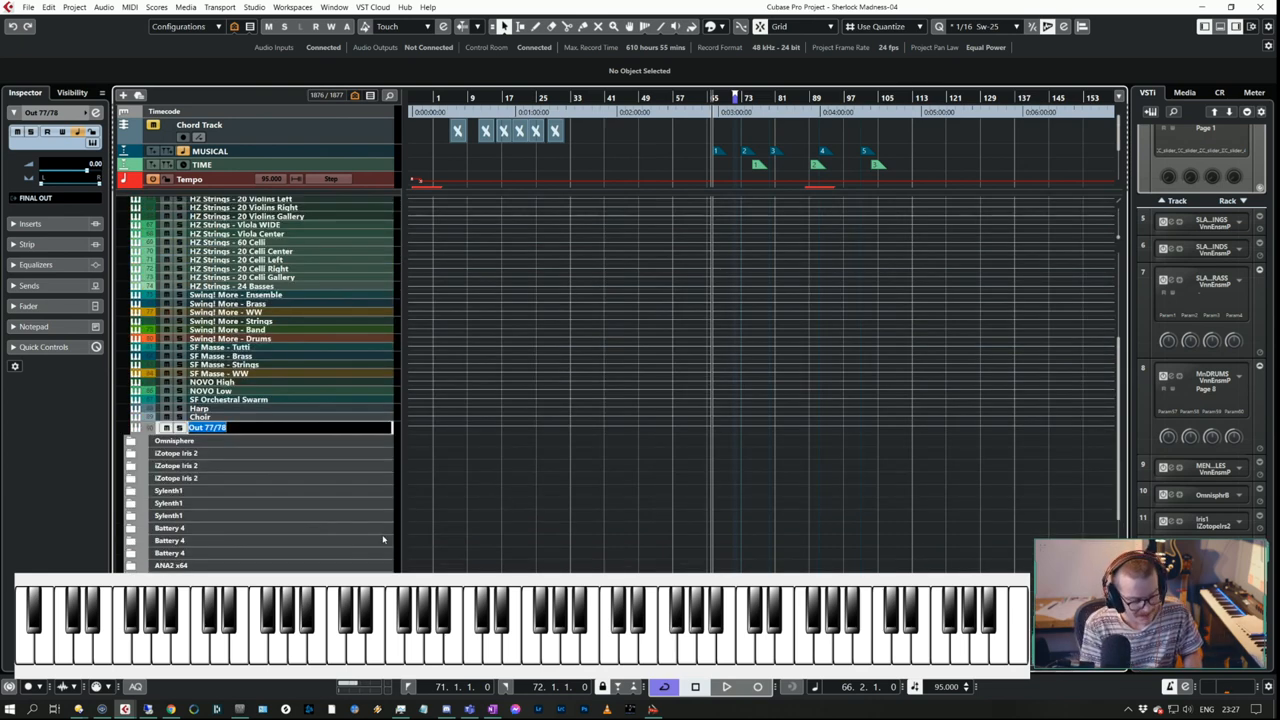
type("AI")
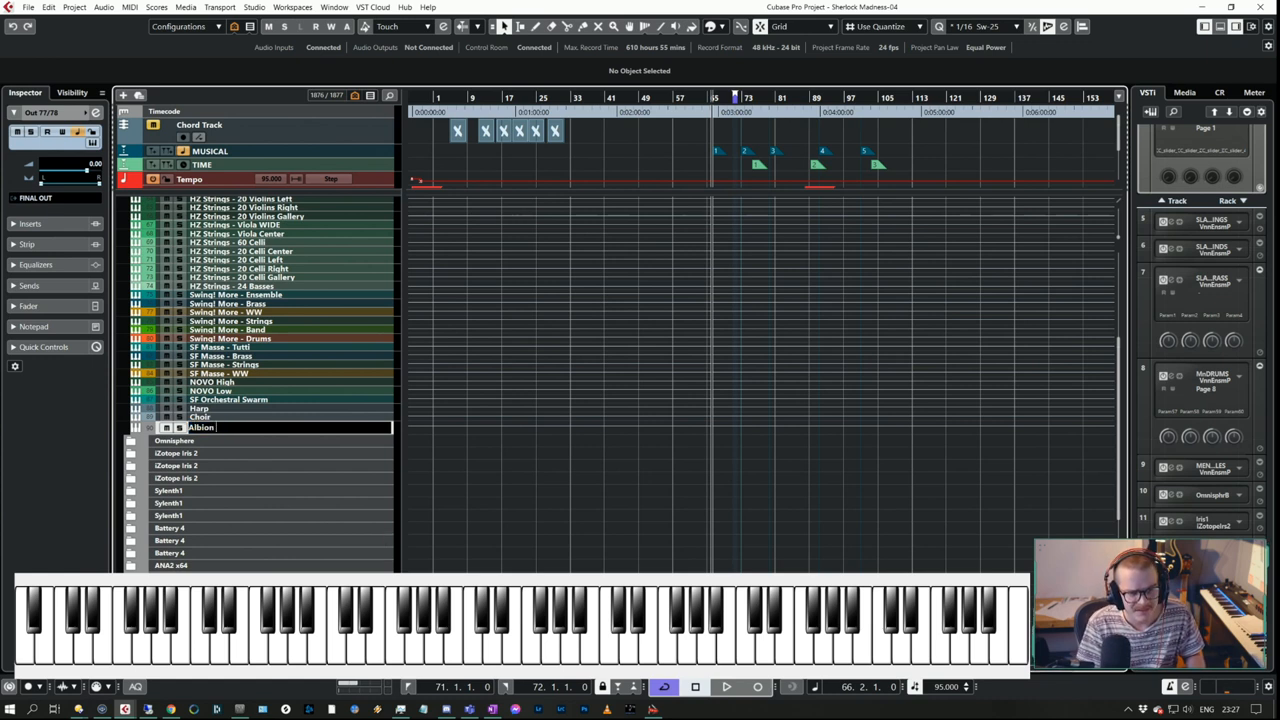
type("V Brass High")
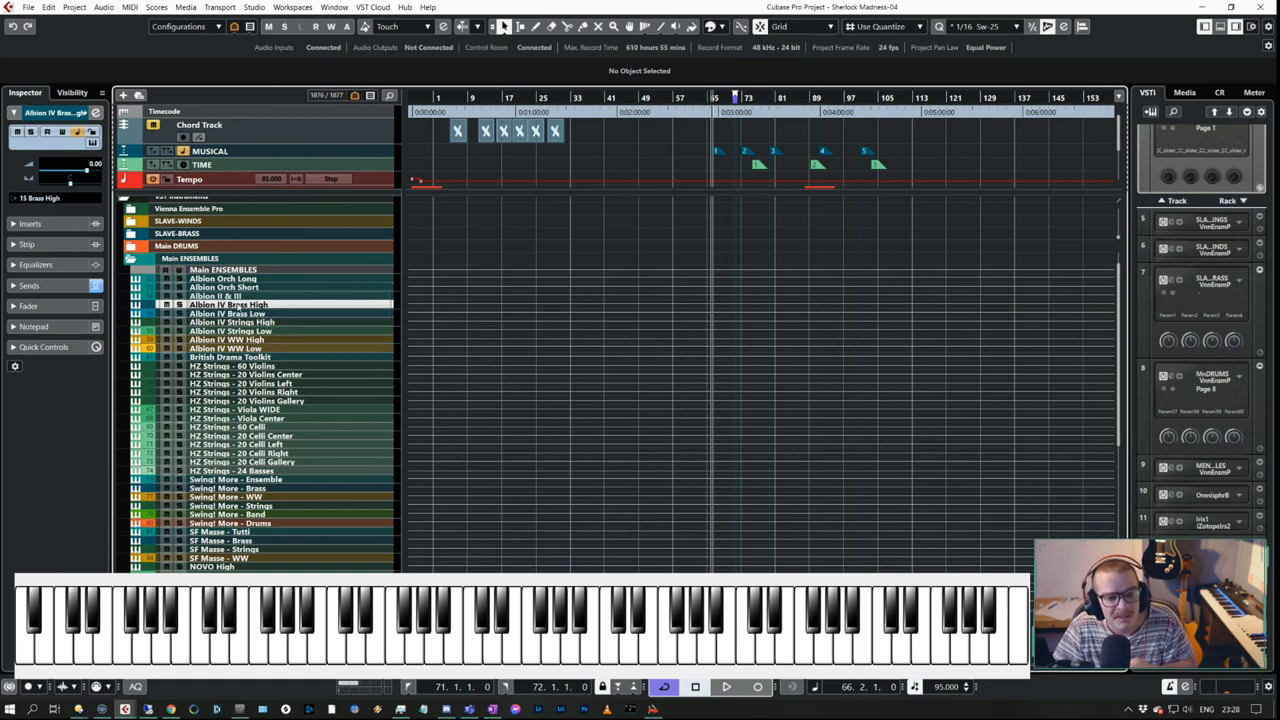
left_click(215, 296)
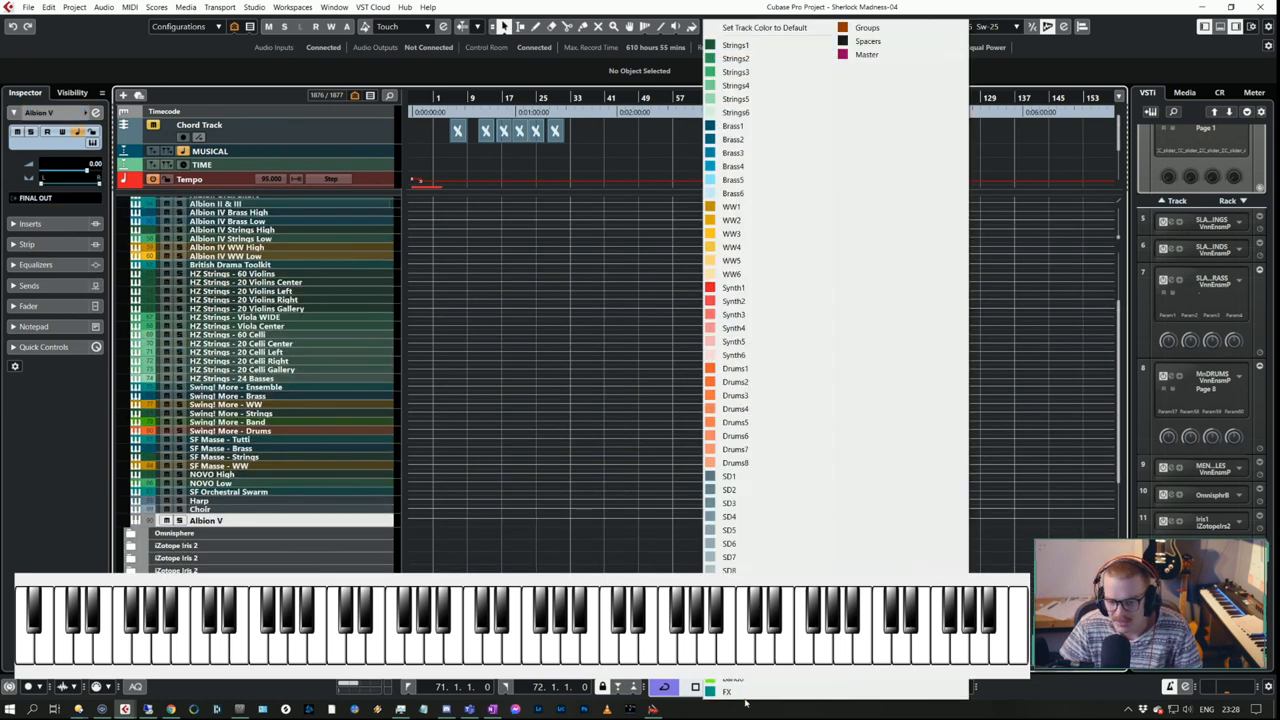
mouse_move(768, 285)
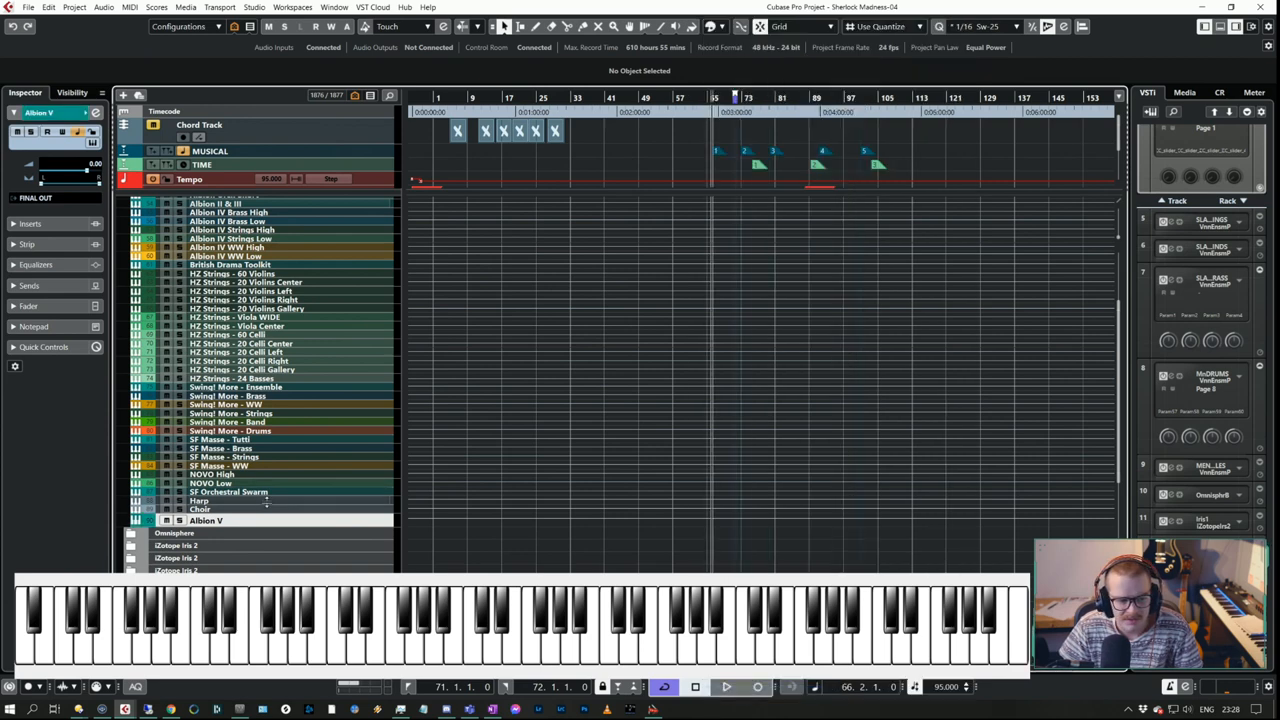
Add eight MIDI tracks named 'Albion V' from the track list's context menu.
scroll("down", 3)
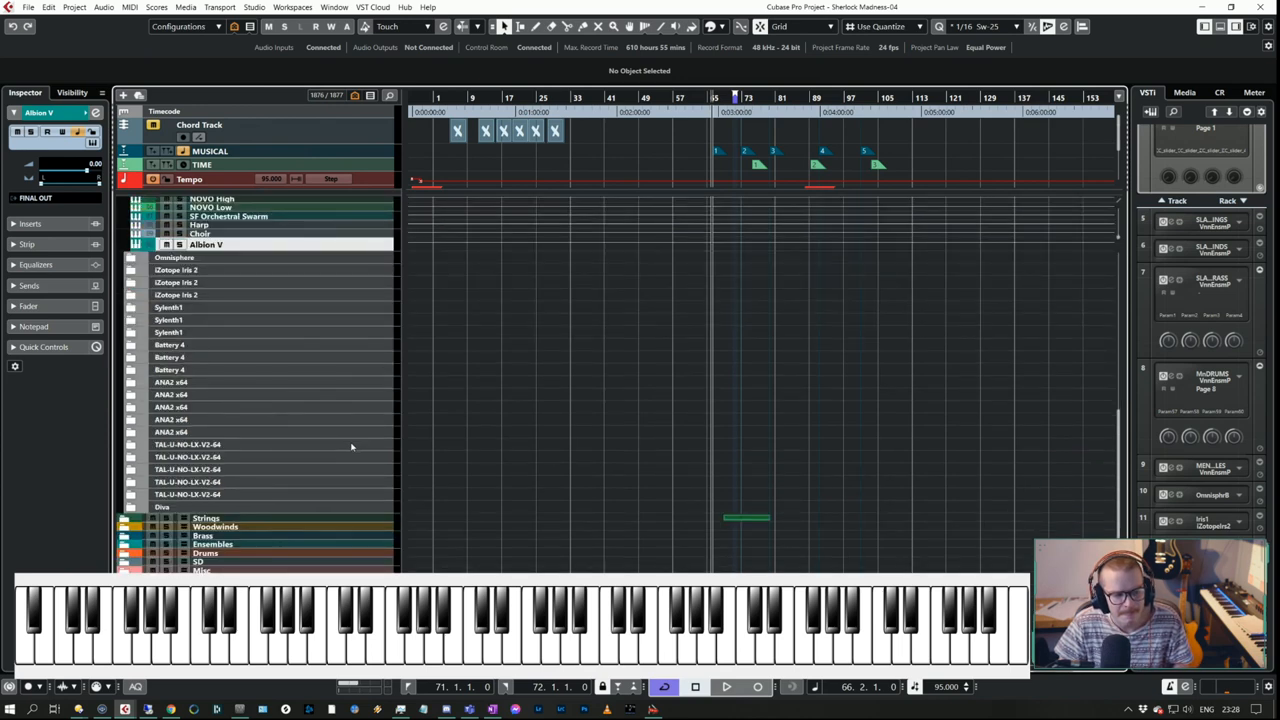
right_click(351, 446)
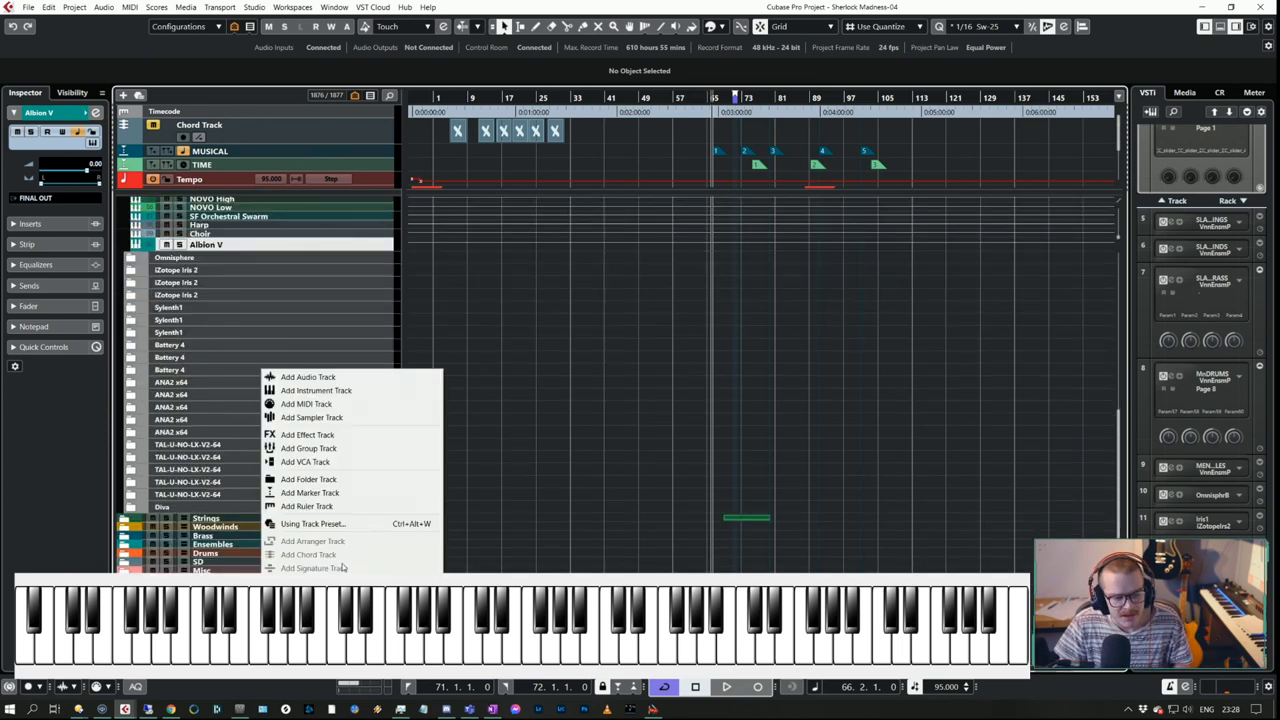
mouse_move(350, 390)
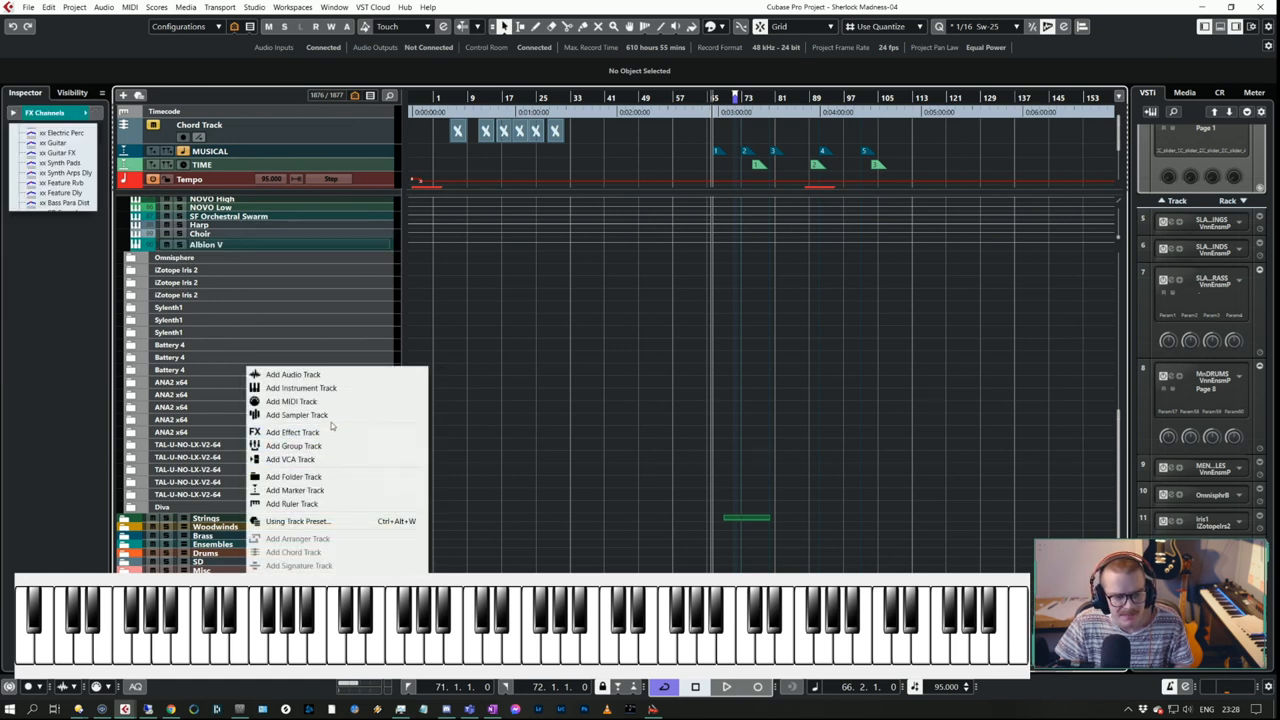
left_click(291, 401)
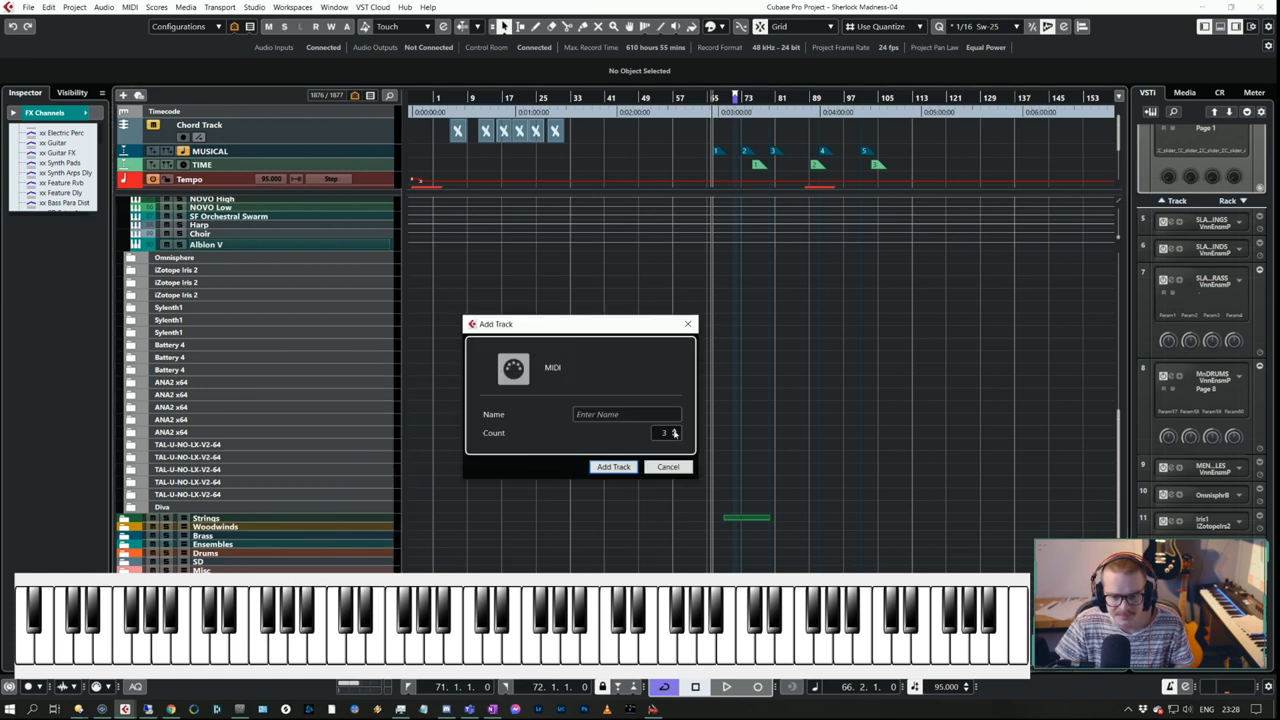
left_click(676, 432)
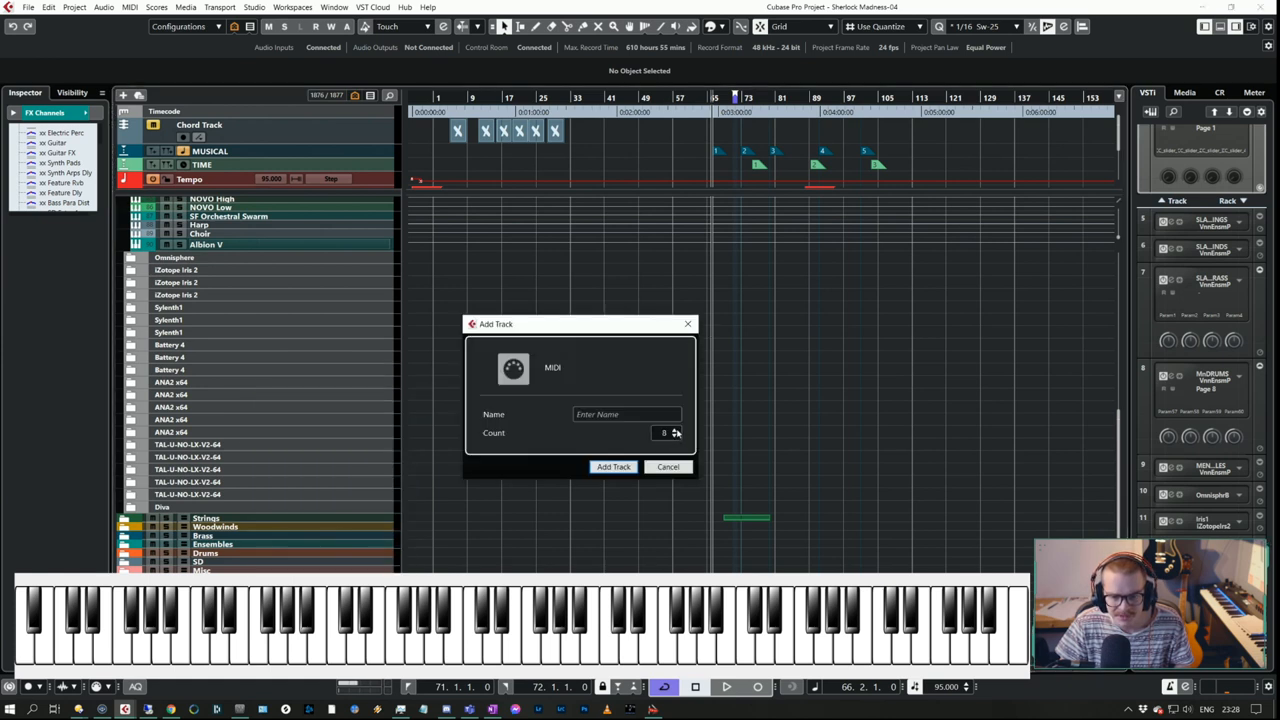
left_click(625, 414)
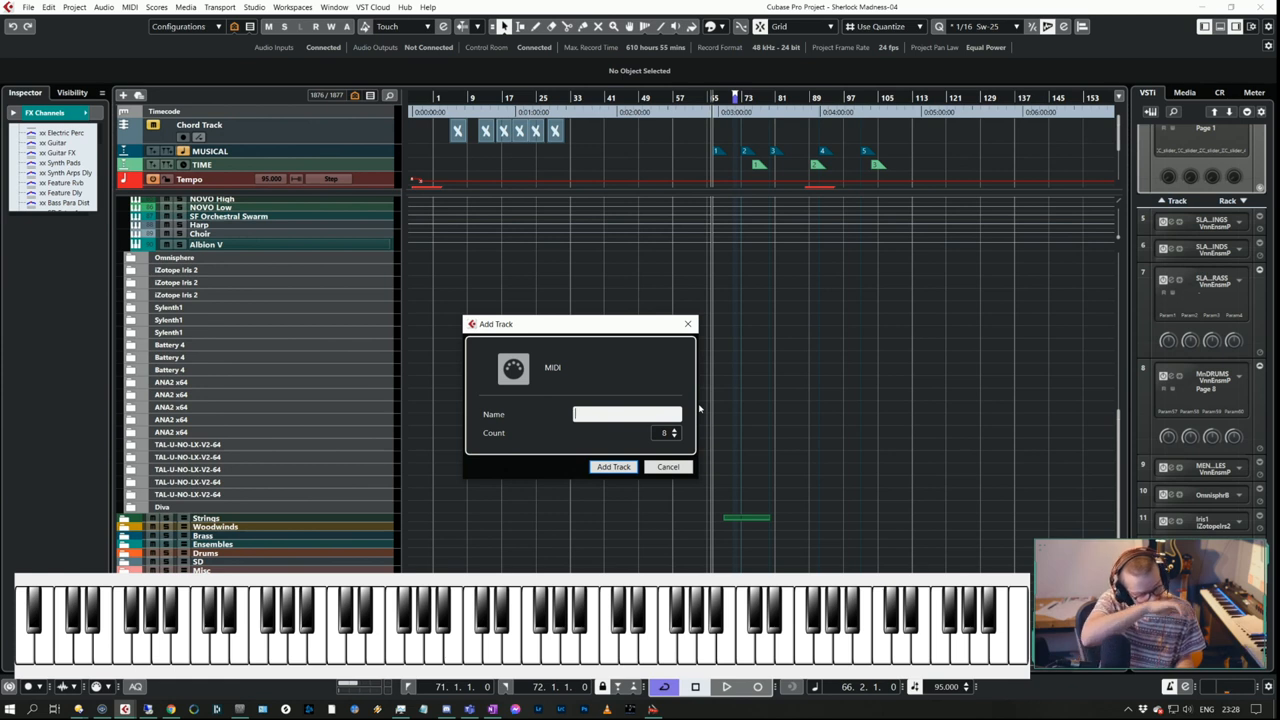
type("Albio")
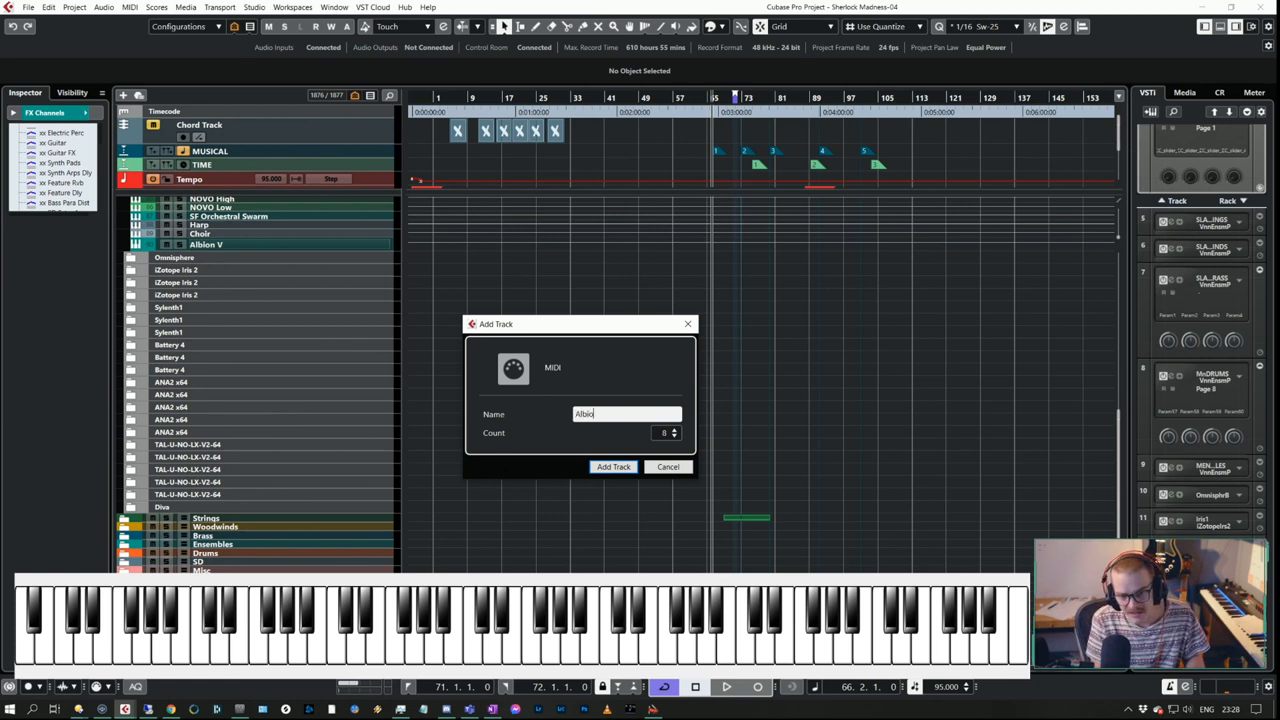
type("on V")
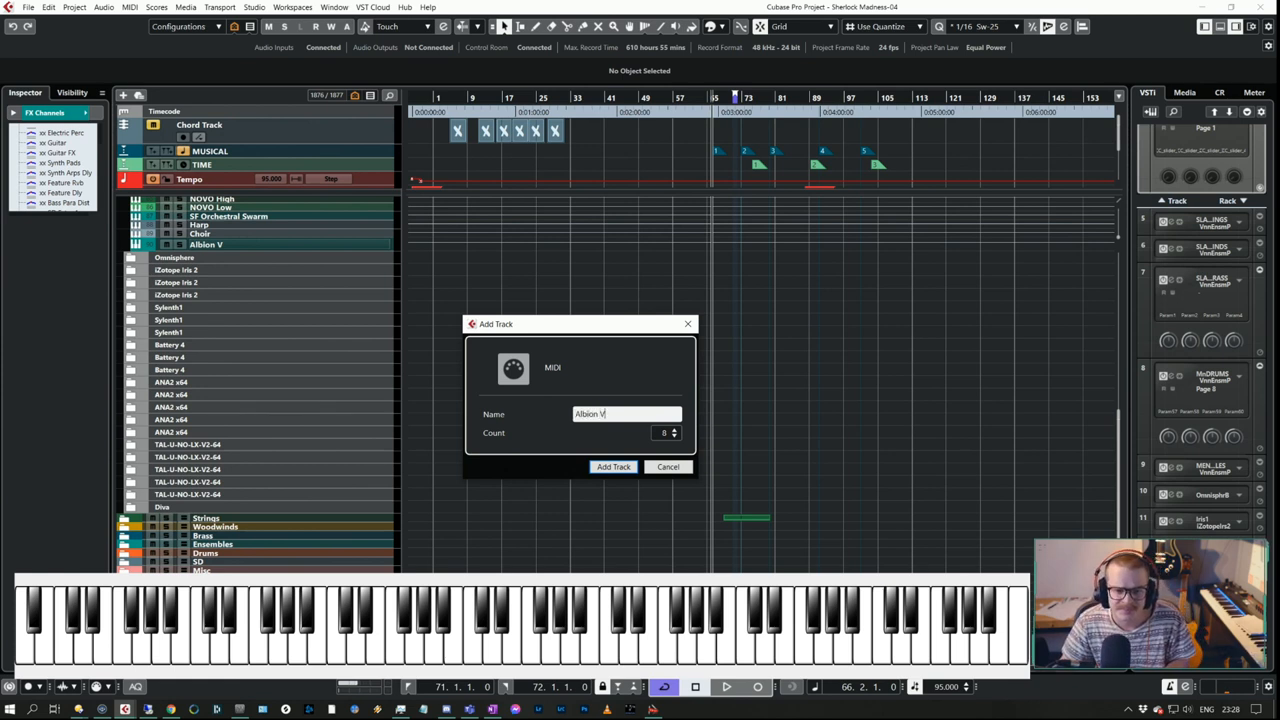
left_click(613, 467)
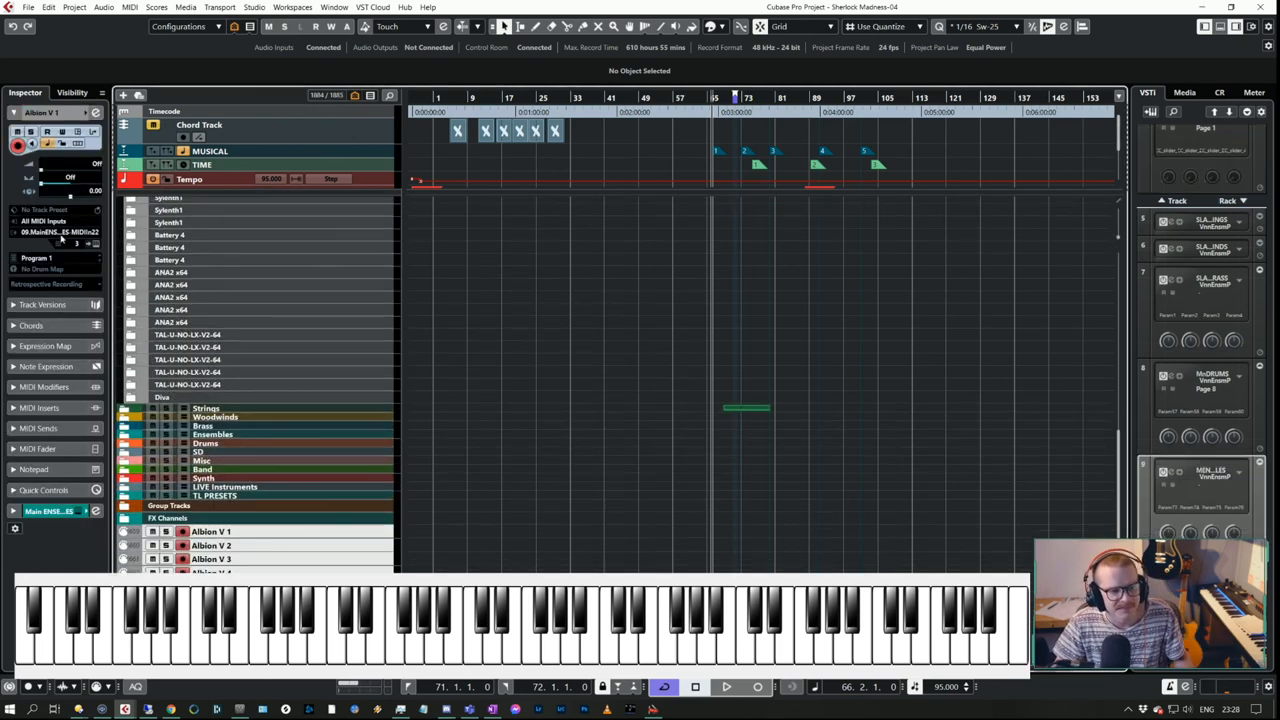
mouse_move(60, 235)
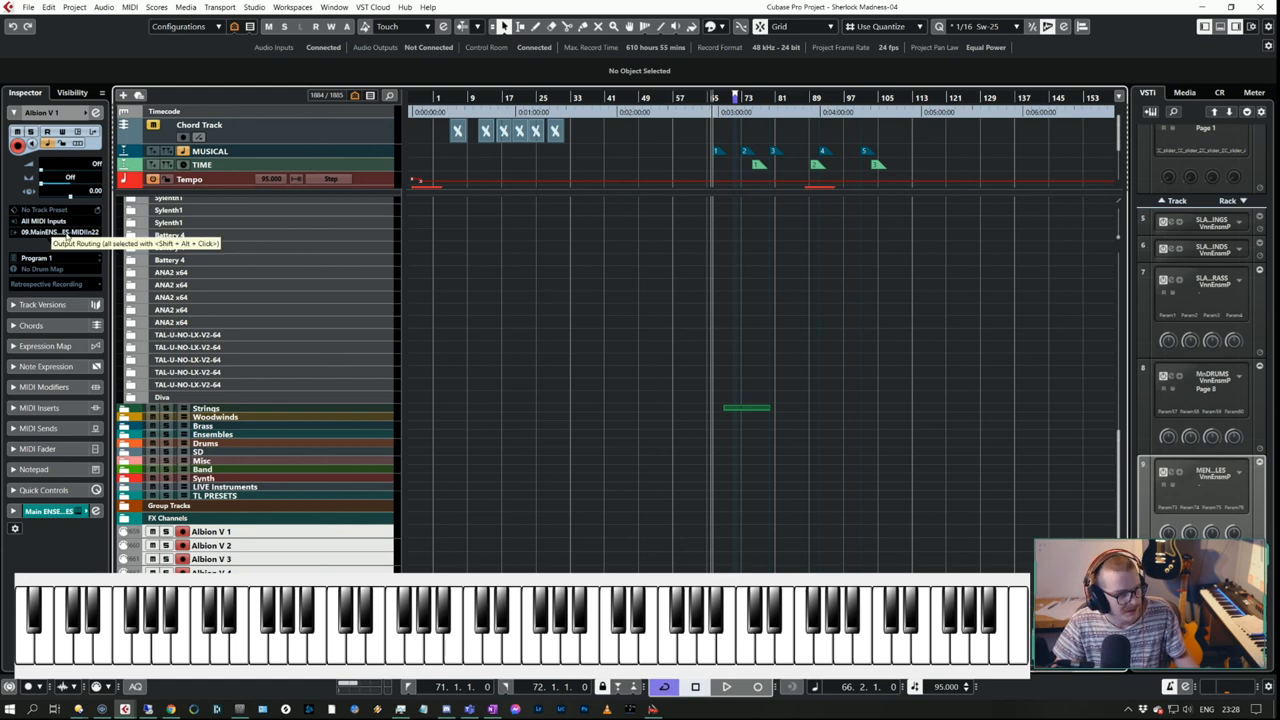
Set the Albion V tracks' MIDI output to 09. Main ENSEMBLES - MIDI In 22.
left_click(55, 232)
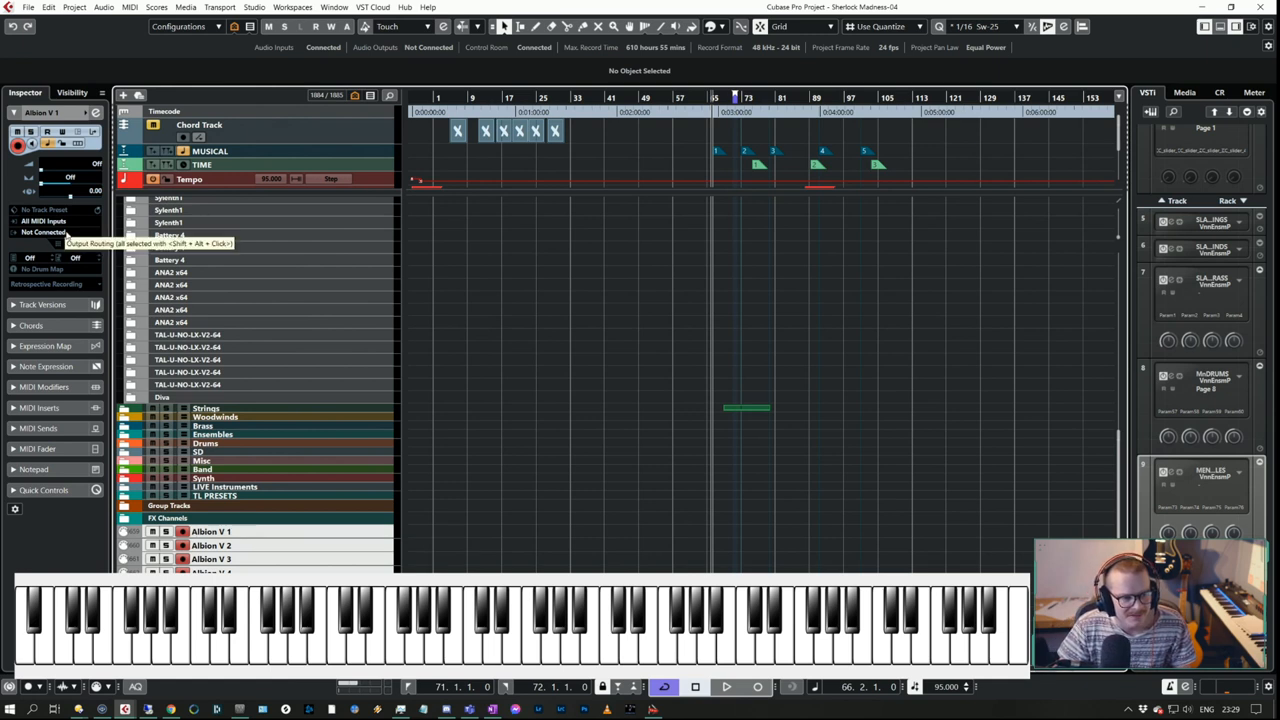
left_click(43, 232)
type("22")
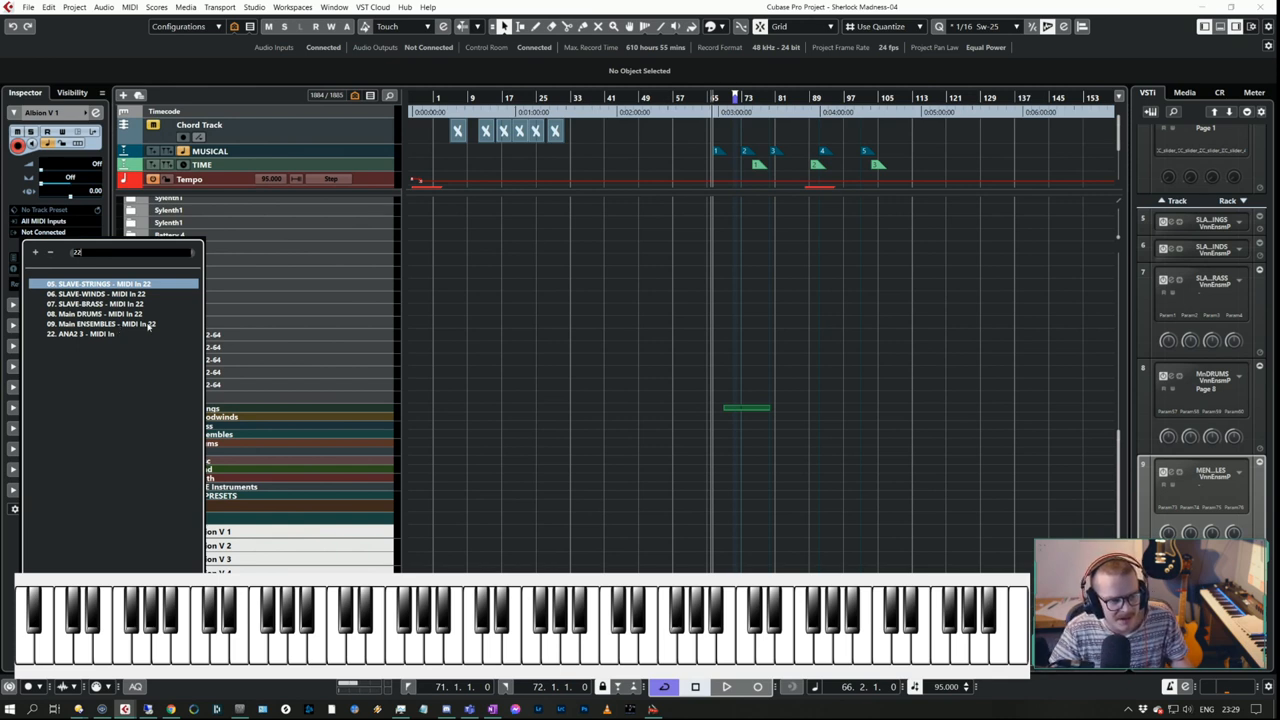
left_click(94, 313)
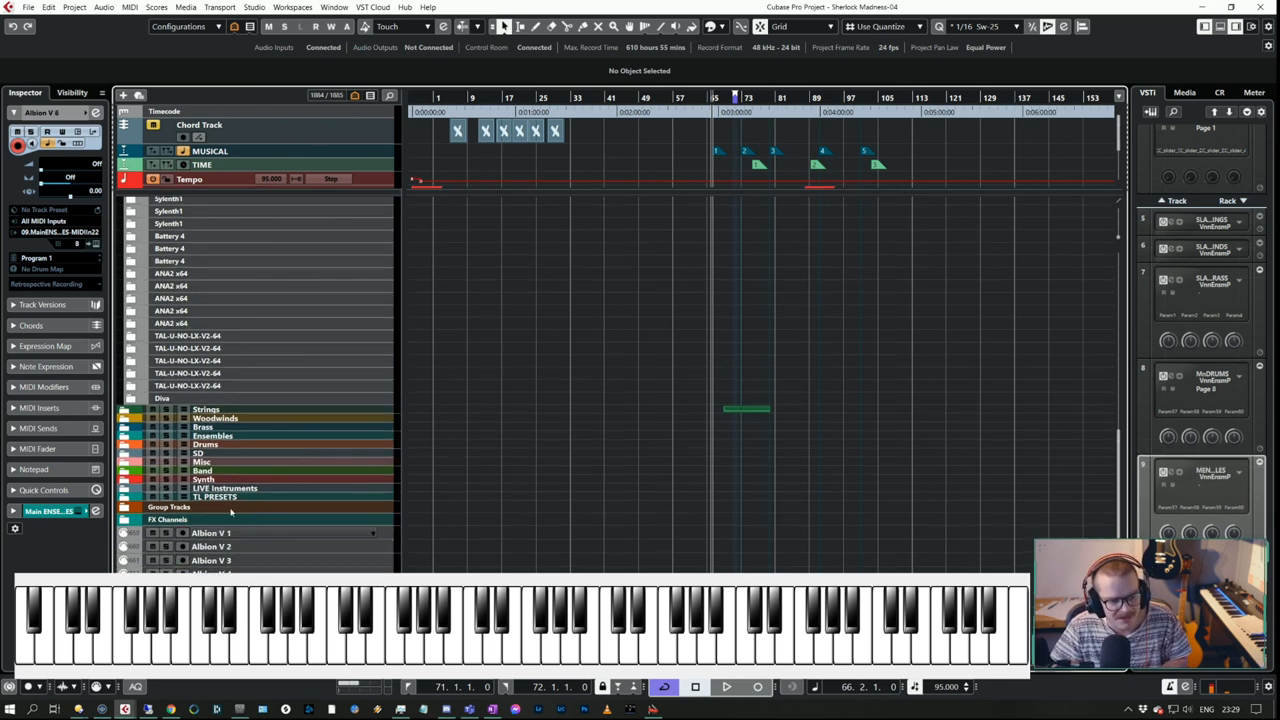
Select Albion V 1 and give Albion V 2 its own MIDI channel.
left_click(250, 532)
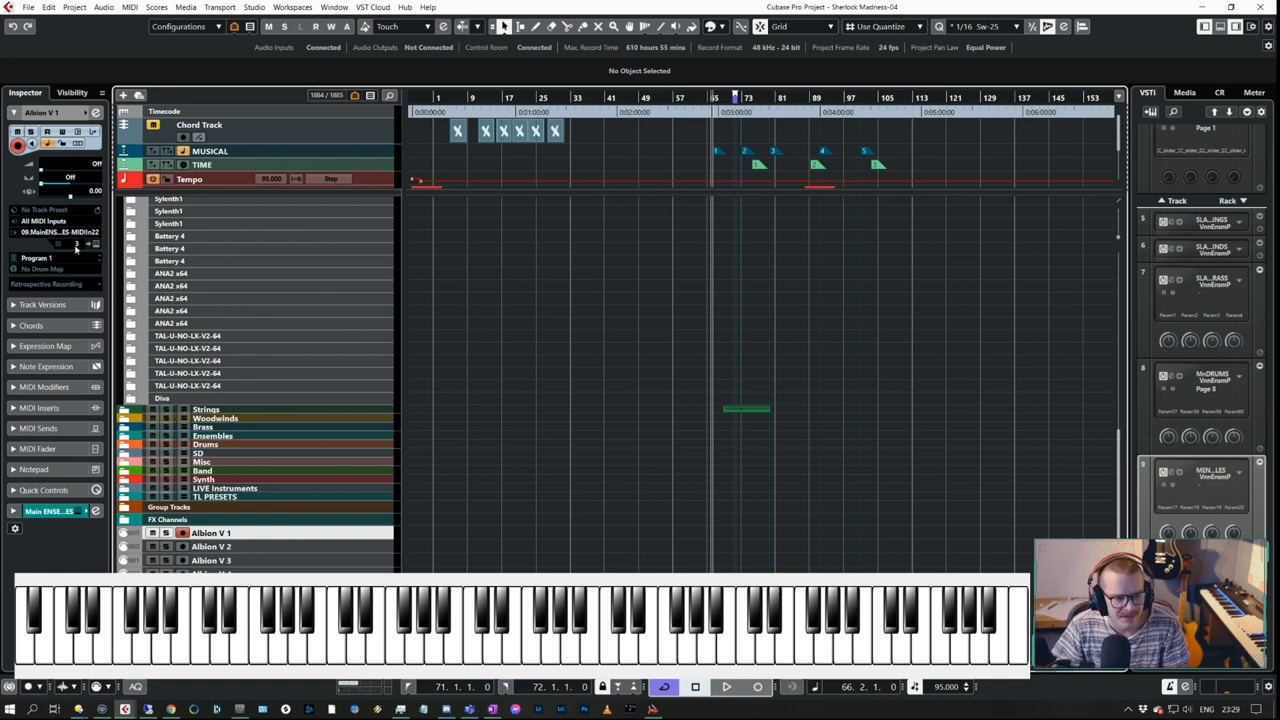
left_click(36, 258)
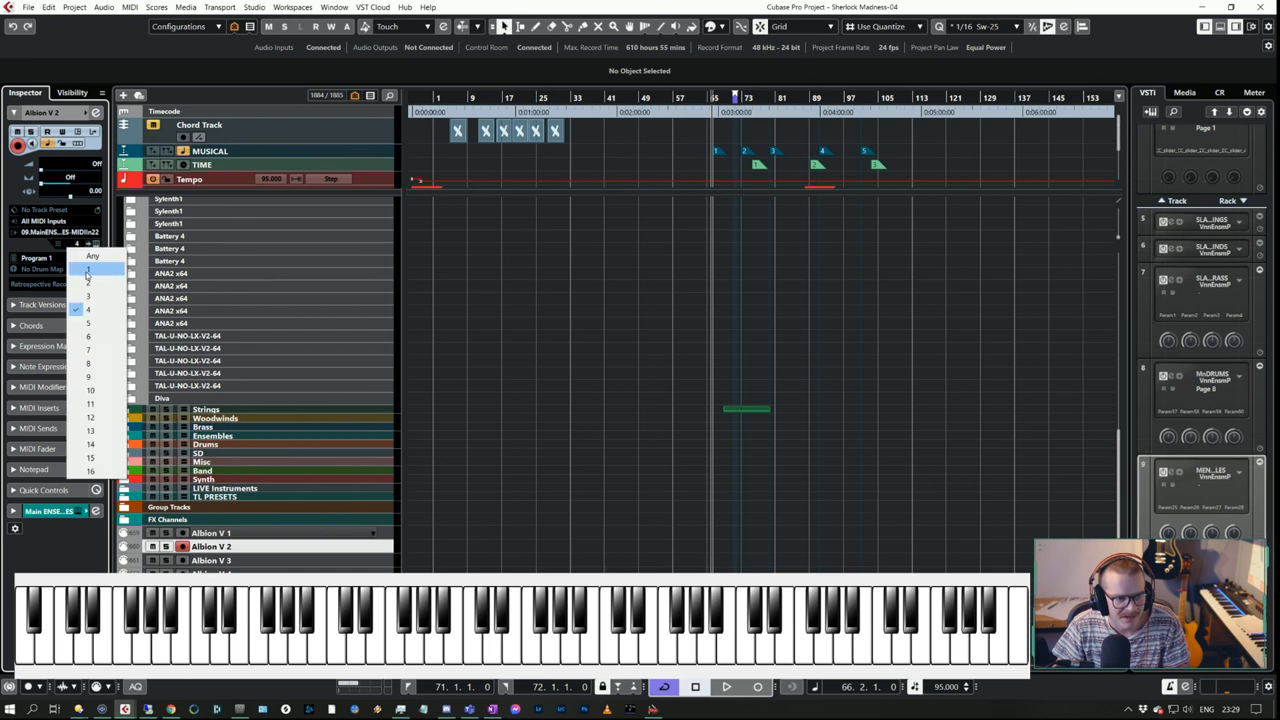
left_click(88, 322)
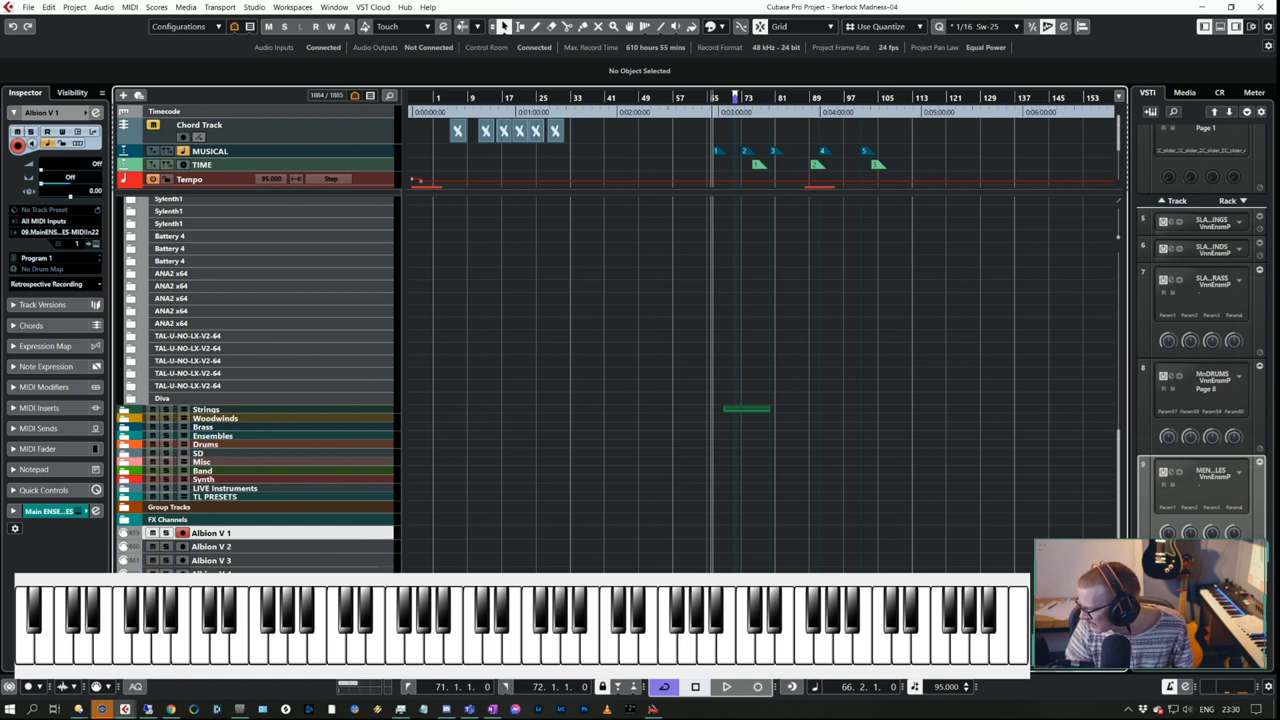
mouse_move(449, 546)
type("-")
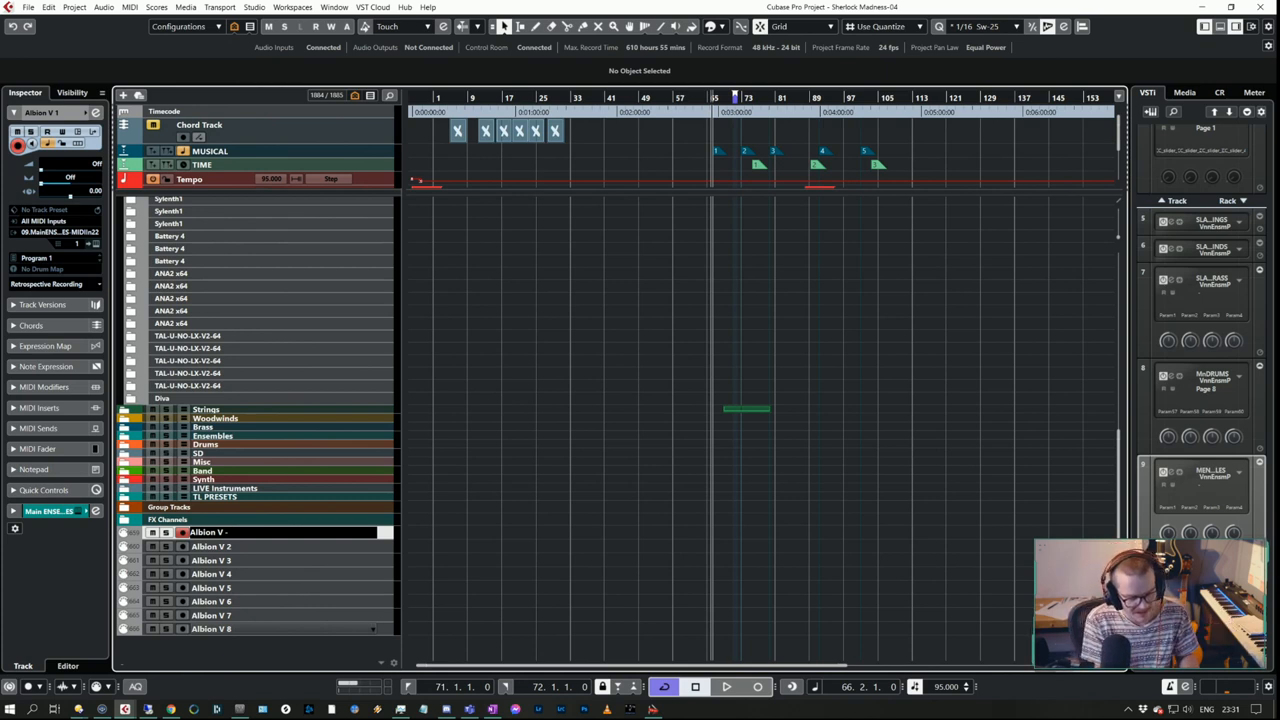
type("High WW")
left_click(291, 574)
type("- Low Brass")
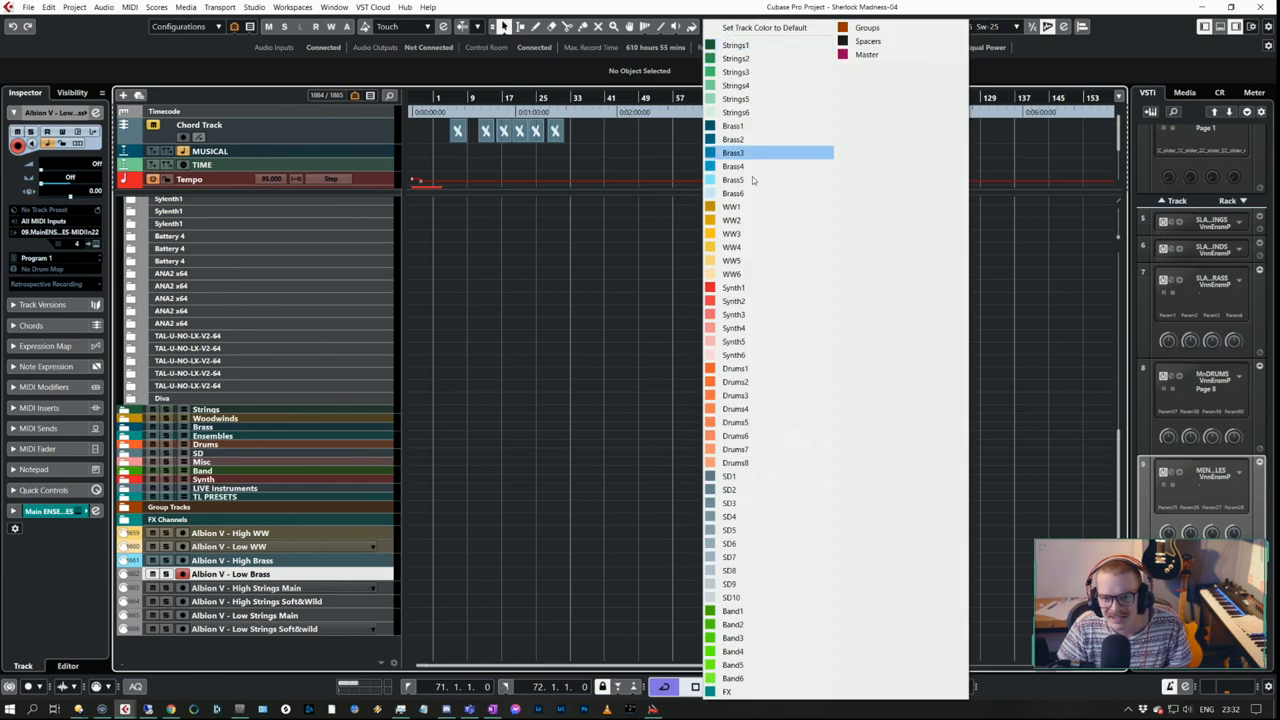
Give the Low Brass track a brass colour from the Track Color menu.
left_click(735, 152)
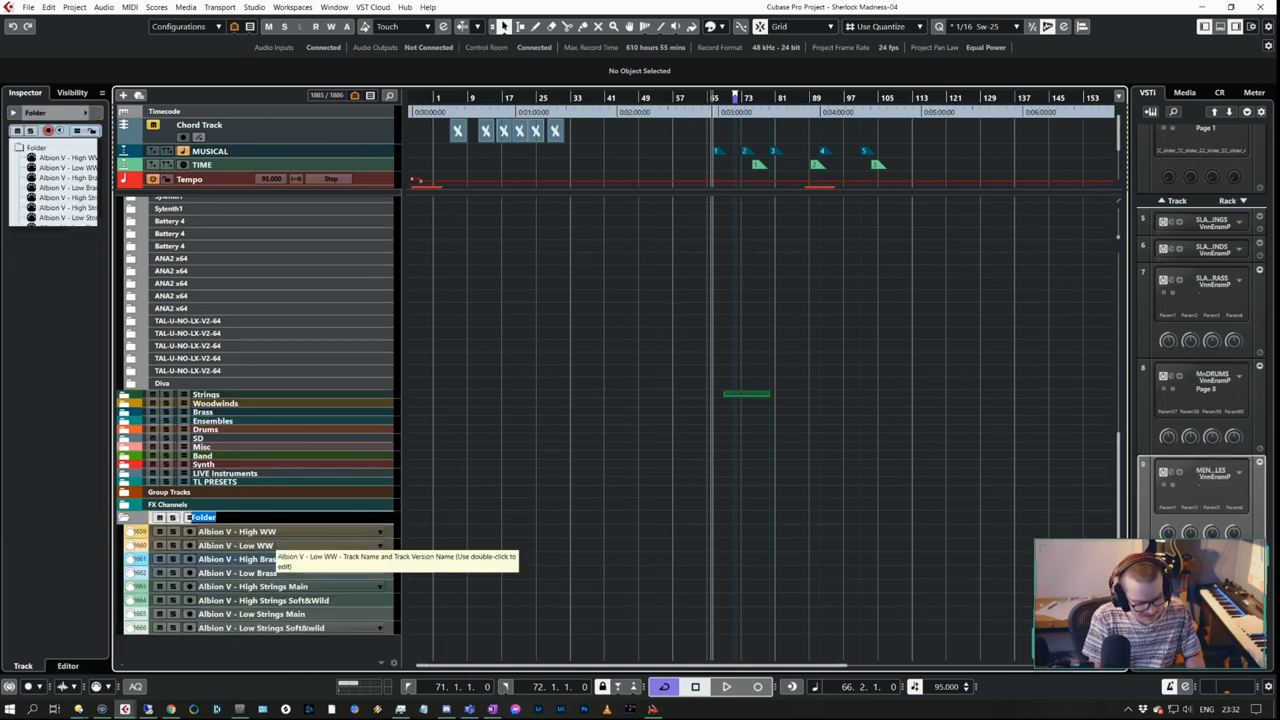
Name the folder 'Spitfire', inspect the Orchestral Swarm folder, and select Albion V - High WW.
type("Spitfire Albion V")
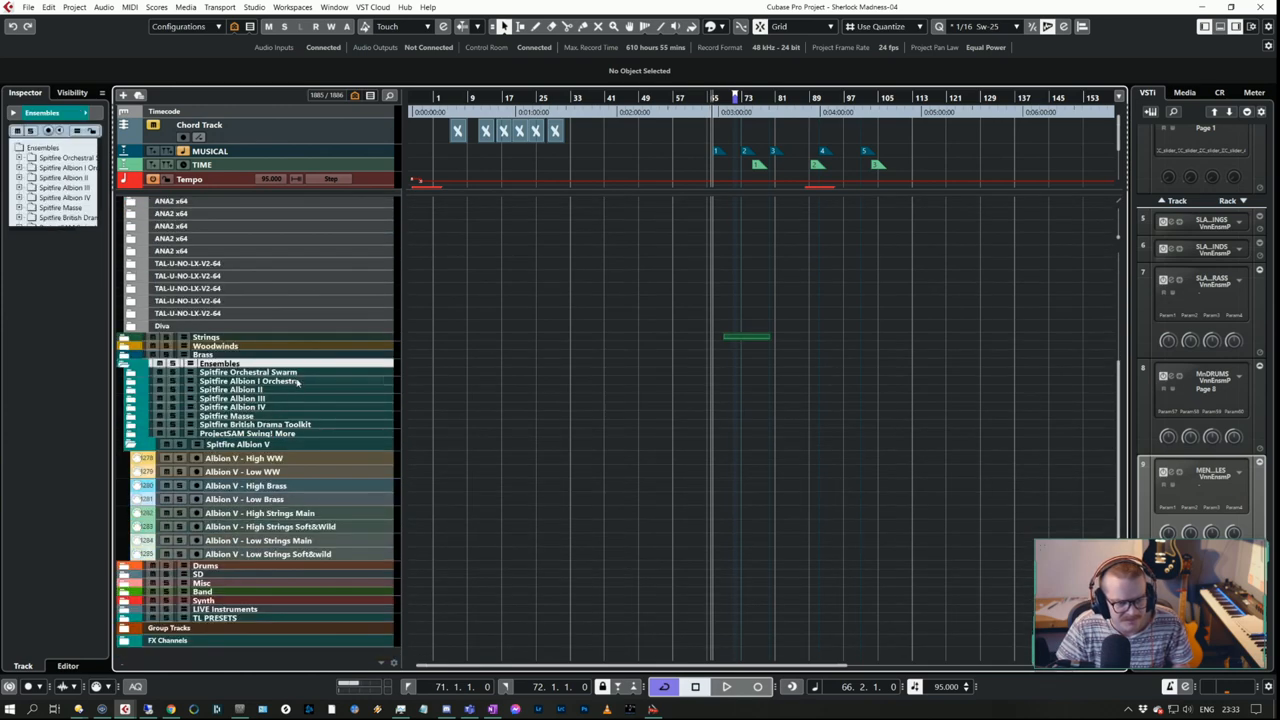
left_click(248, 371)
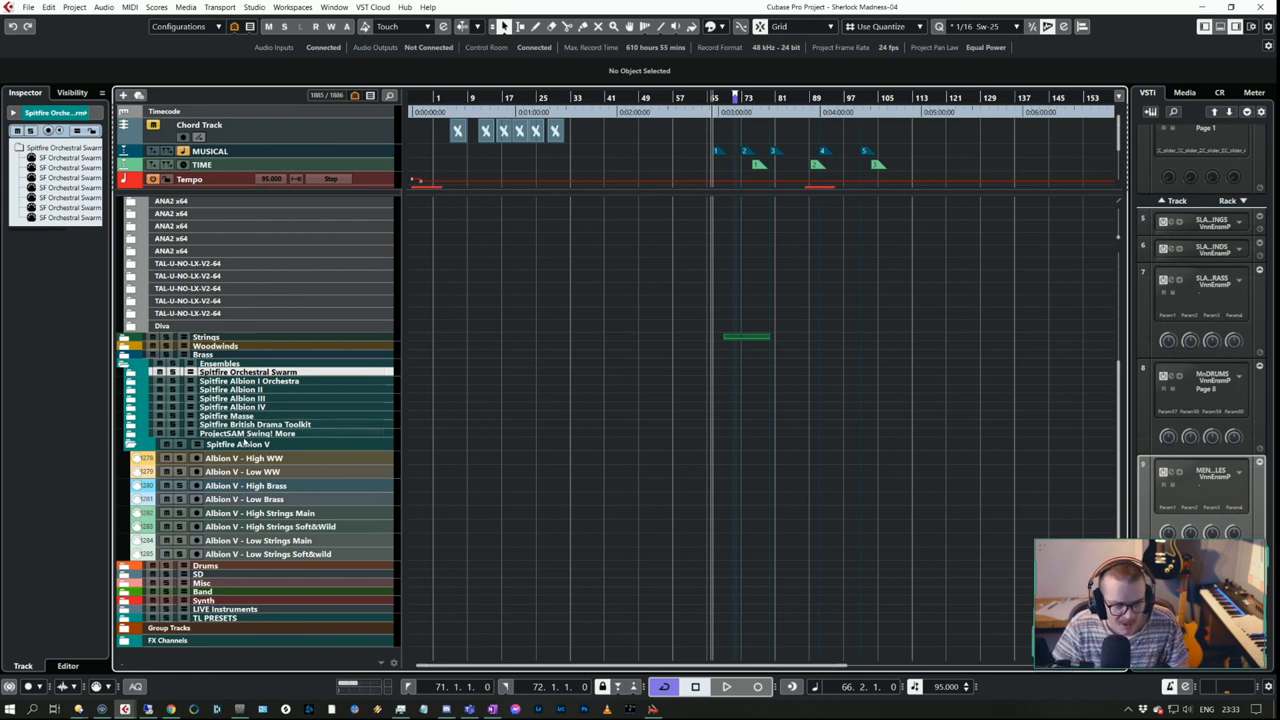
left_click(244, 458)
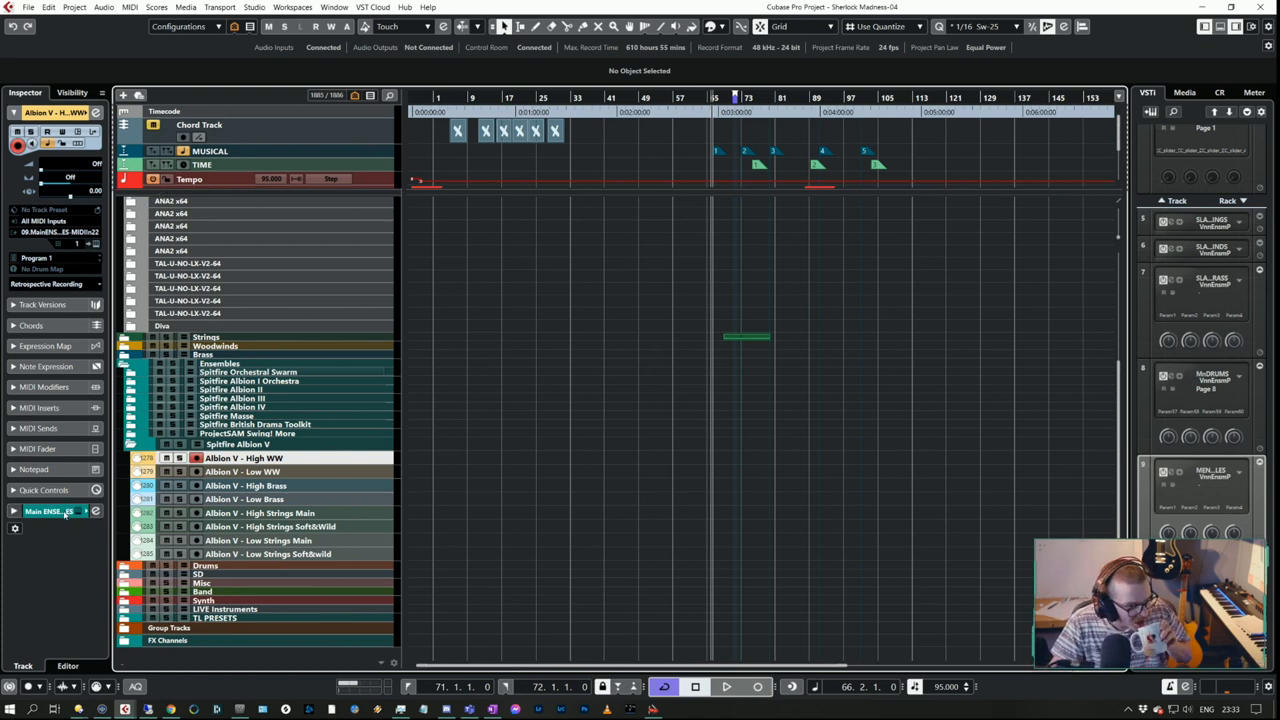
Send the High Strings Soft&Wild track's audio output to Albion V.
left_click(50, 511)
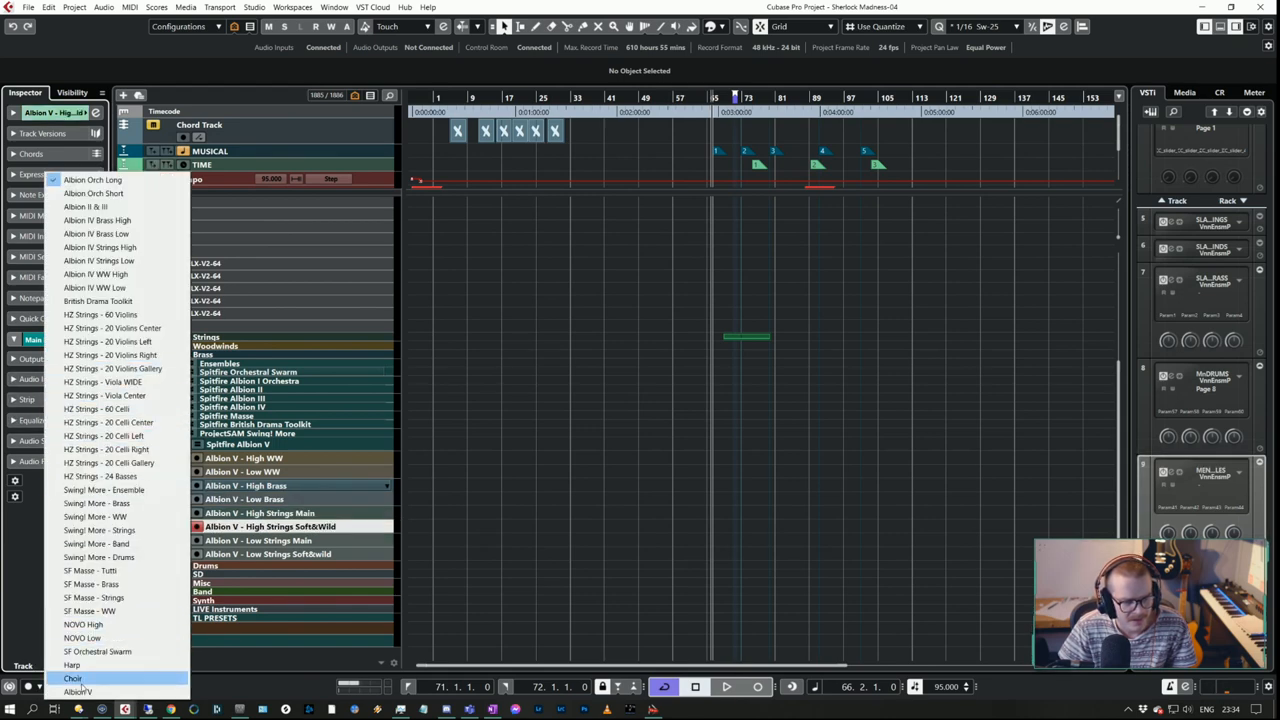
left_click(258, 540)
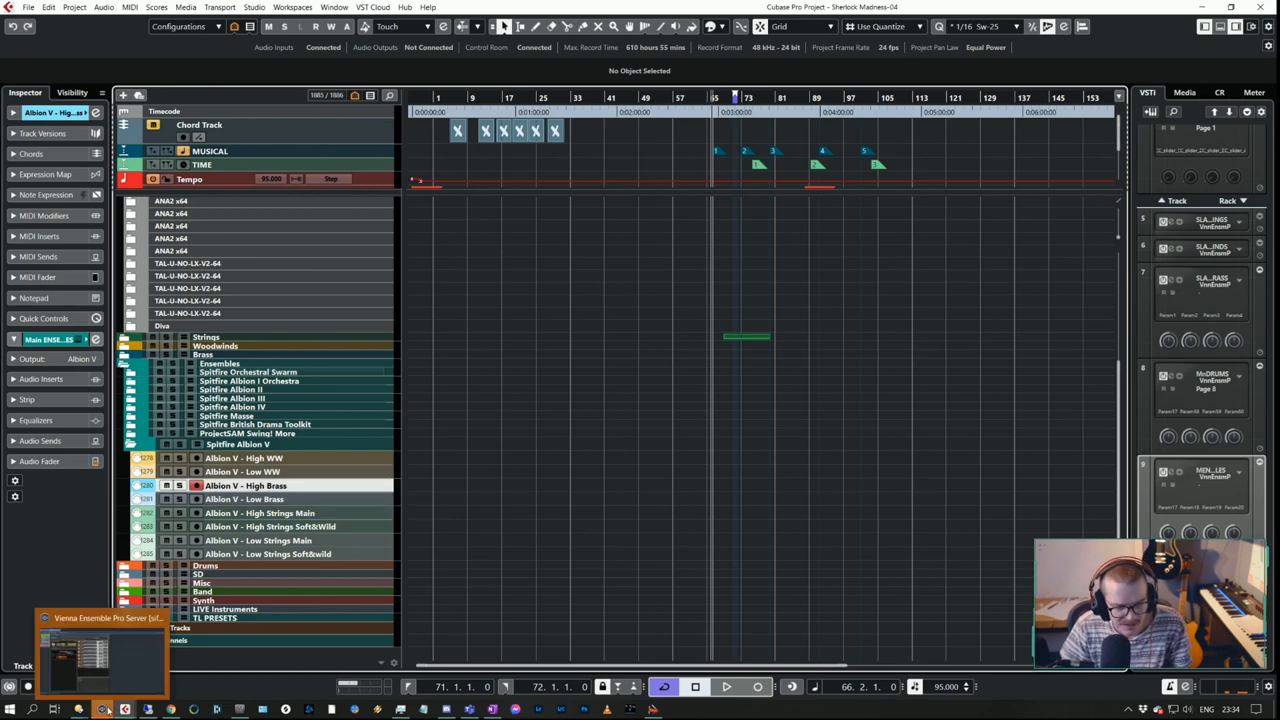
Switch back to the Cubase project window.
left_click(100, 650)
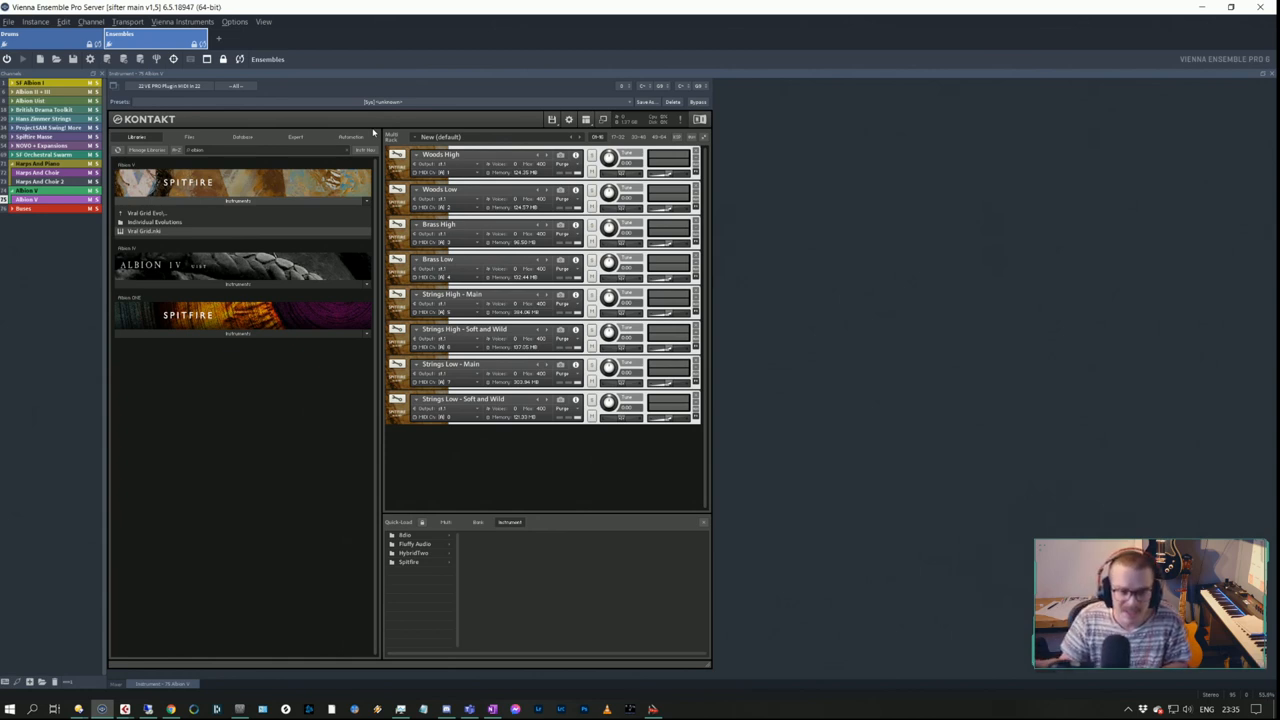
mouse_move(228, 609)
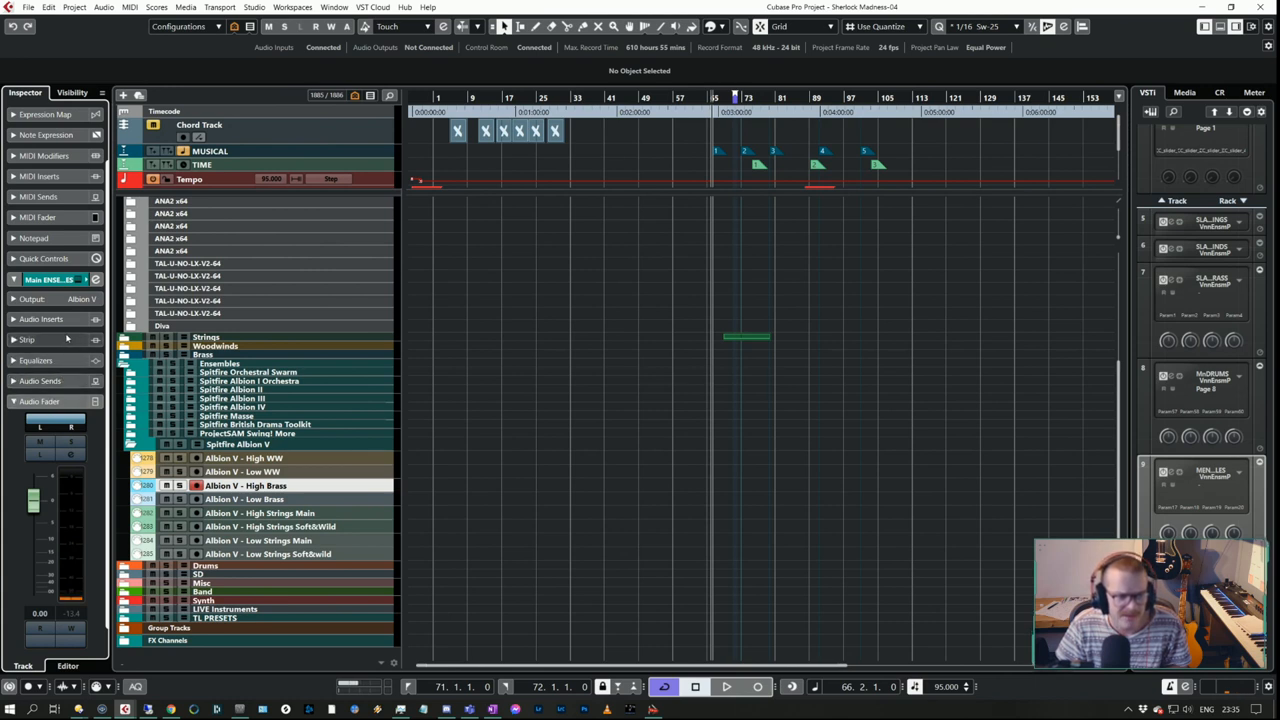
Open the Albion V output channel's Edit Channel Settings window.
left_click(41, 318)
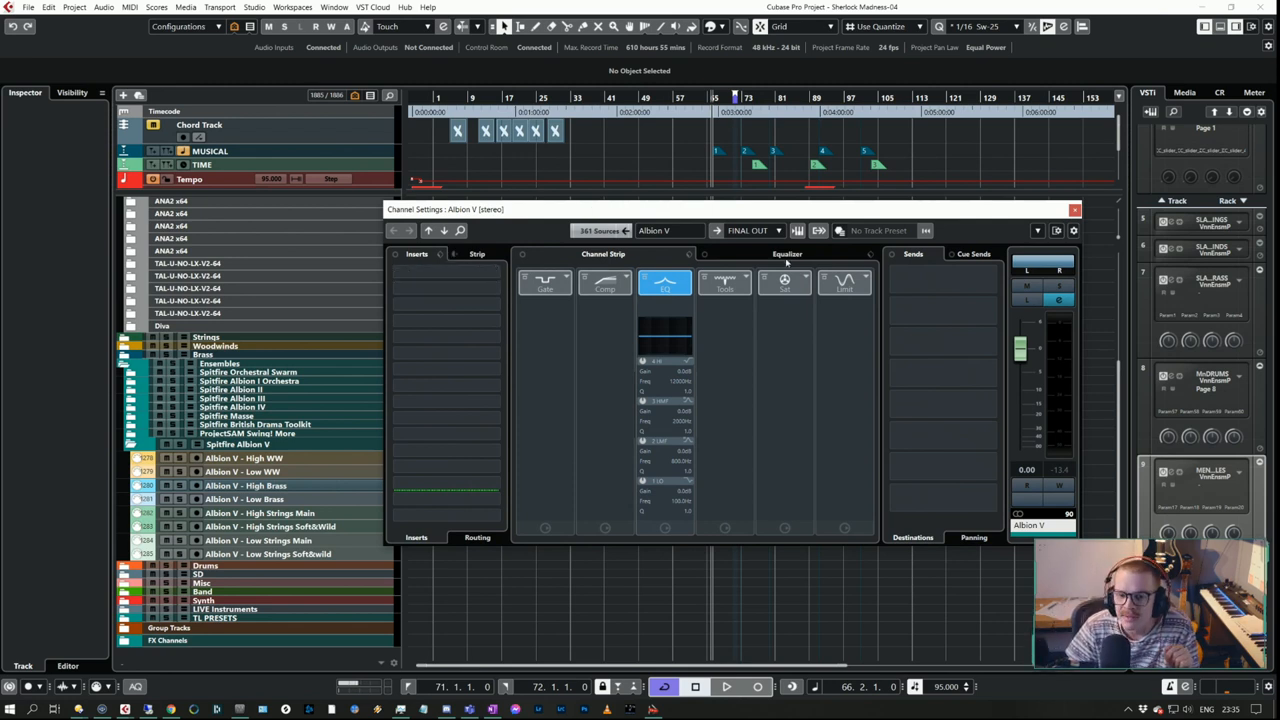
left_click(750, 231)
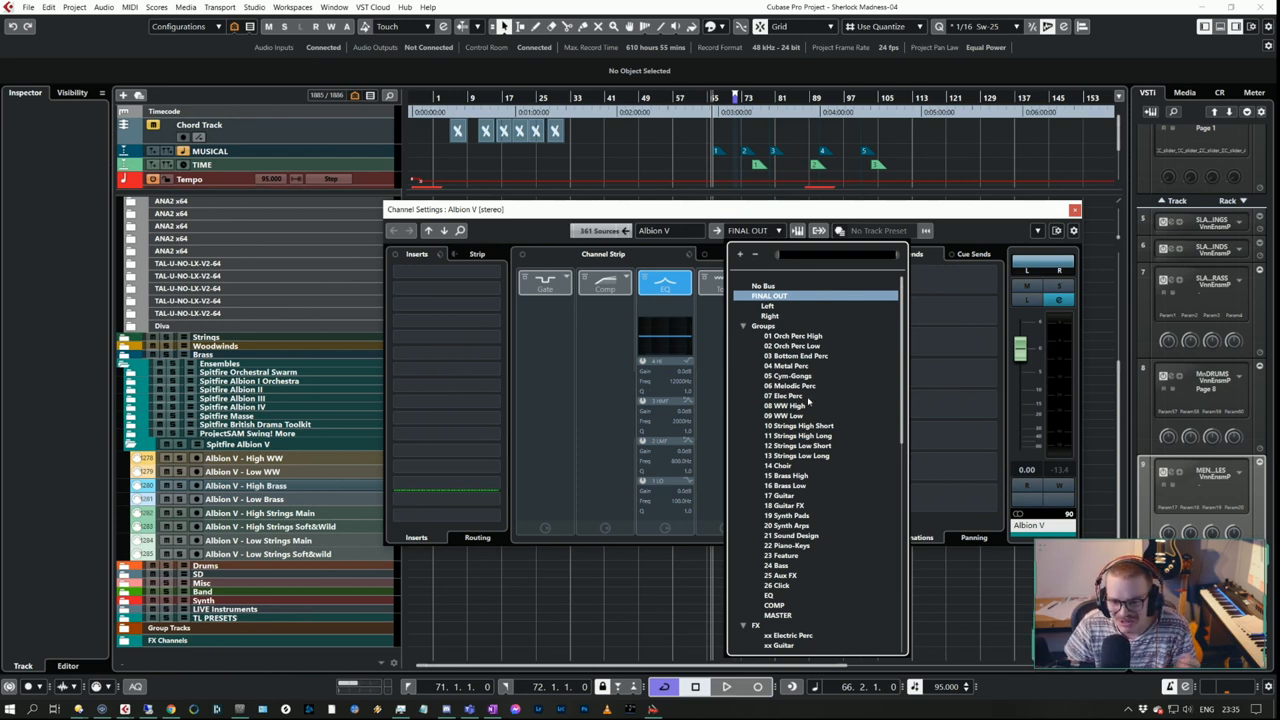
scroll("down", 3)
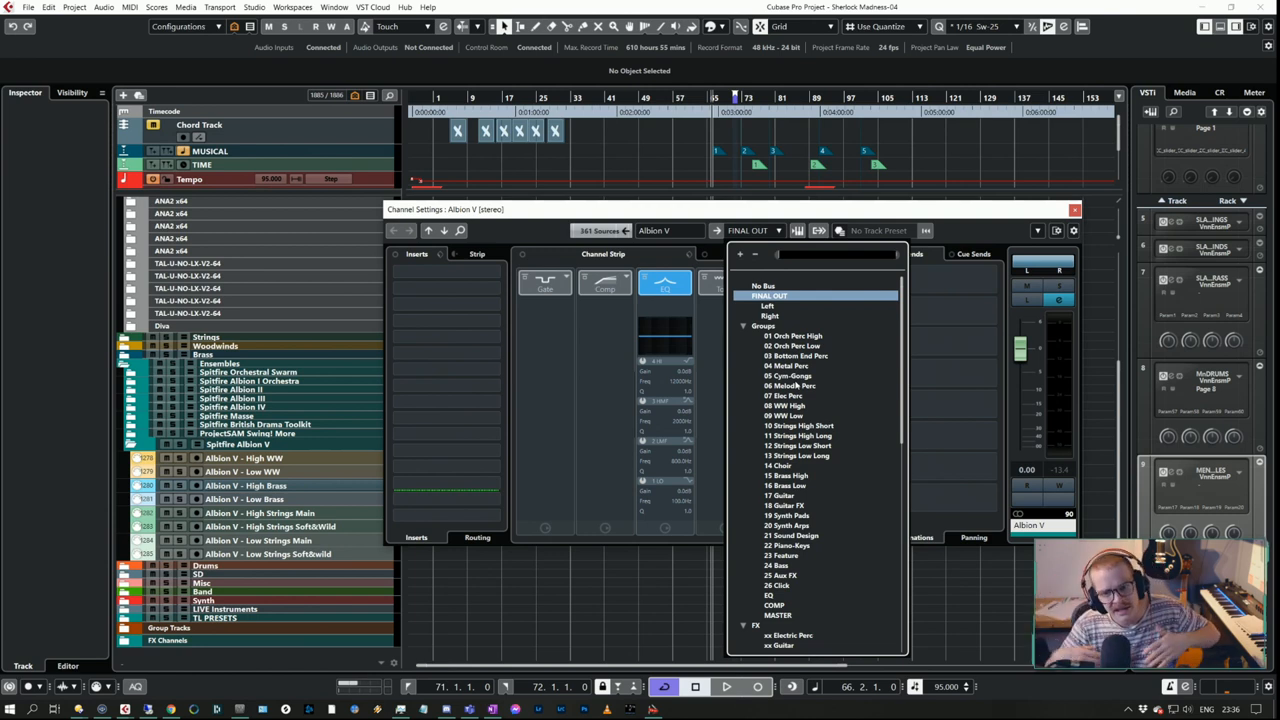
mouse_move(802, 380)
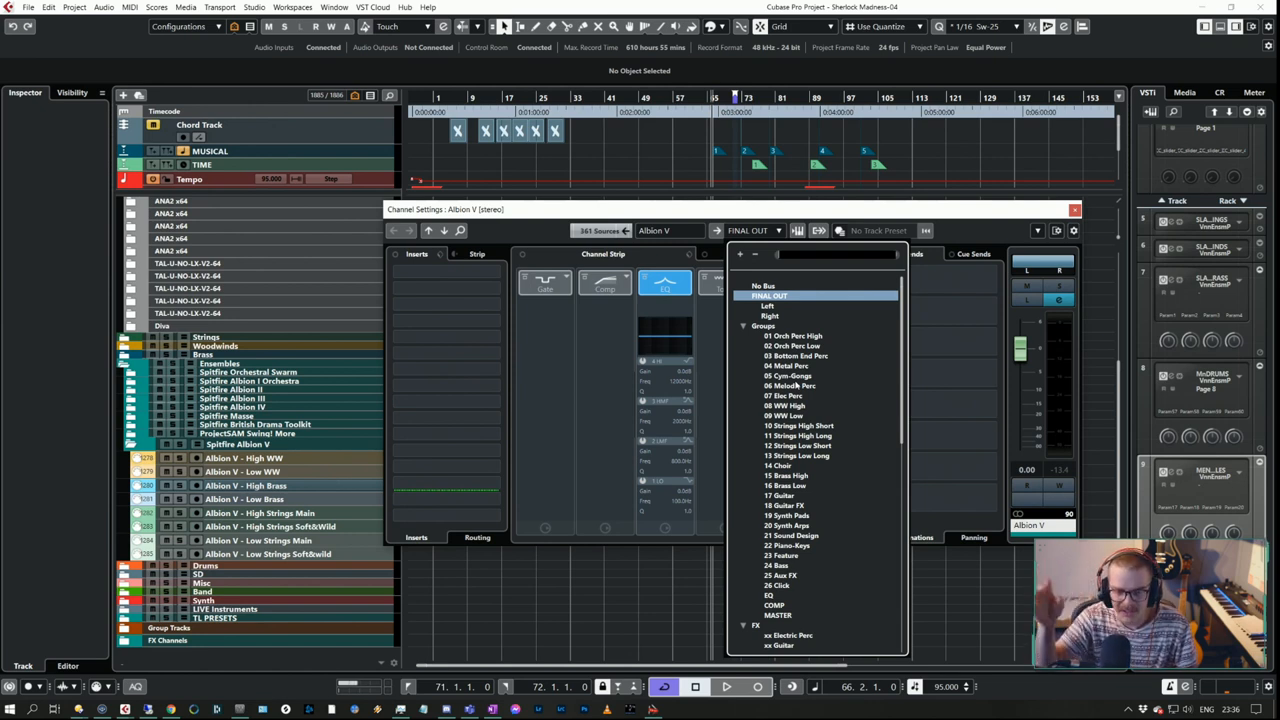
mouse_move(837, 470)
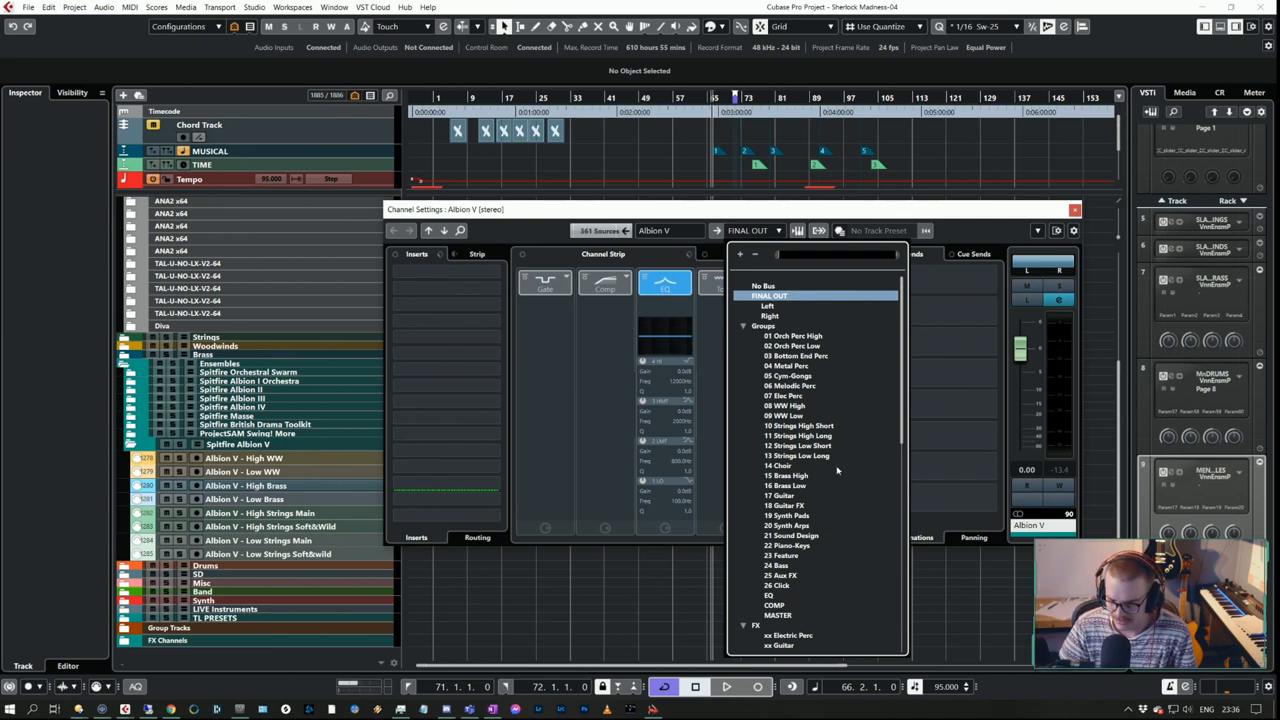
mouse_move(808, 417)
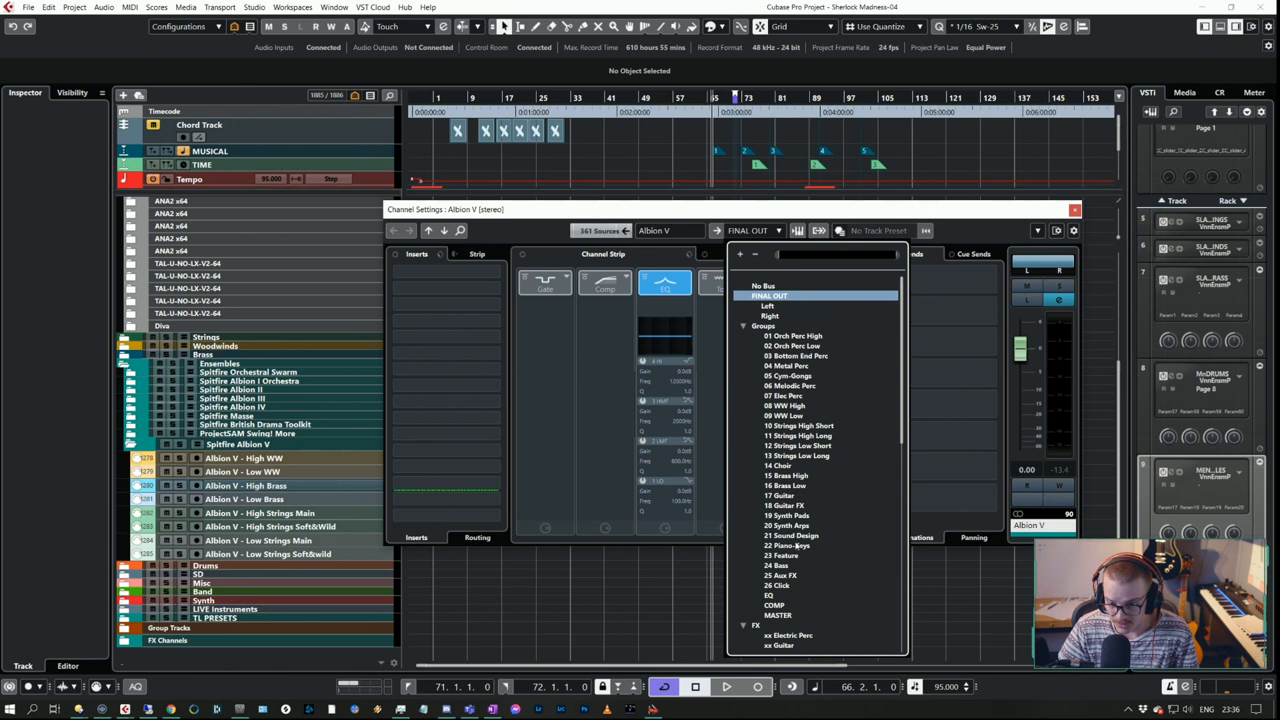
mouse_move(825, 480)
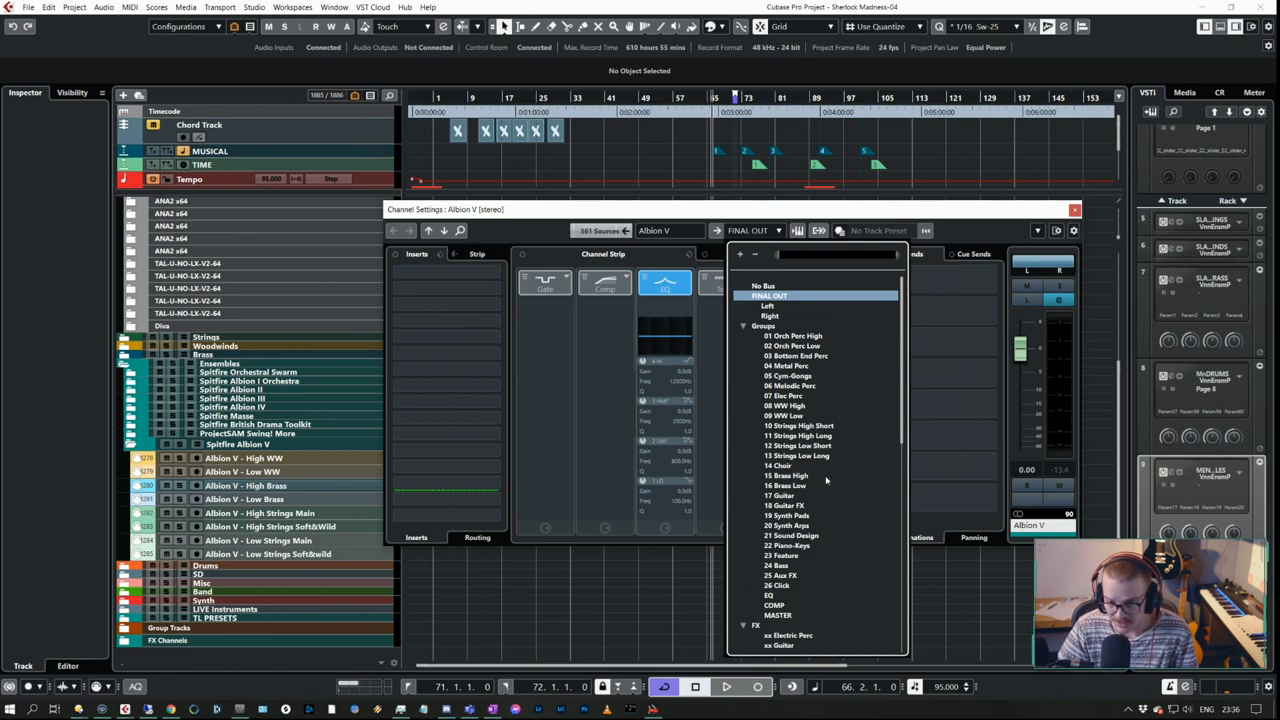
mouse_move(805, 407)
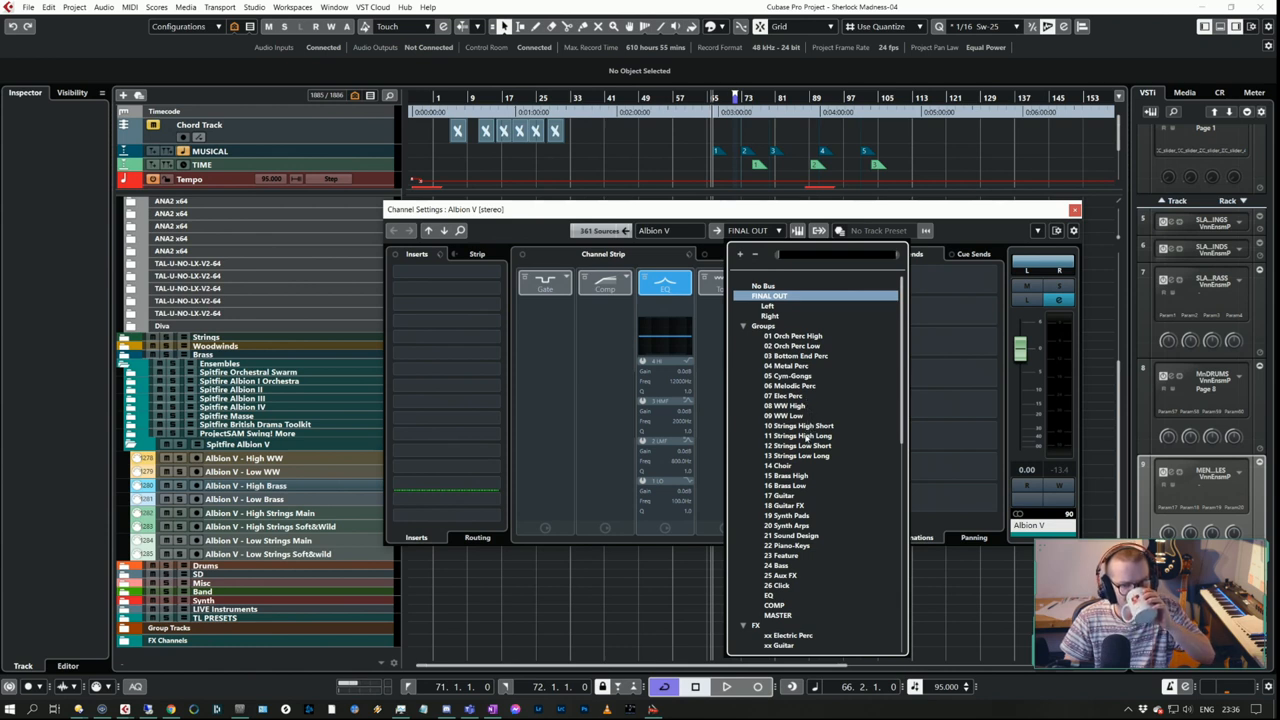
mouse_move(805, 455)
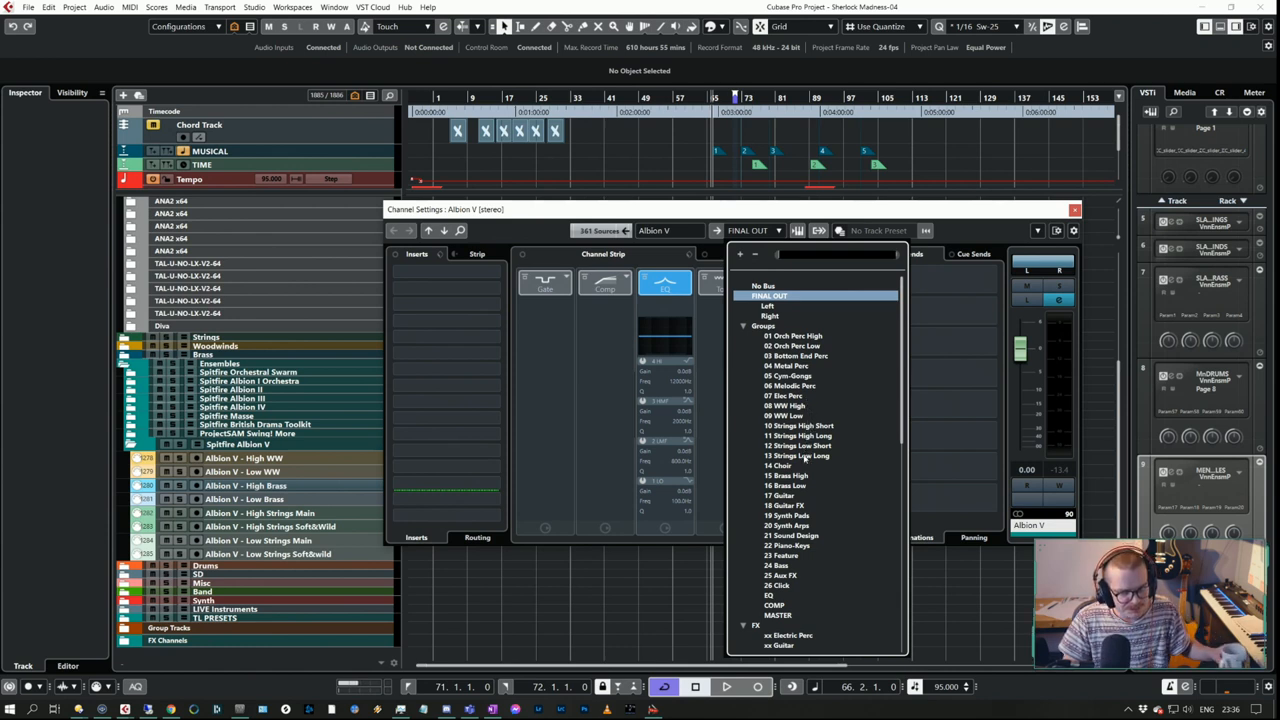
mouse_move(806, 260)
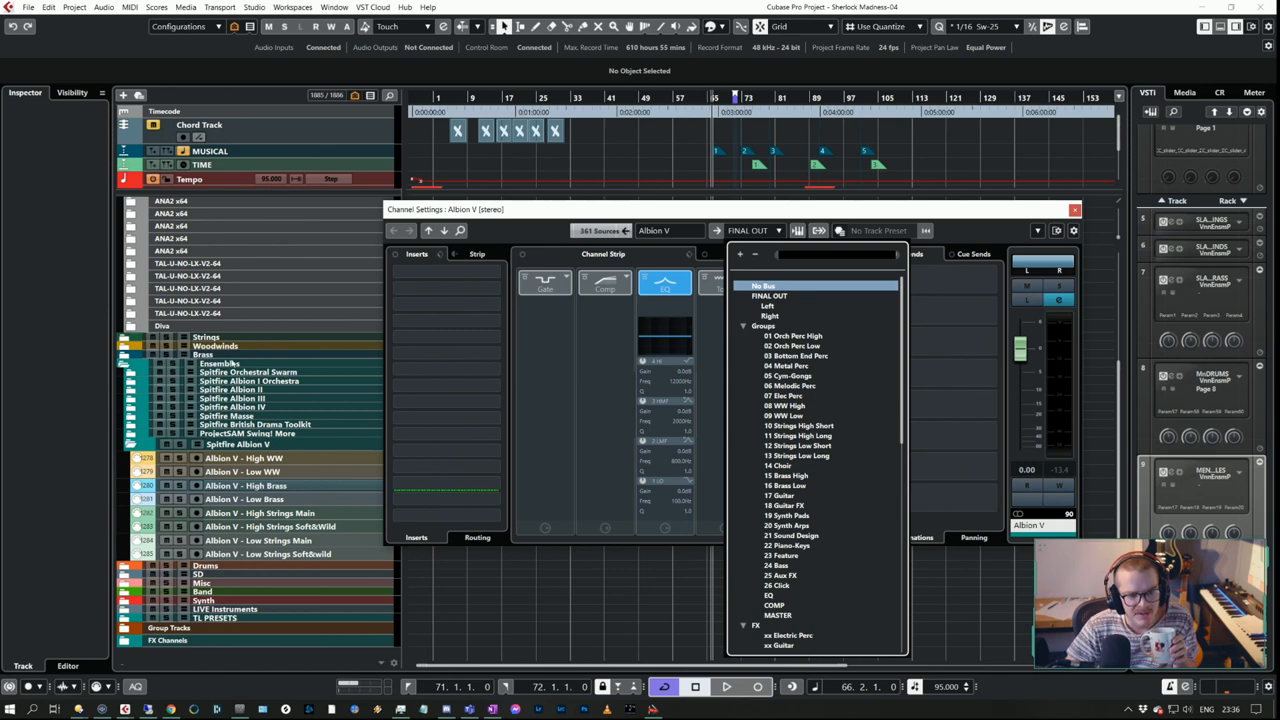
mouse_move(281, 406)
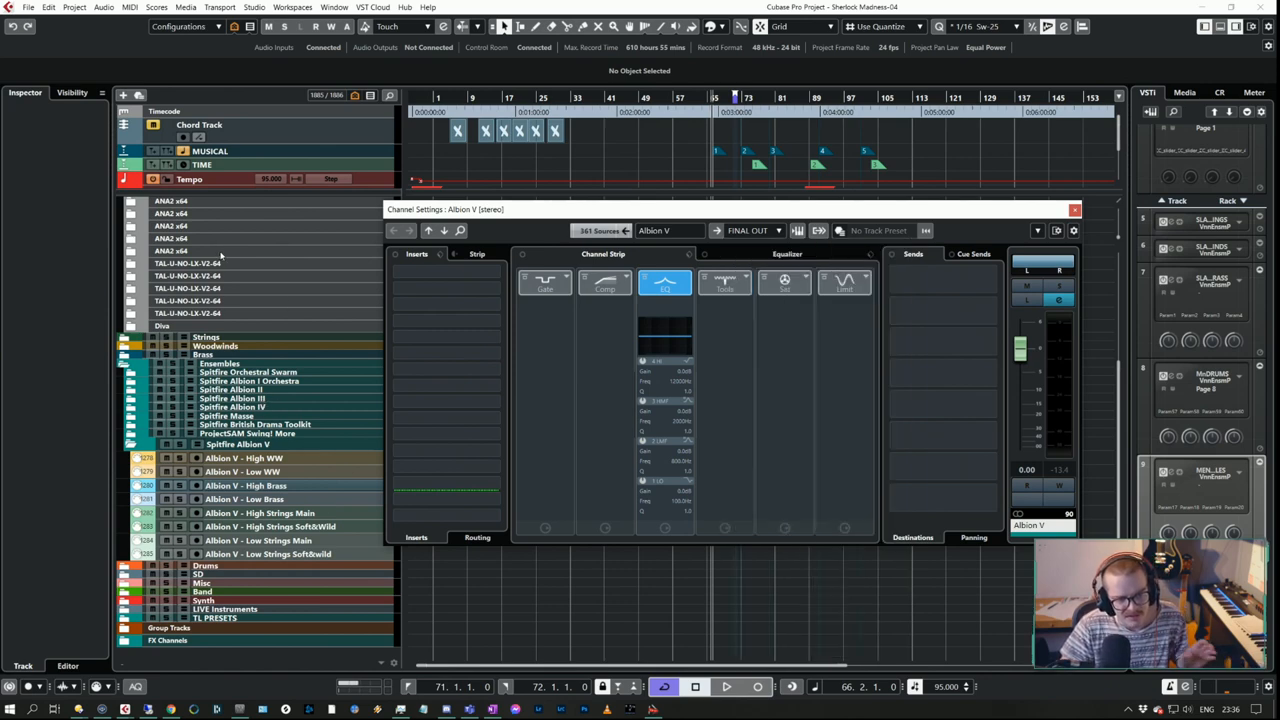
Inspect the Albion II & III track's Sound Design routing, then close Channel Settings.
scroll("up", 3)
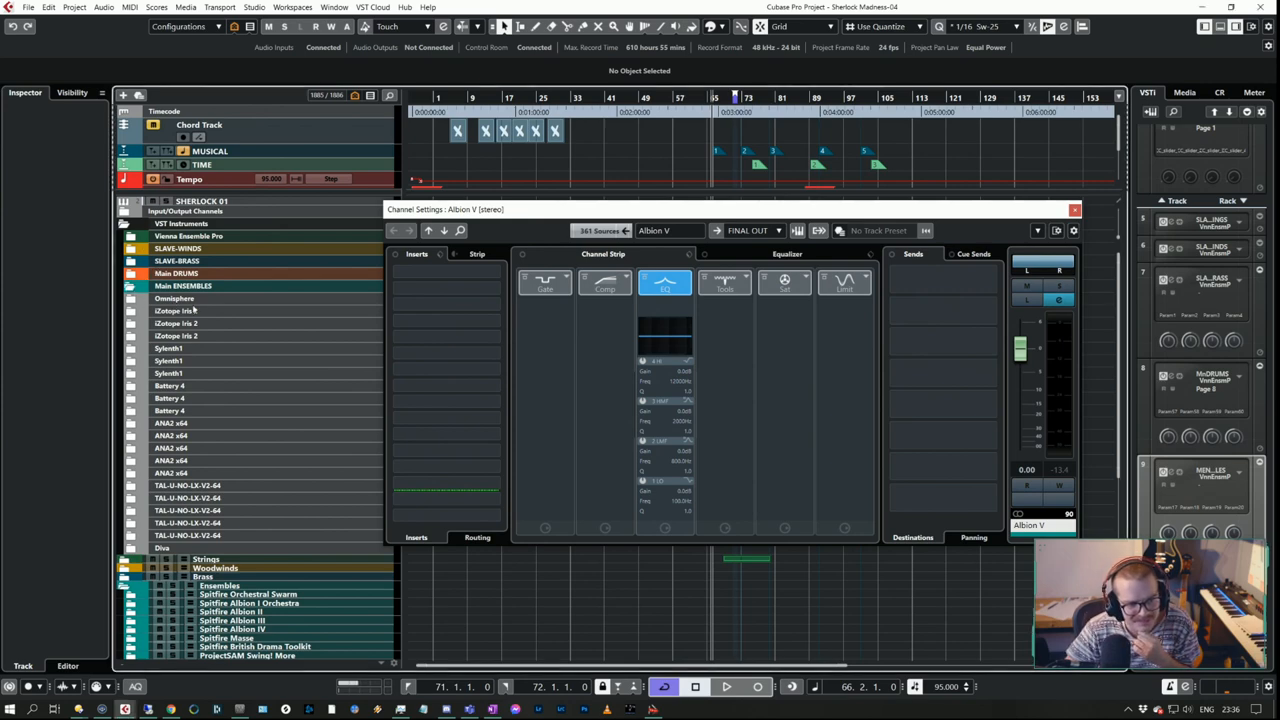
left_click(215, 331)
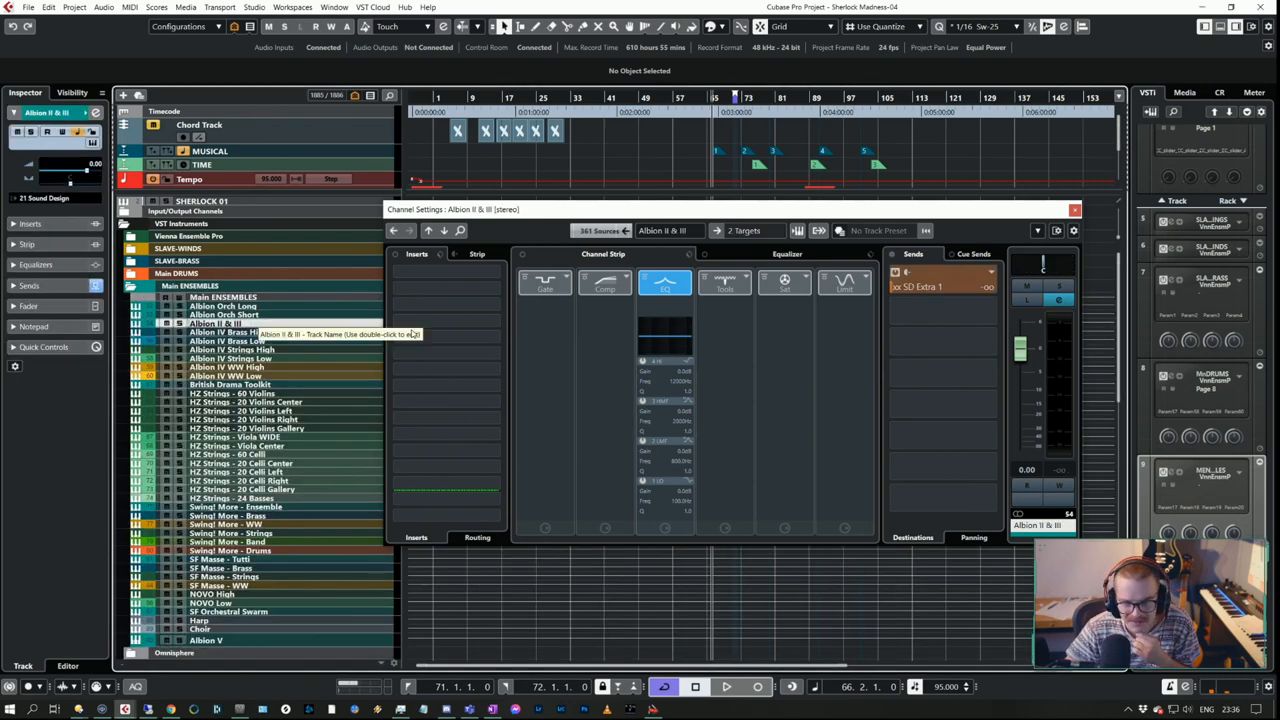
left_click(745, 230)
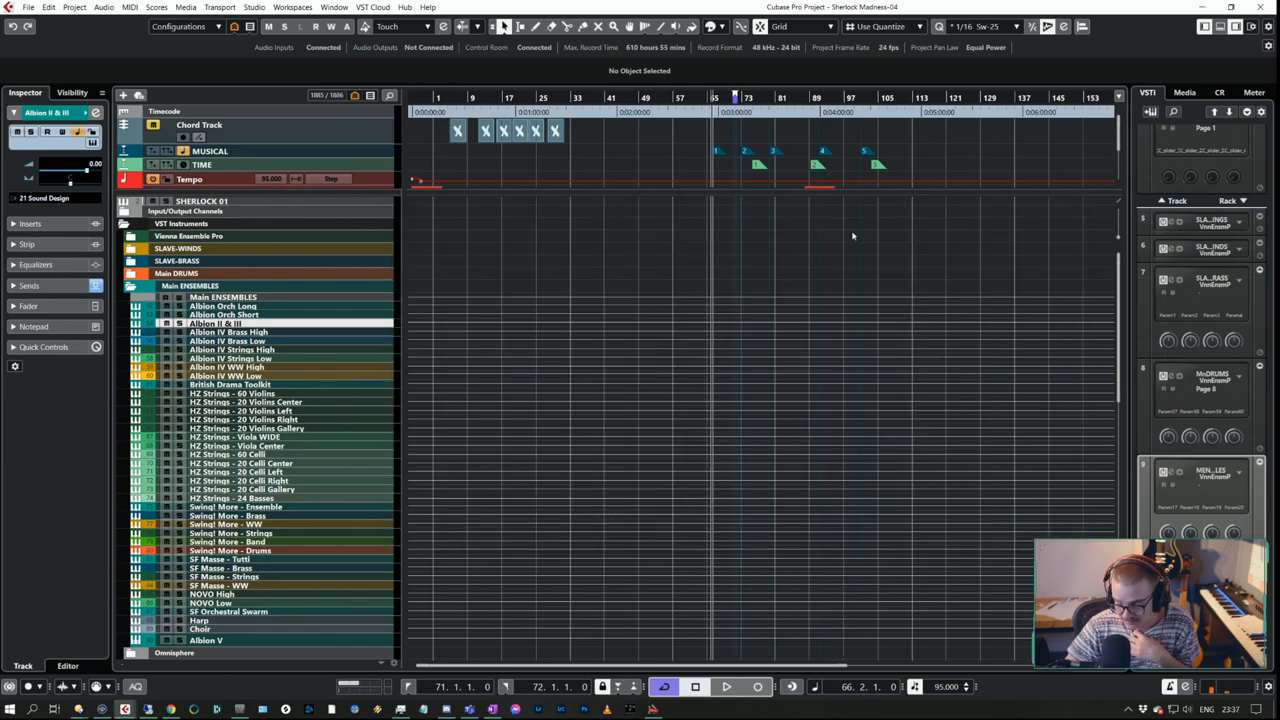
Change the Albion V channel's output from Final Out to 21 Sound Design.
scroll("down", 3)
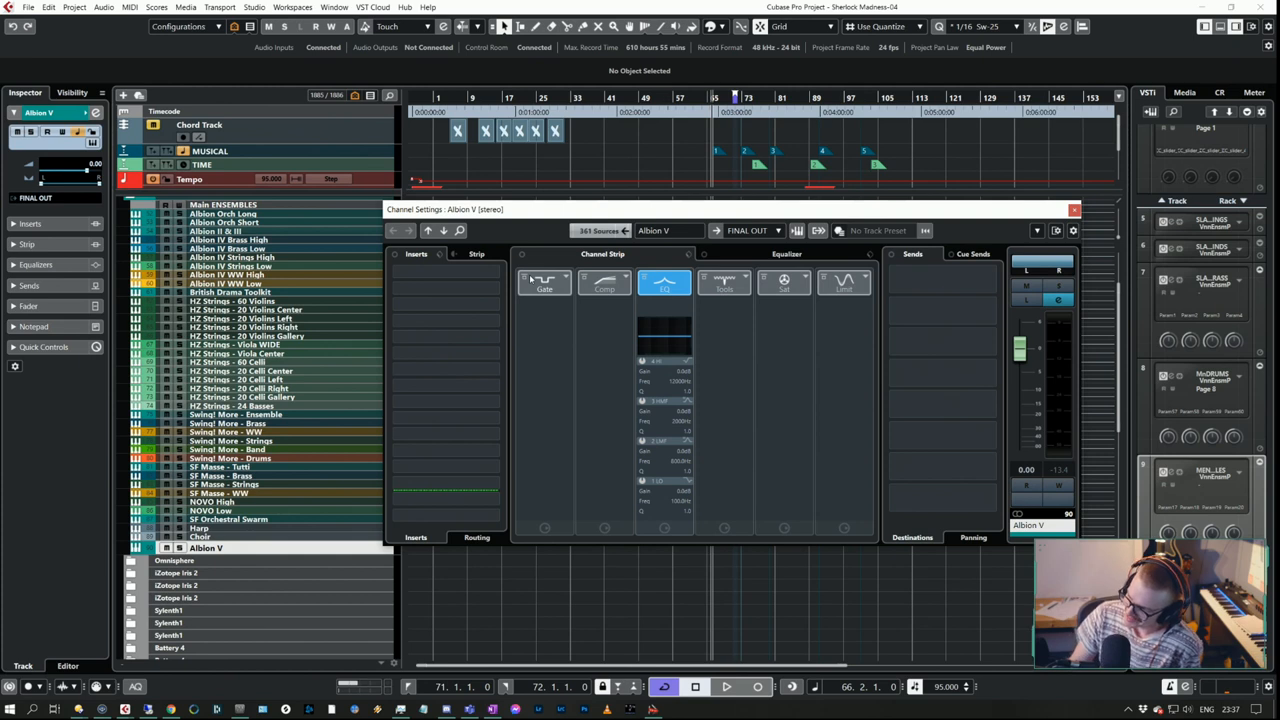
left_click(778, 230)
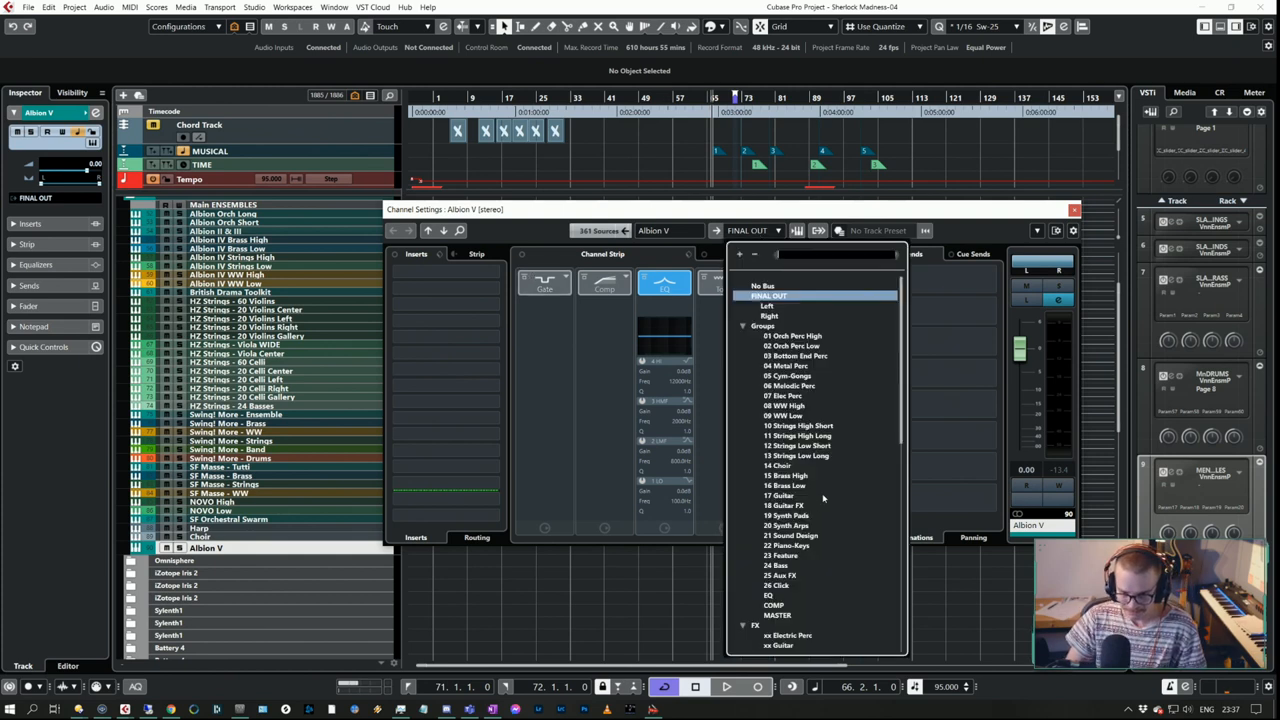
left_click(790, 535)
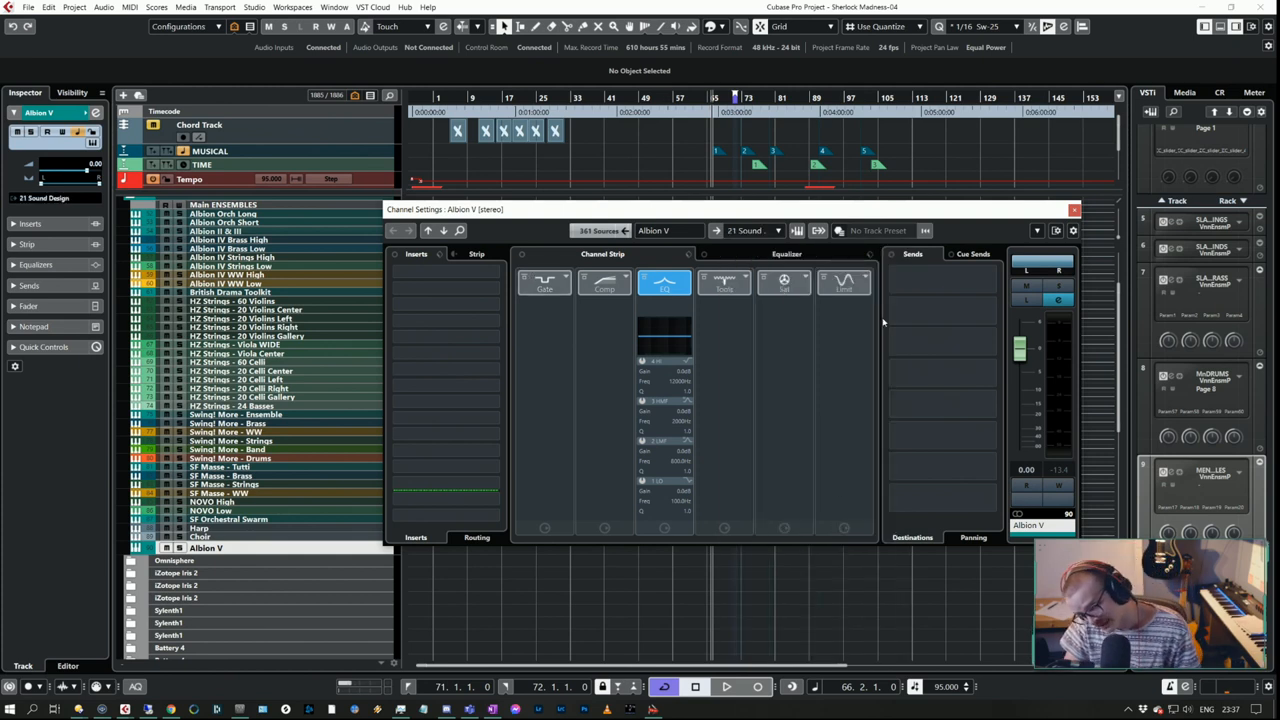
Add a send from Albion V to xx SD Extra 1, around -8.9 dB.
left_click(940, 310)
type("xx")
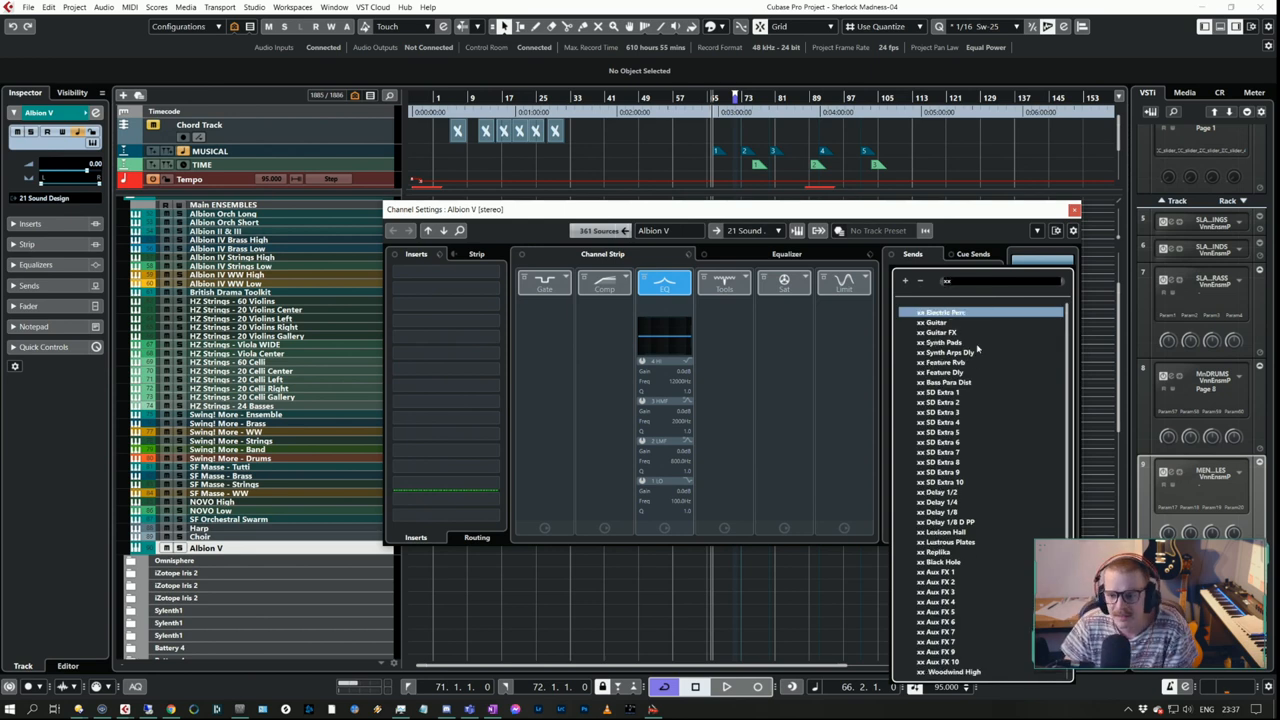
mouse_move(940, 357)
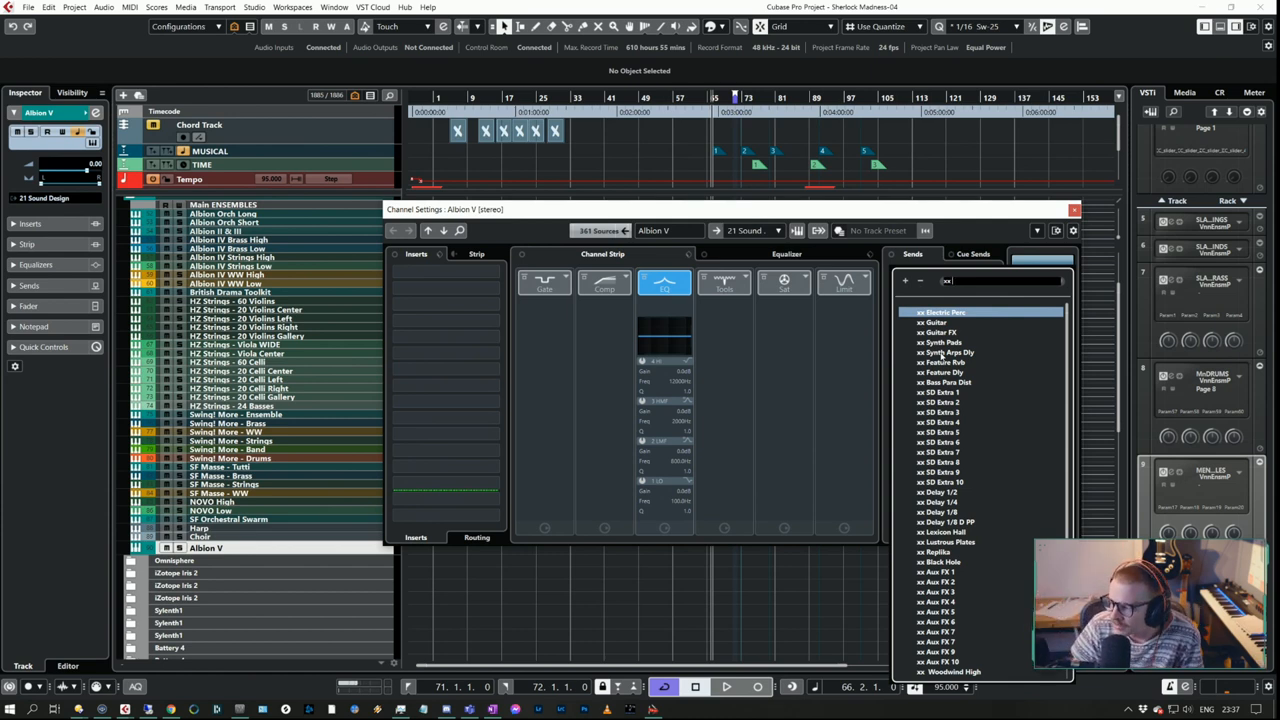
mouse_move(988, 424)
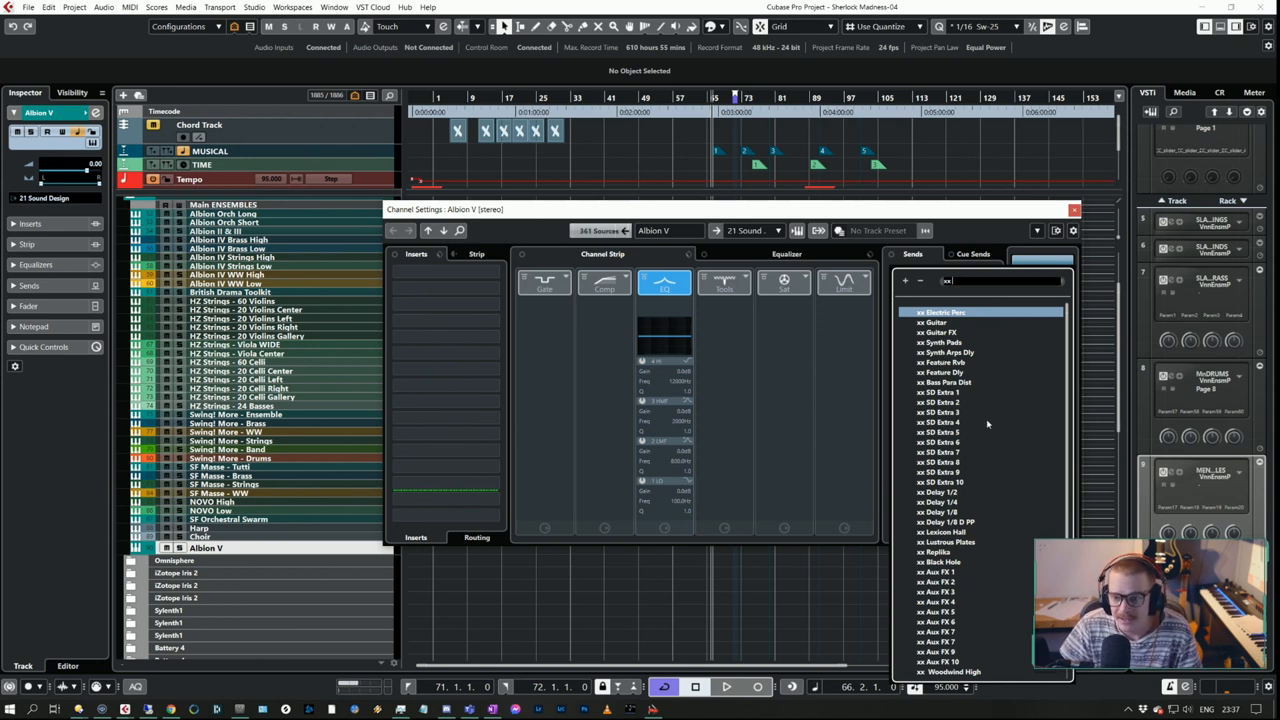
mouse_move(1009, 372)
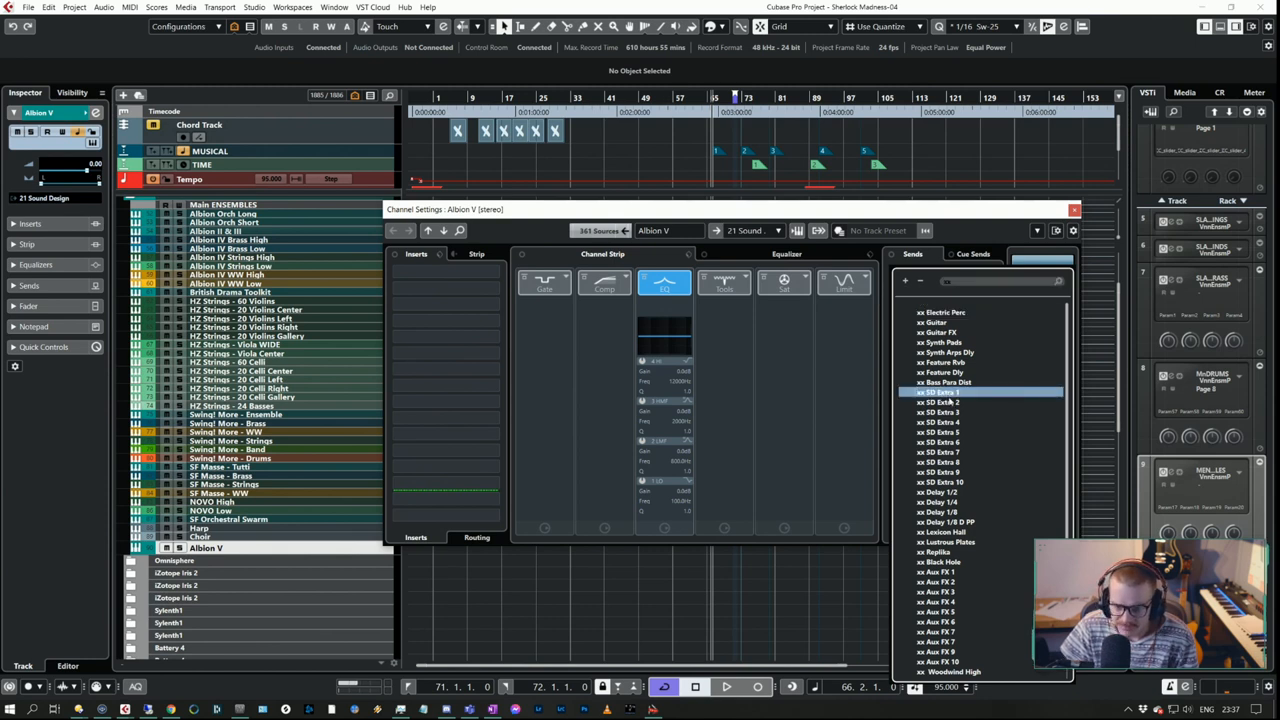
left_click(945, 392)
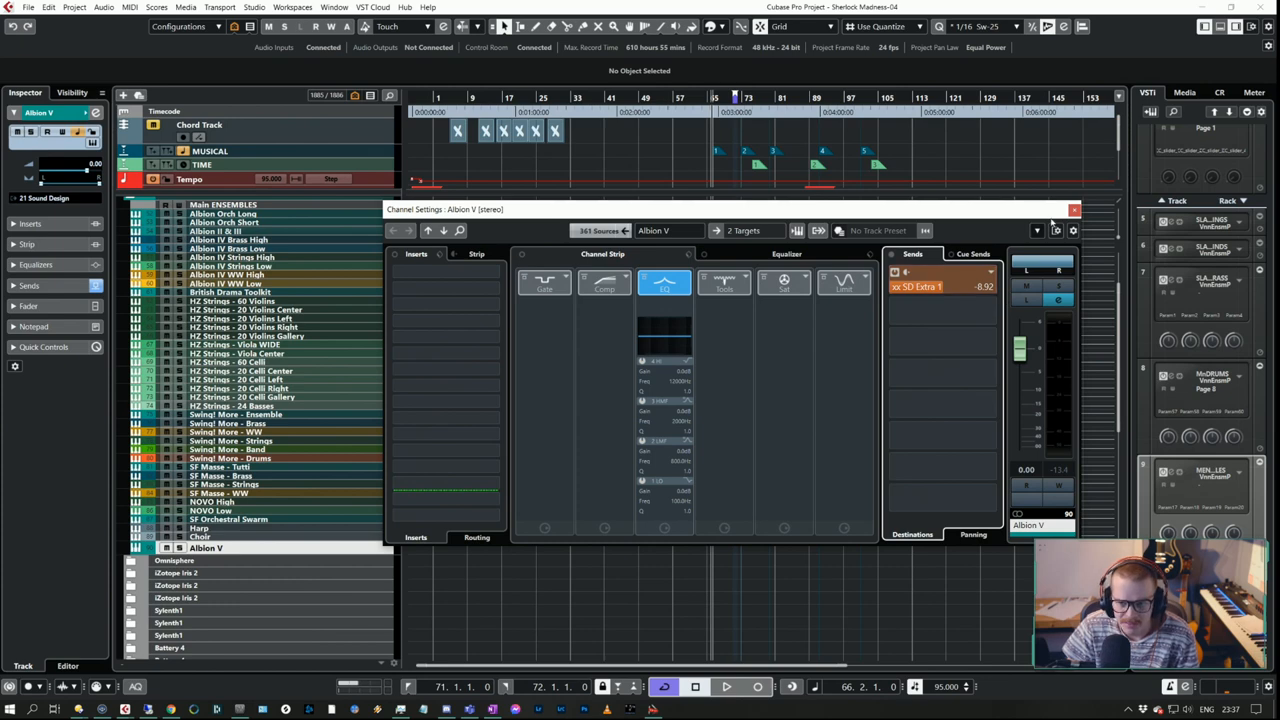
Close the Albion V Channel Settings window.
left_click(1074, 210)
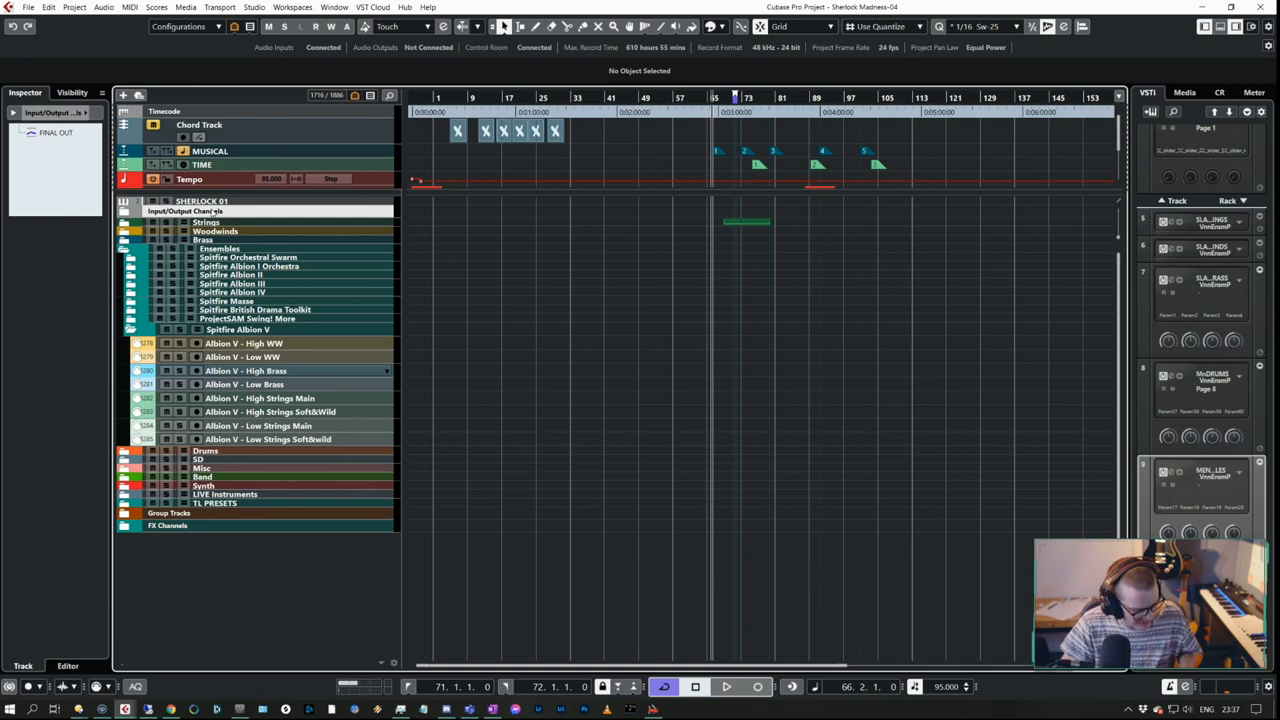
Show only the Brass folder and expand Spitfire Symphonic Brass to reveal its SSB tracks.
left_click(169, 513)
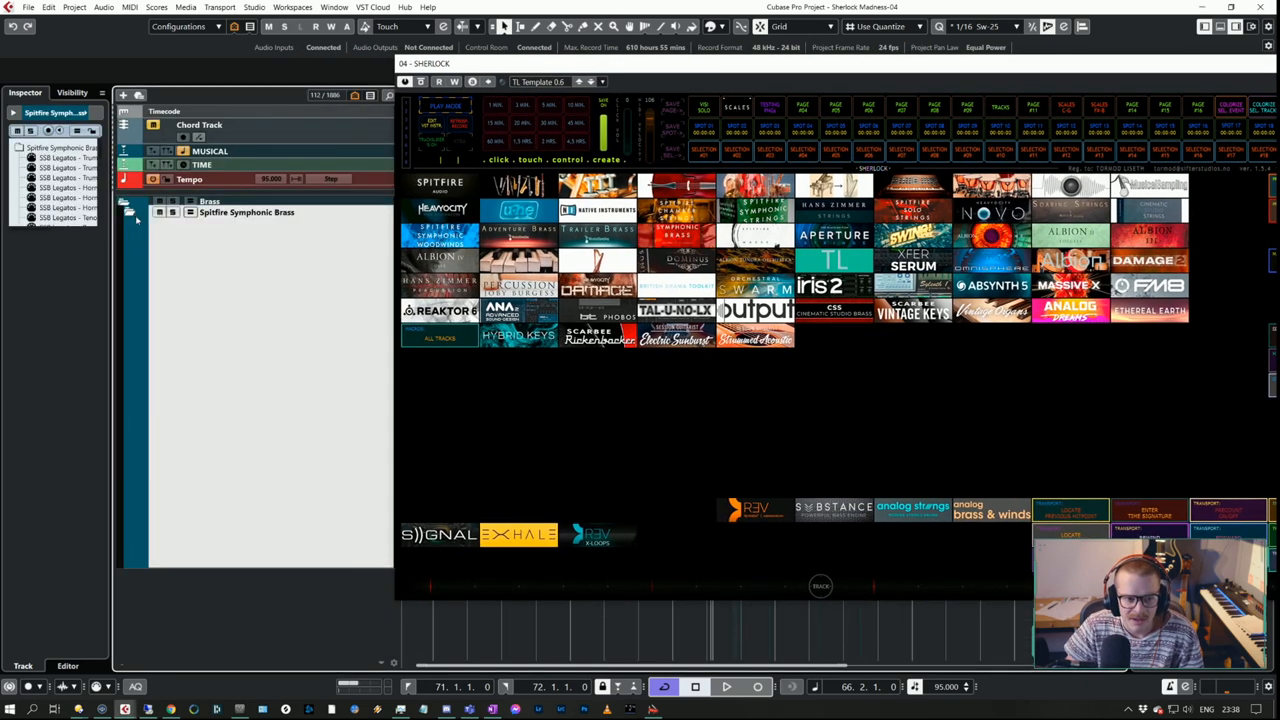
left_click(137, 212)
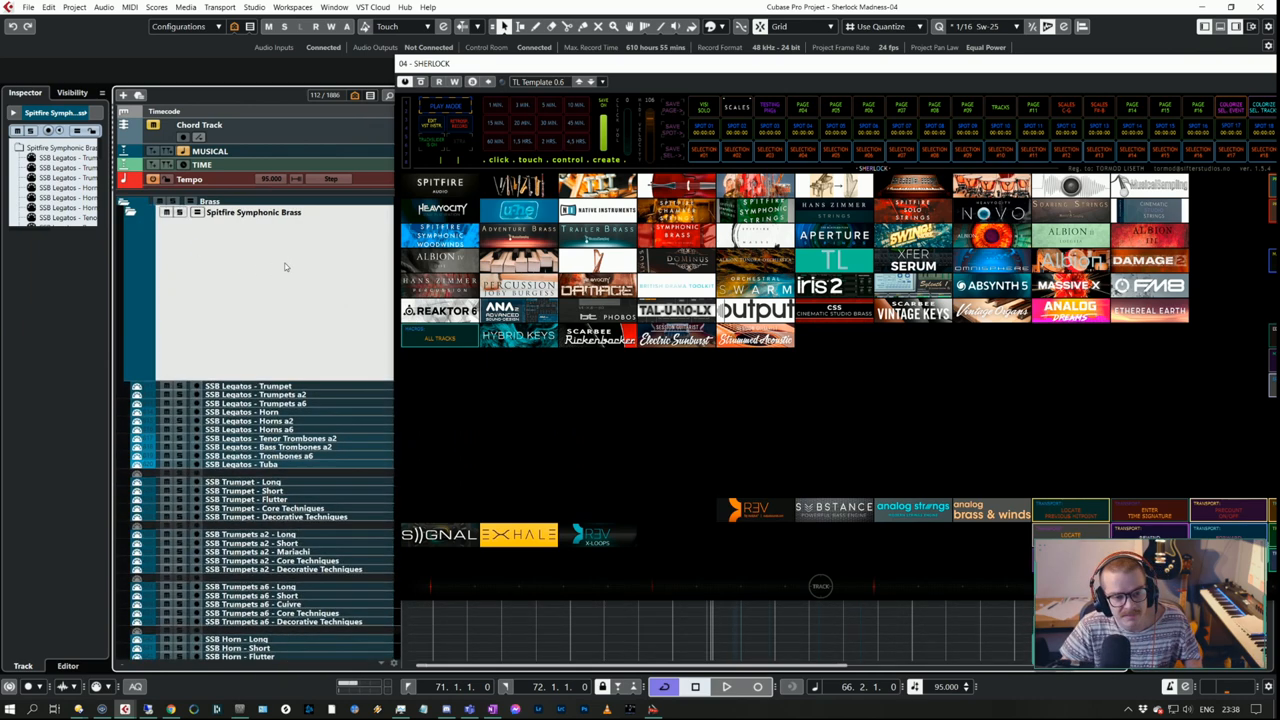